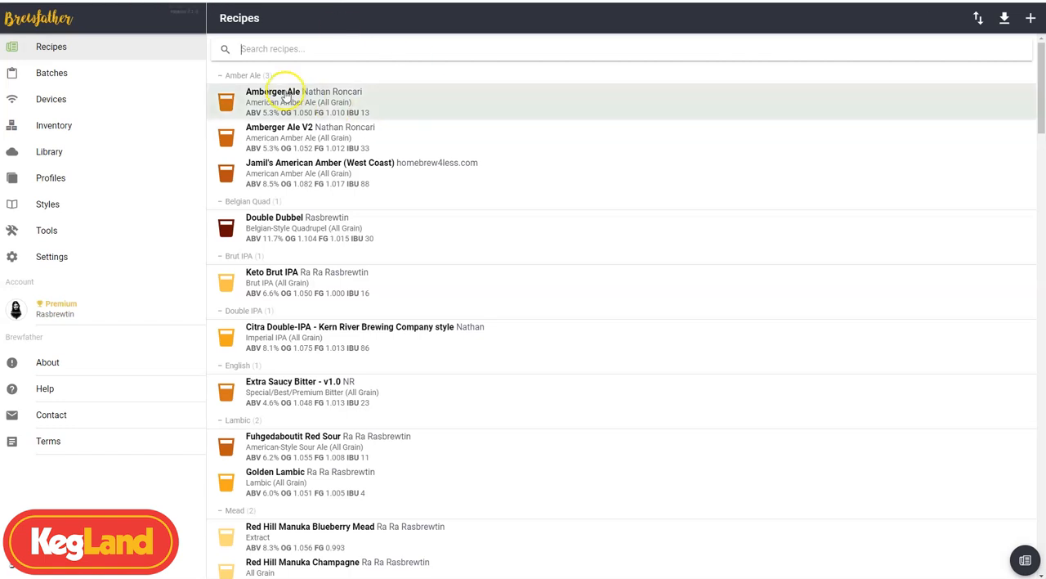
{"action": "mouse_move", "coordinate": [95, 63]}
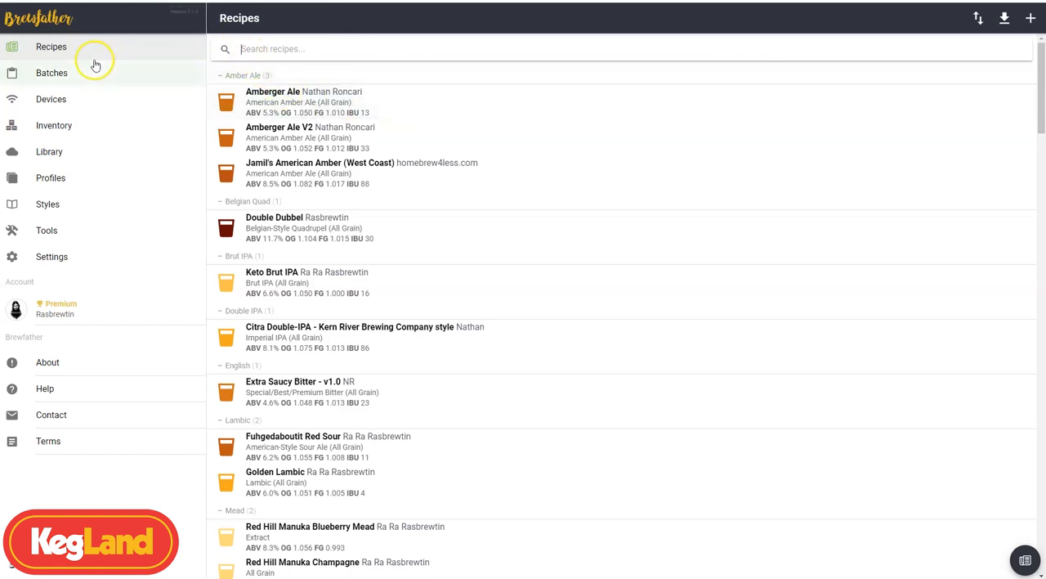
- Create a new recipe named 'Simple pale ale' with type All Grain
{"action": "scroll", "scroll_direction": "down", "scroll_amount": 3}
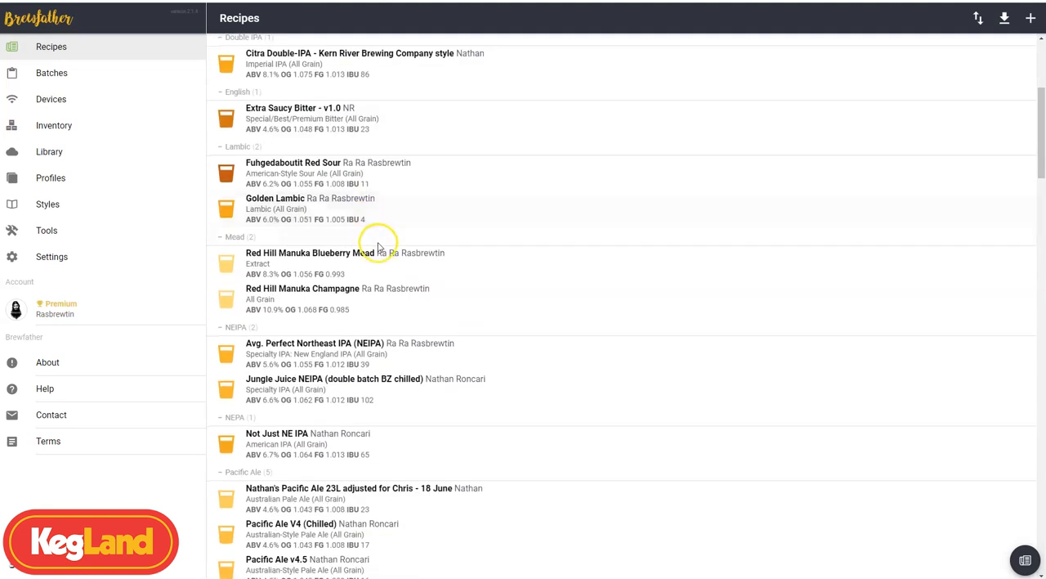
{"action": "scroll", "scroll_direction": "up", "scroll_amount": 3}
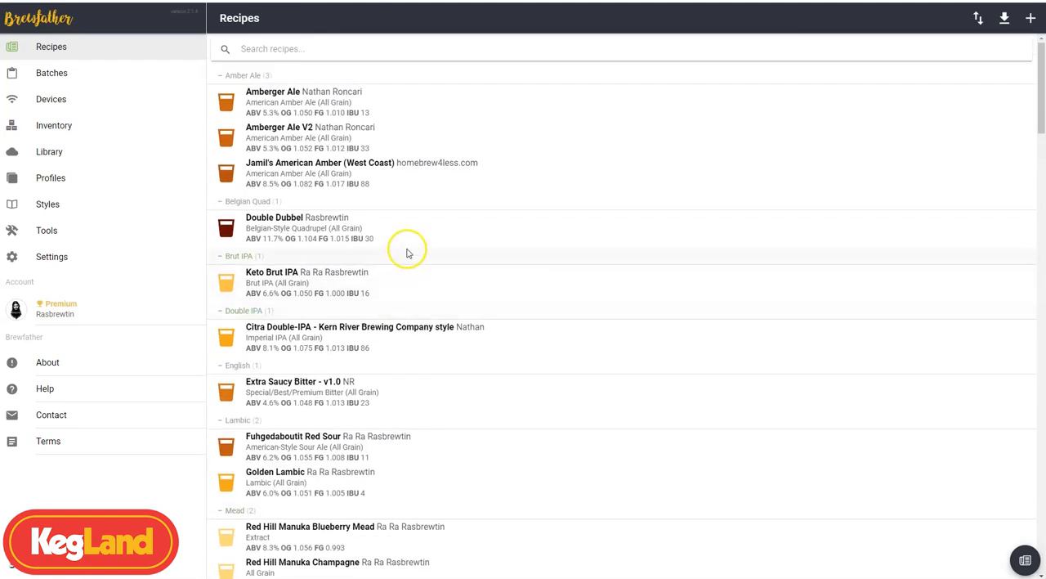
{"action": "mouse_move", "coordinate": [319, 213]}
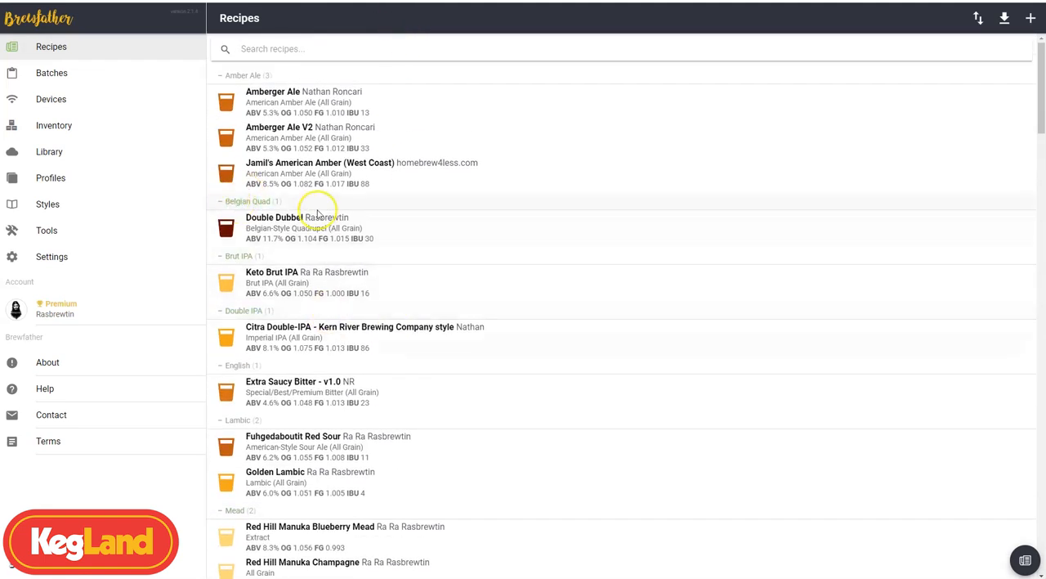
{"action": "mouse_move", "coordinate": [245, 75]}
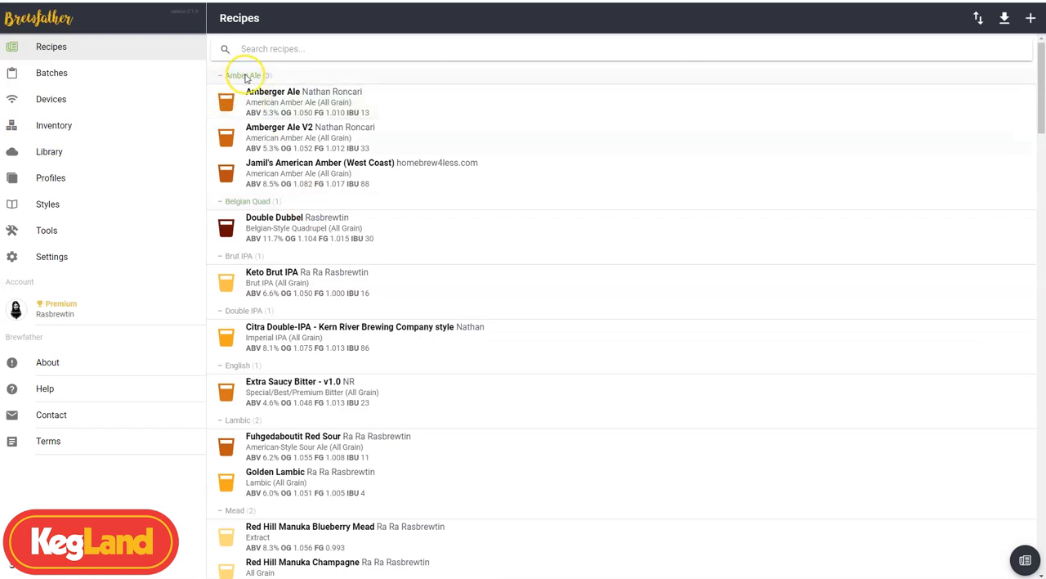
{"action": "mouse_move", "coordinate": [200, 76]}
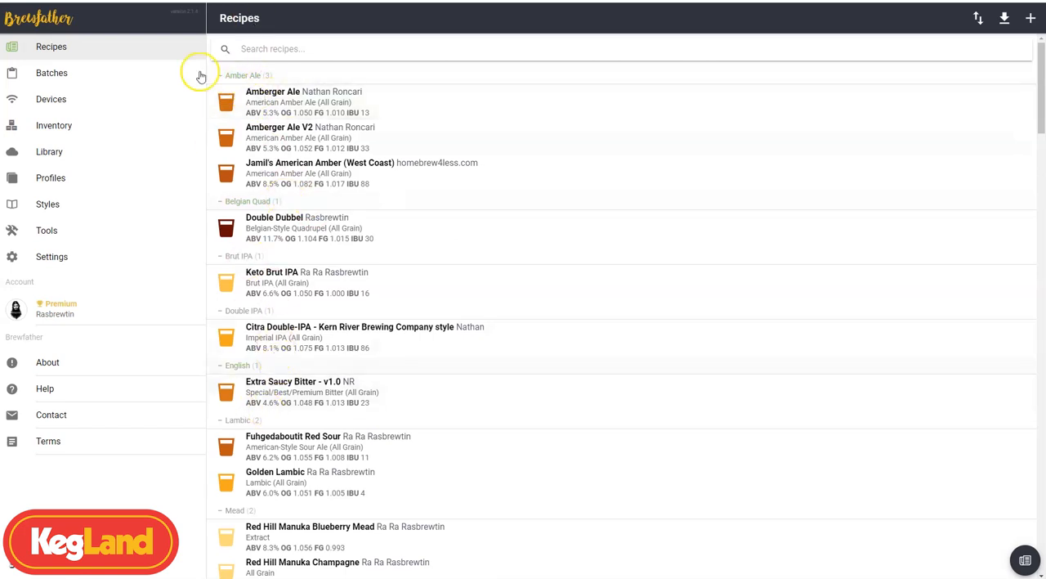
{"action": "mouse_move", "coordinate": [1031, 18]}
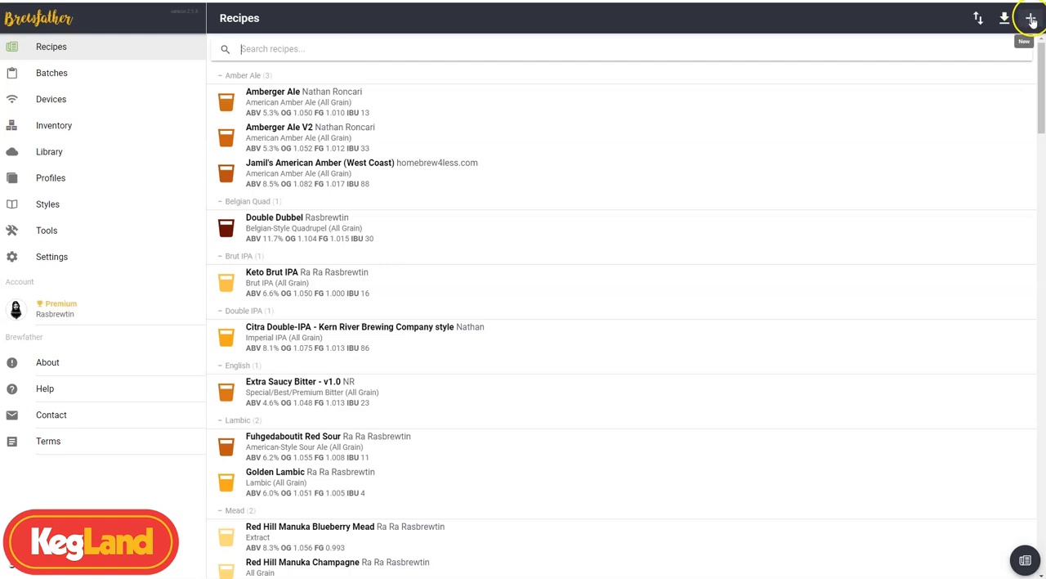
{"action": "left_click", "coordinate": [1031, 18]}
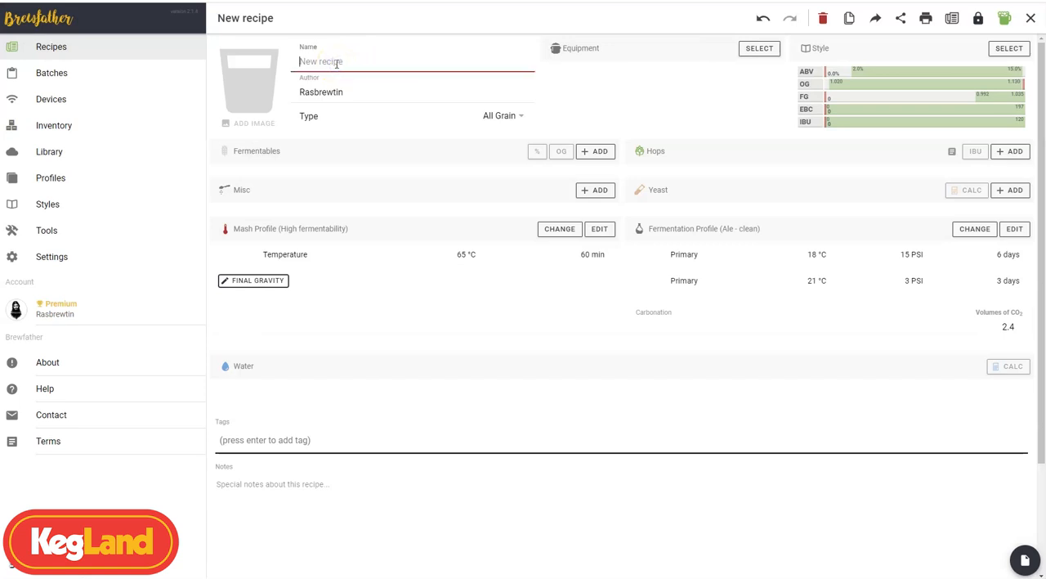
{"action": "type", "text": "Simple pale ale"}
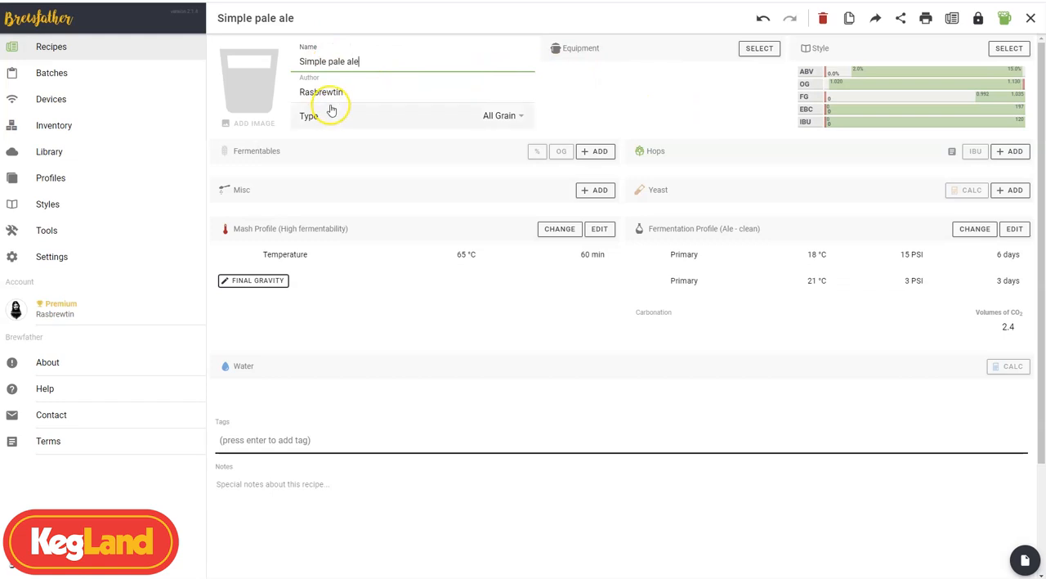
{"action": "left_click", "coordinate": [502, 116]}
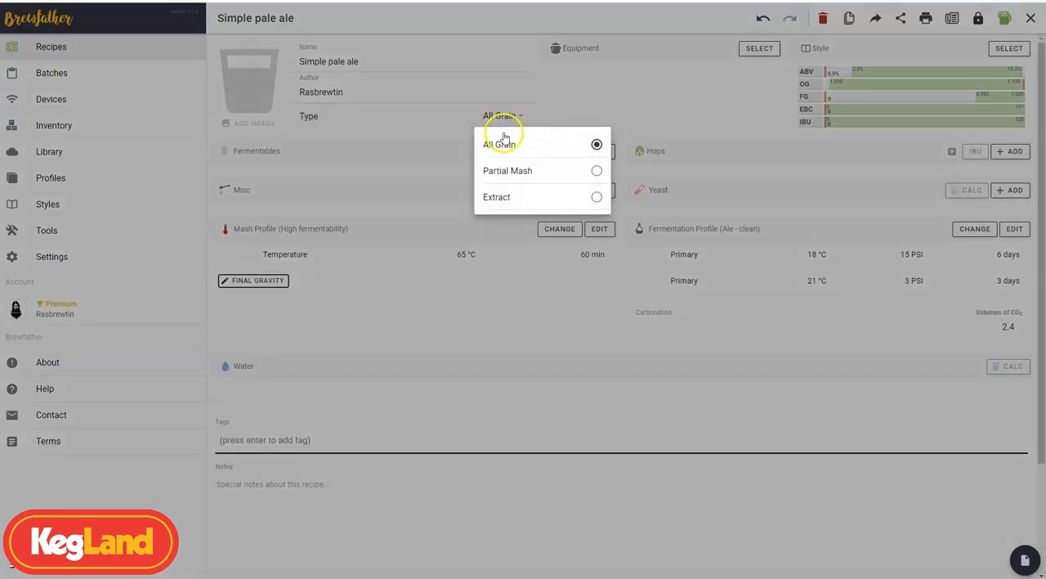
{"action": "left_click", "coordinate": [500, 131]}
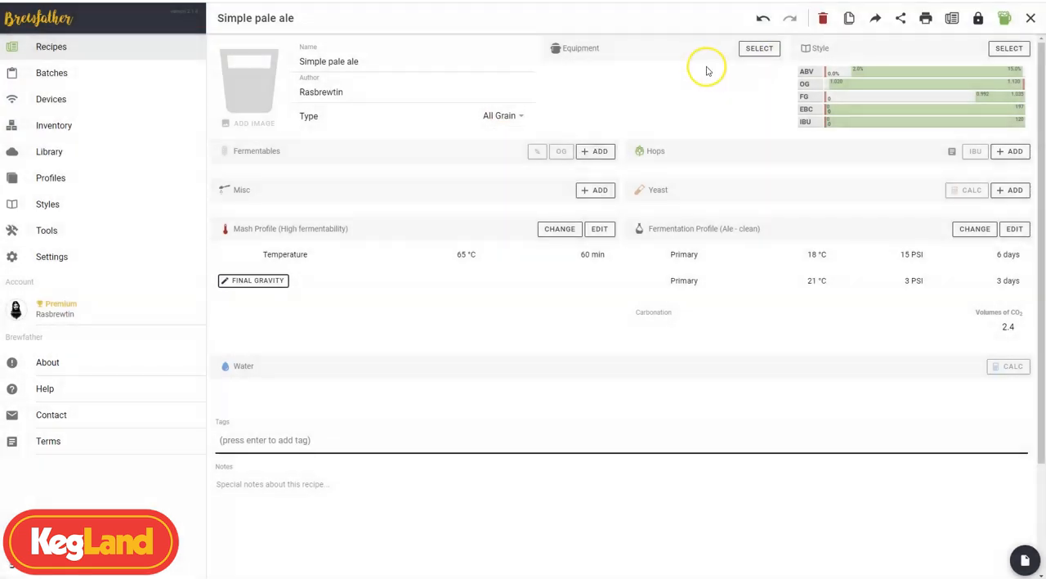
{"action": "mouse_move", "coordinate": [739, 50]}
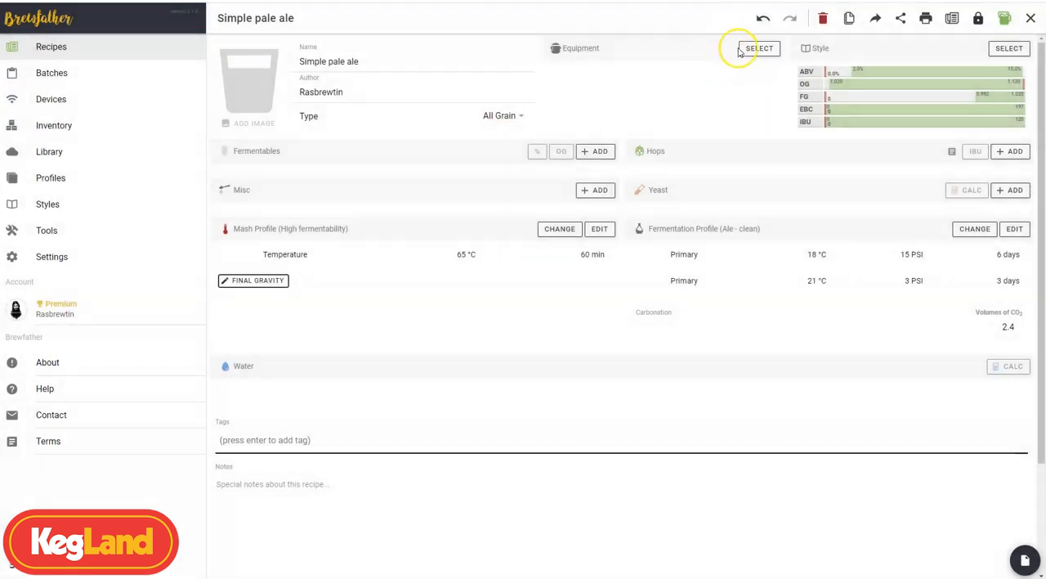
- Apply the BrewZilla / RoboBrew 35L profile, giving a 25 L batch and 60-minute boil
{"action": "left_click", "coordinate": [759, 49]}
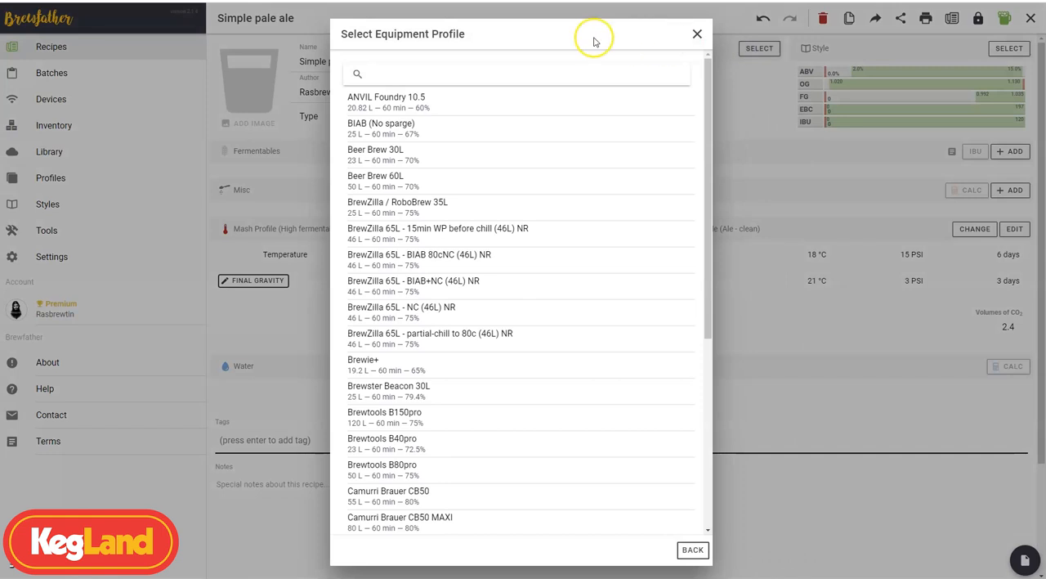
{"action": "mouse_move", "coordinate": [437, 207]}
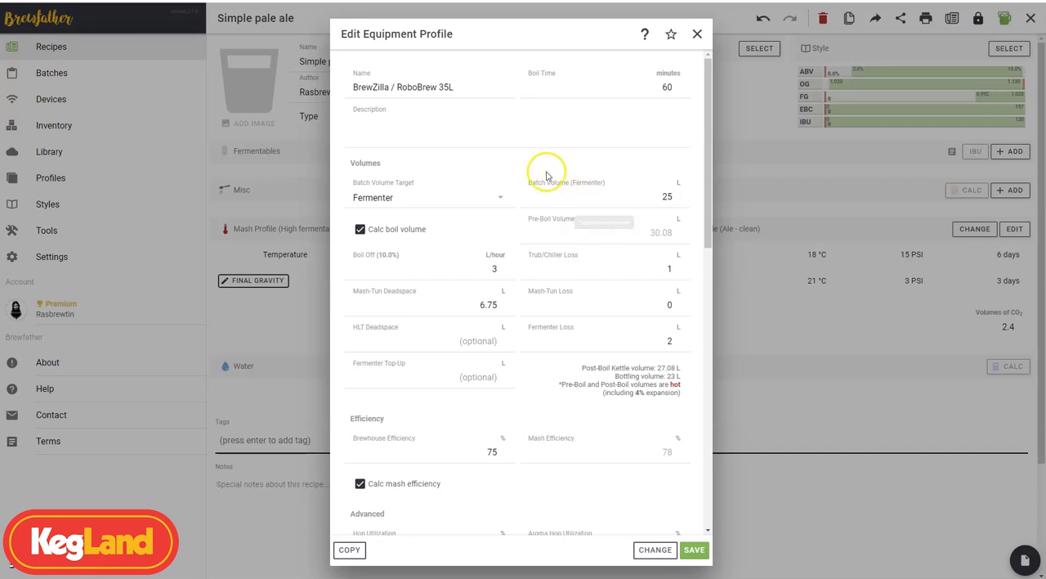
{"action": "mouse_move", "coordinate": [592, 159]}
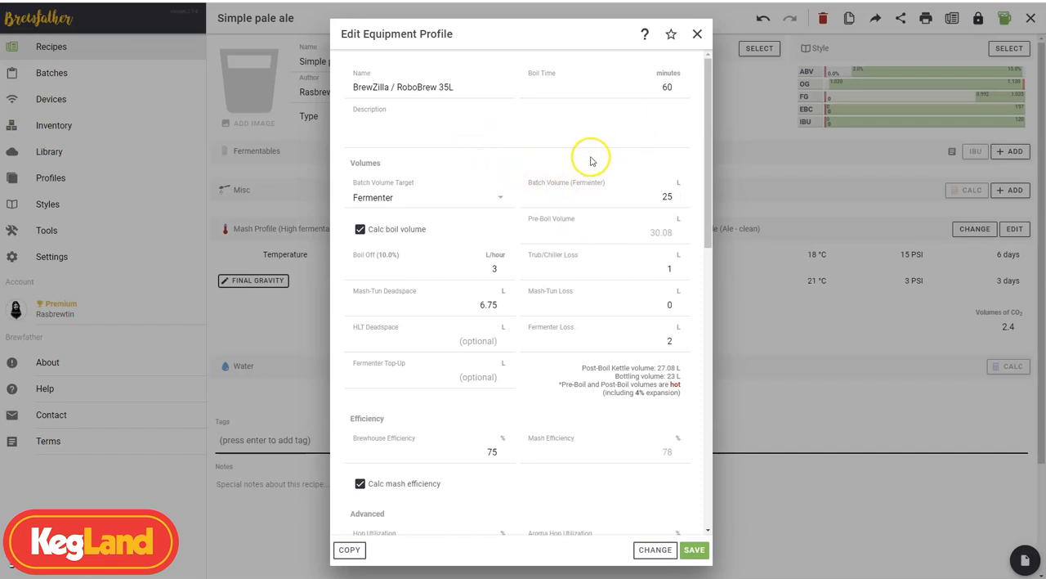
{"action": "mouse_move", "coordinate": [654, 205]}
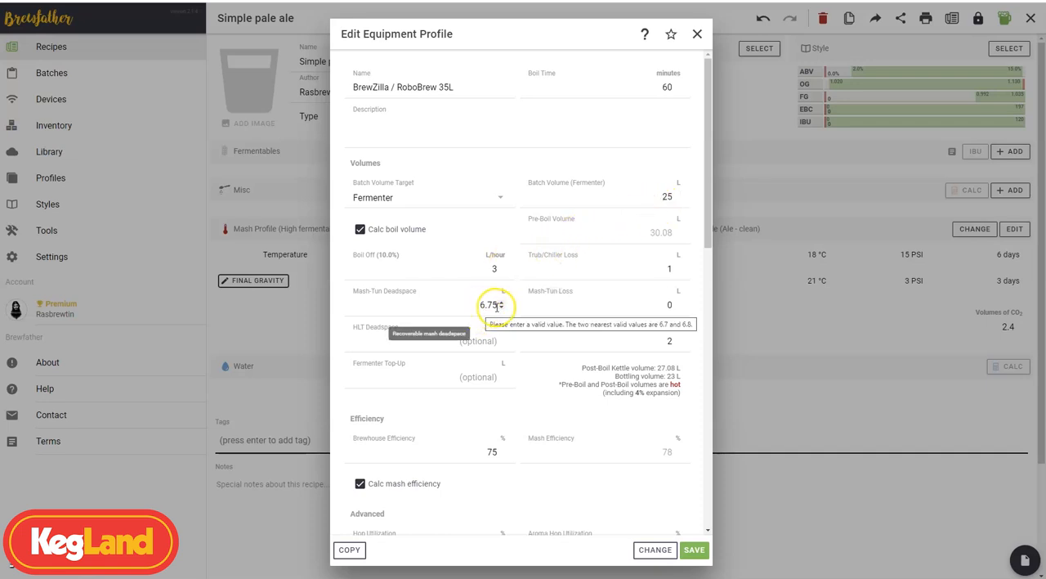
{"action": "scroll", "scroll_direction": "down", "scroll_amount": 3}
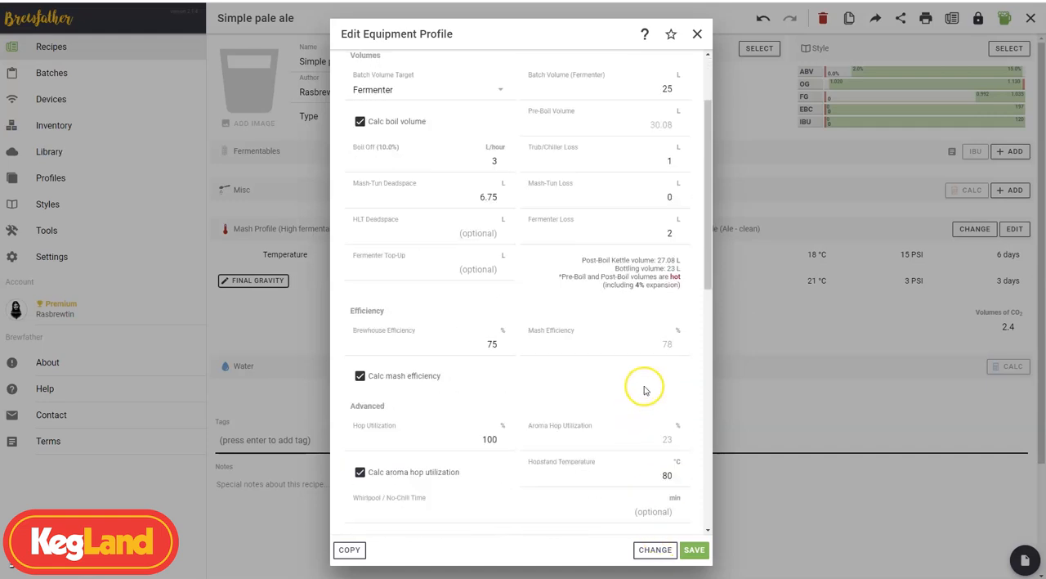
{"action": "scroll", "scroll_direction": "down", "scroll_amount": 3}
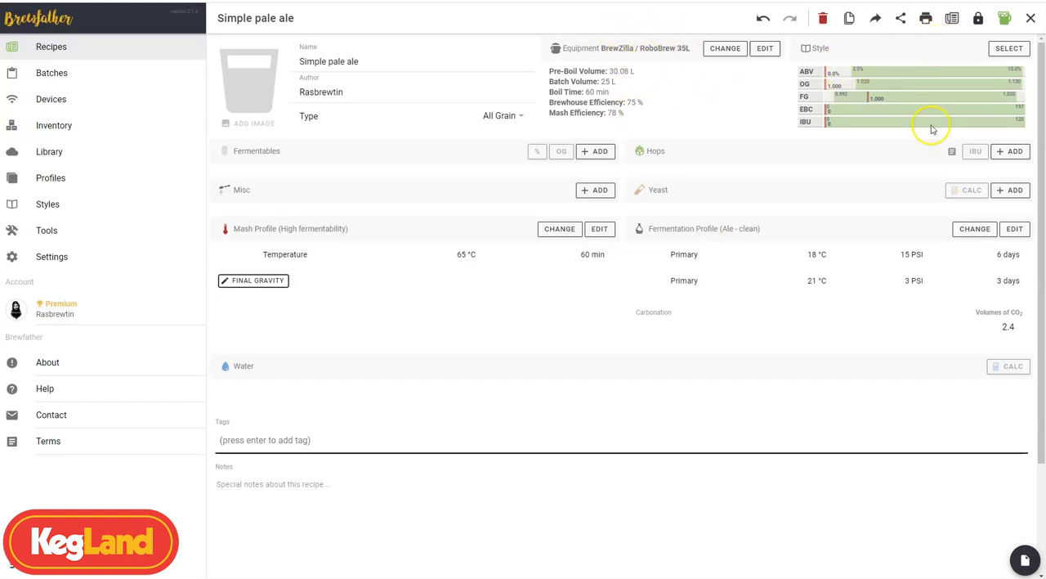
- Search the style guidelines for 'pale' and assign American Pale Ale 18B
{"action": "left_click", "coordinate": [1009, 48]}
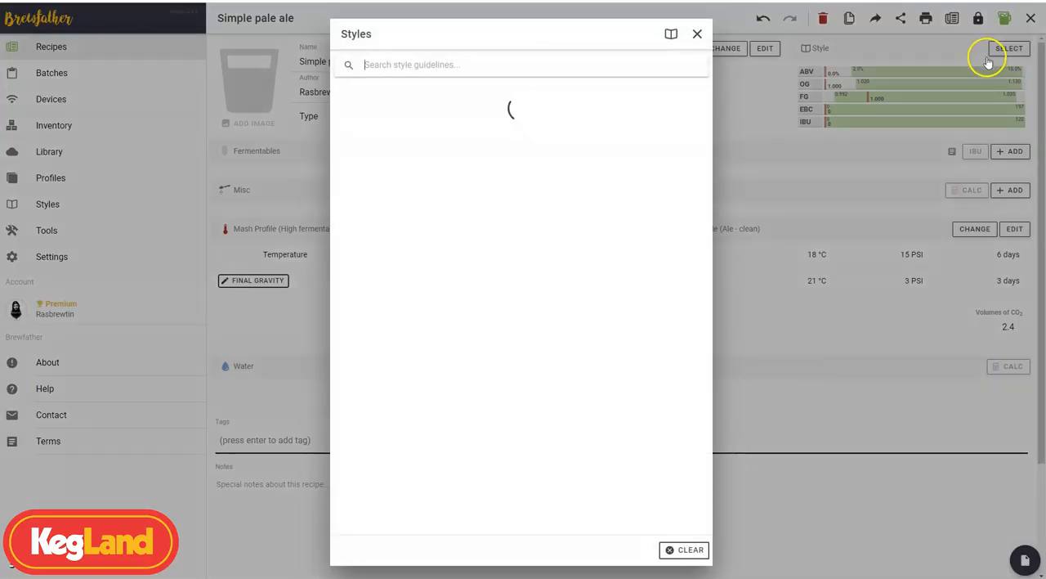
{"action": "type", "text": "pale"}
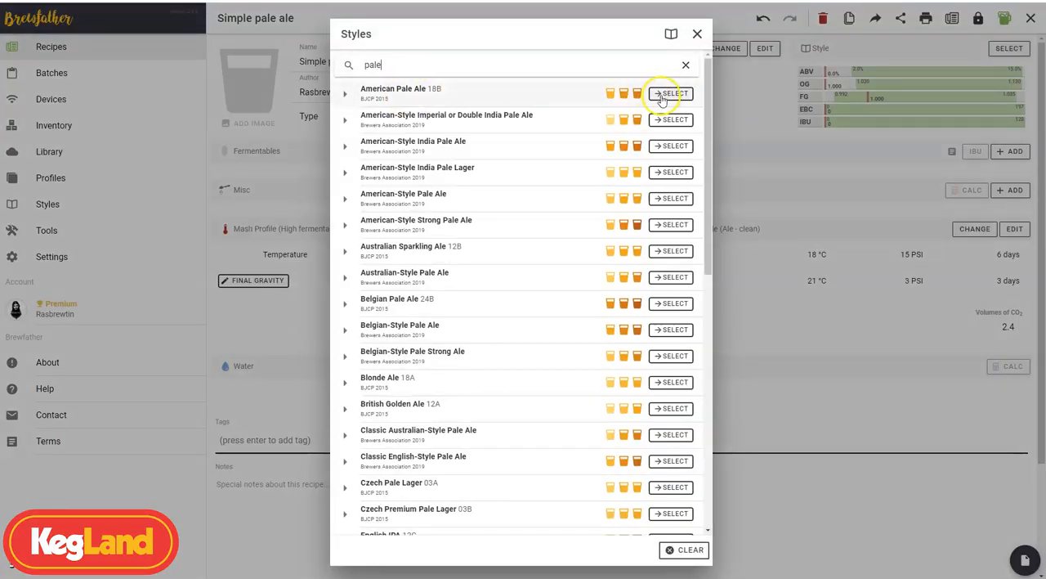
{"action": "left_click", "coordinate": [671, 93]}
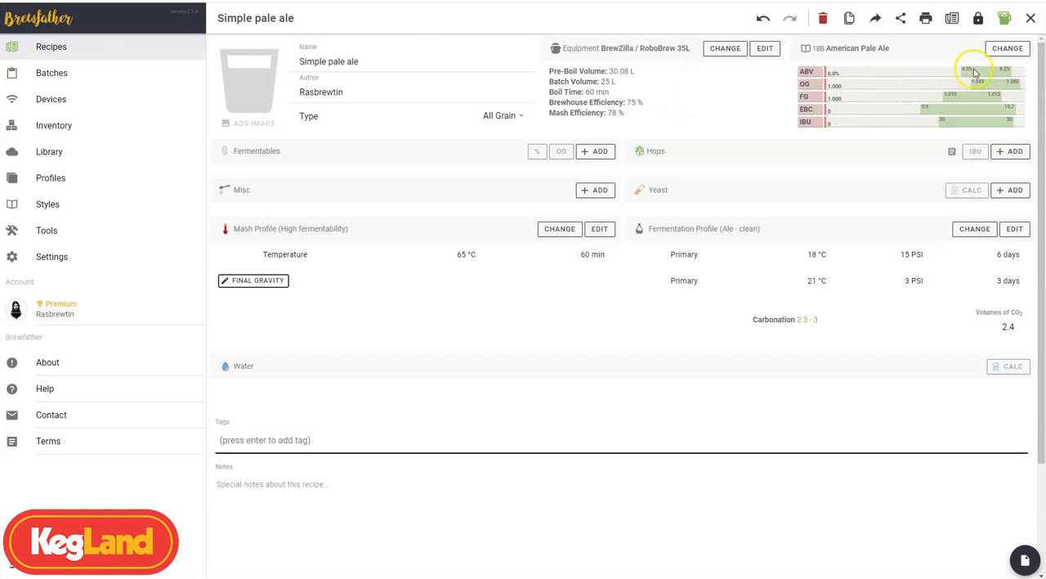
{"action": "mouse_move", "coordinate": [924, 75]}
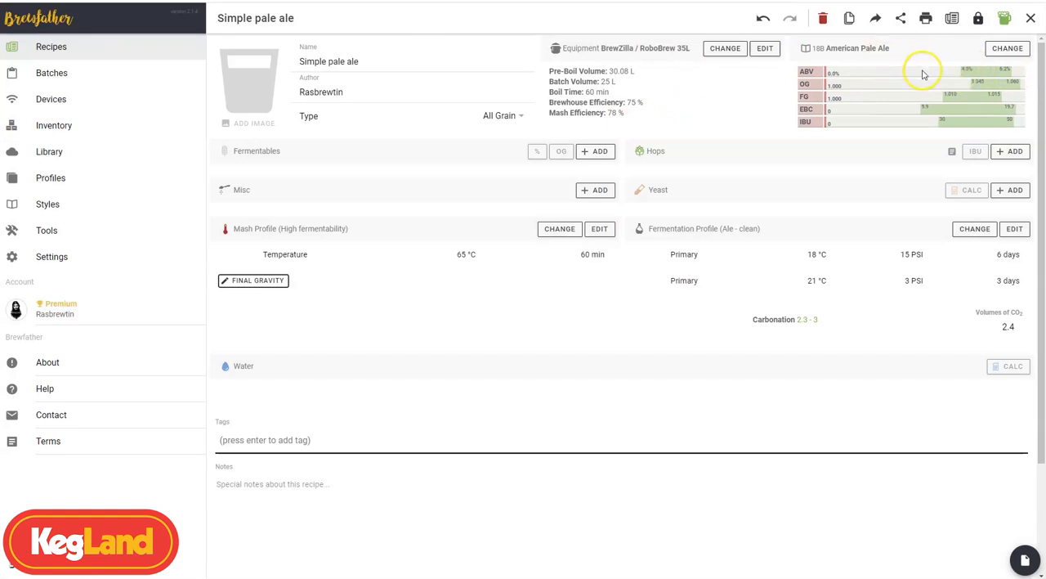
{"action": "mouse_move", "coordinate": [978, 76]}
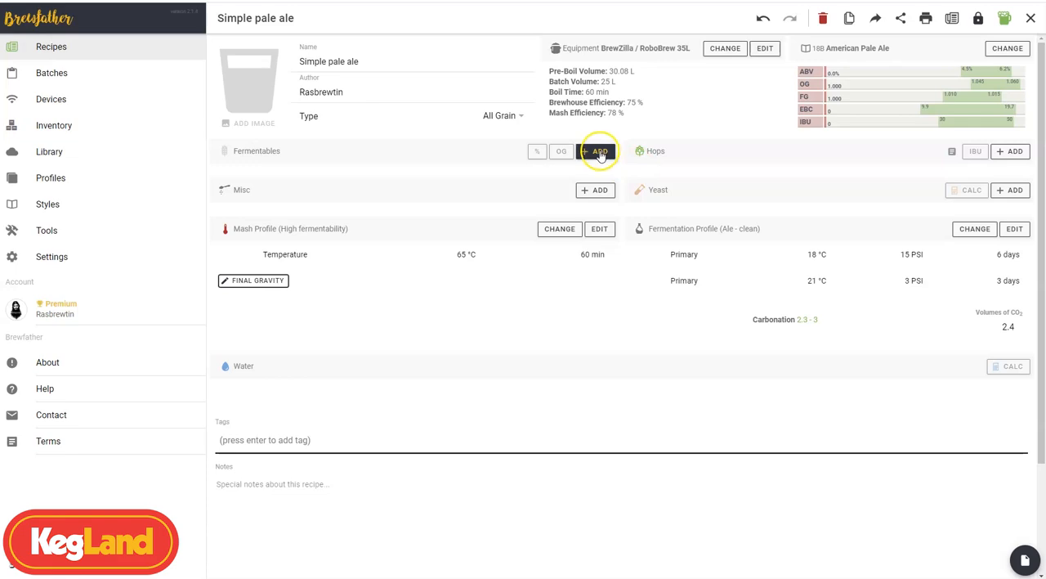
- Add Muntons Maris Otter Malt at 95 kg as the first fermentable
{"action": "left_click", "coordinate": [599, 150]}
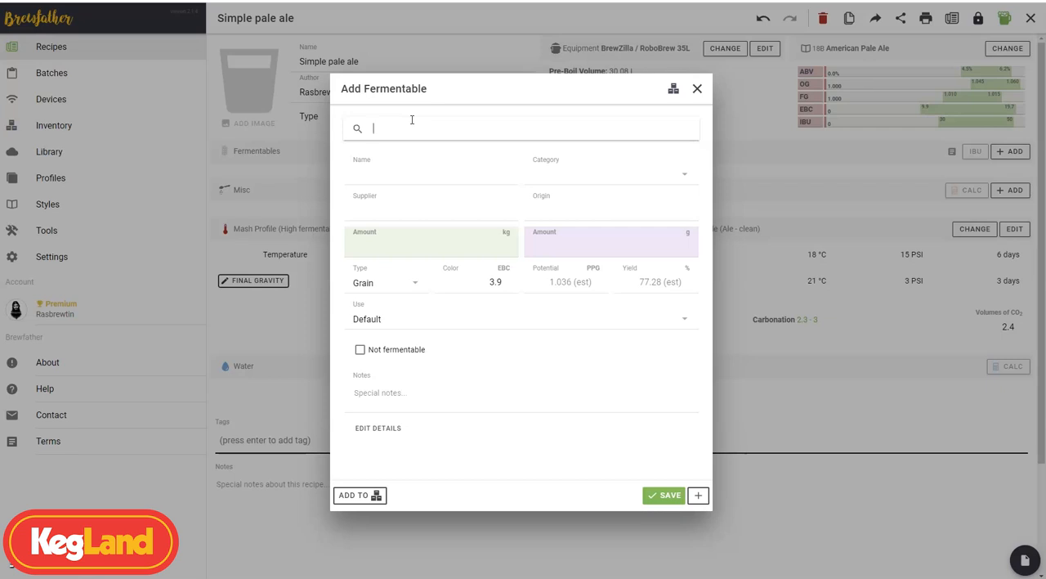
{"action": "type", "text": "maris"}
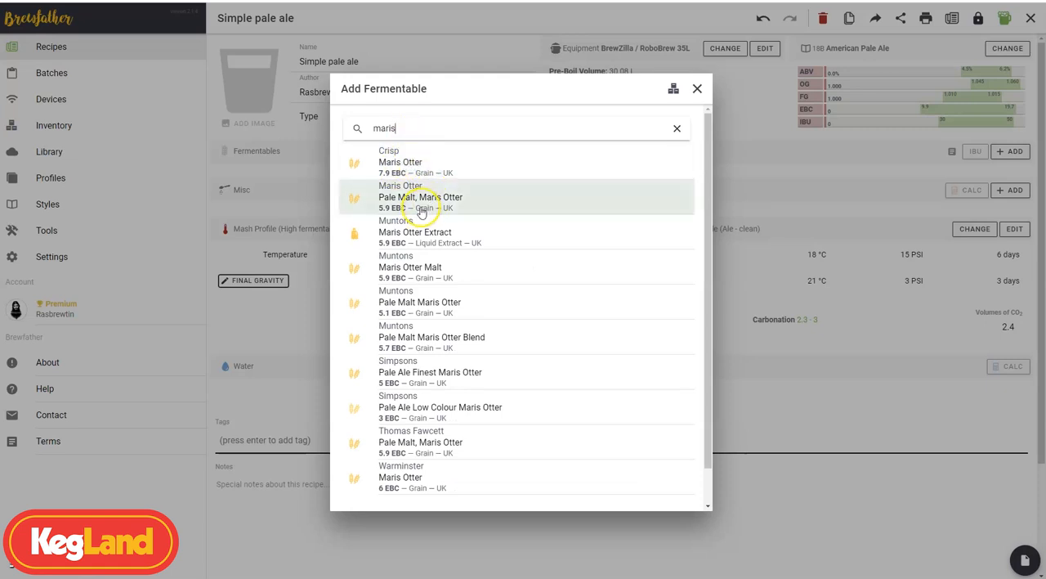
{"action": "mouse_move", "coordinate": [423, 237]}
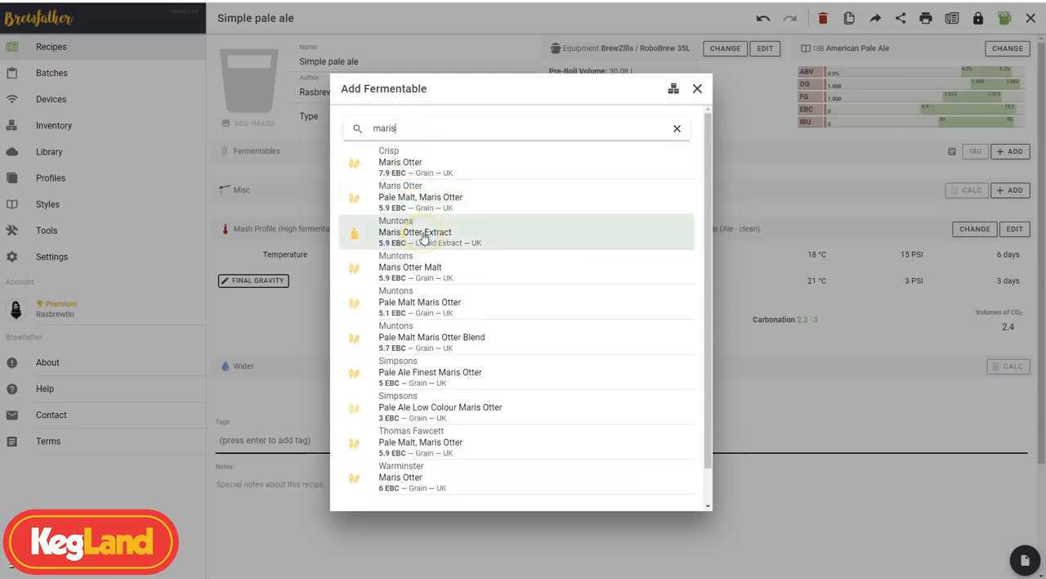
{"action": "left_click", "coordinate": [410, 267]}
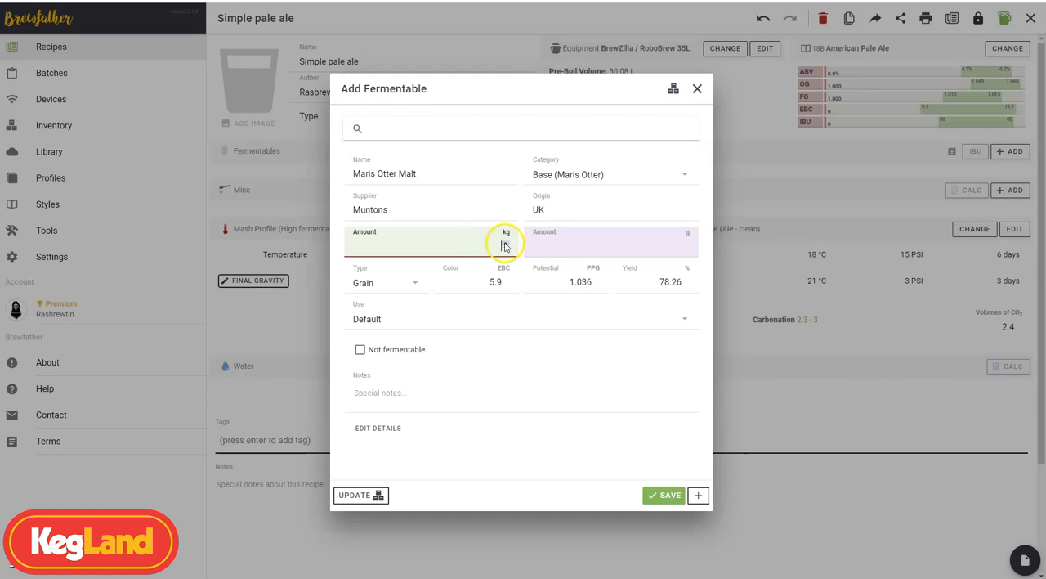
{"action": "type", "text": "95"}
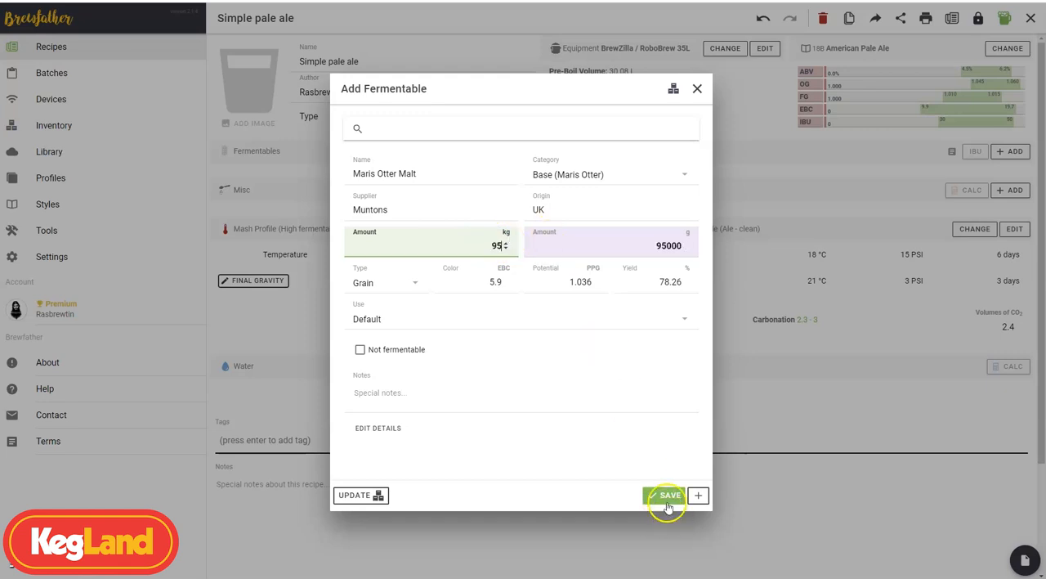
{"action": "left_click", "coordinate": [668, 496]}
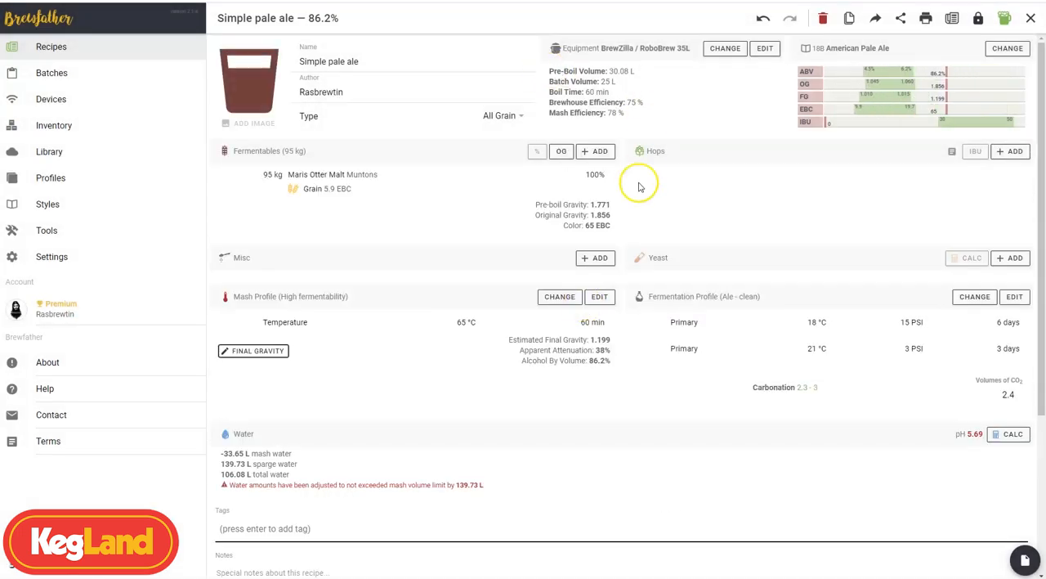
- Add 5 kg of Simpsons Crystal T50 as the second fermentable
{"action": "left_click", "coordinate": [596, 150]}
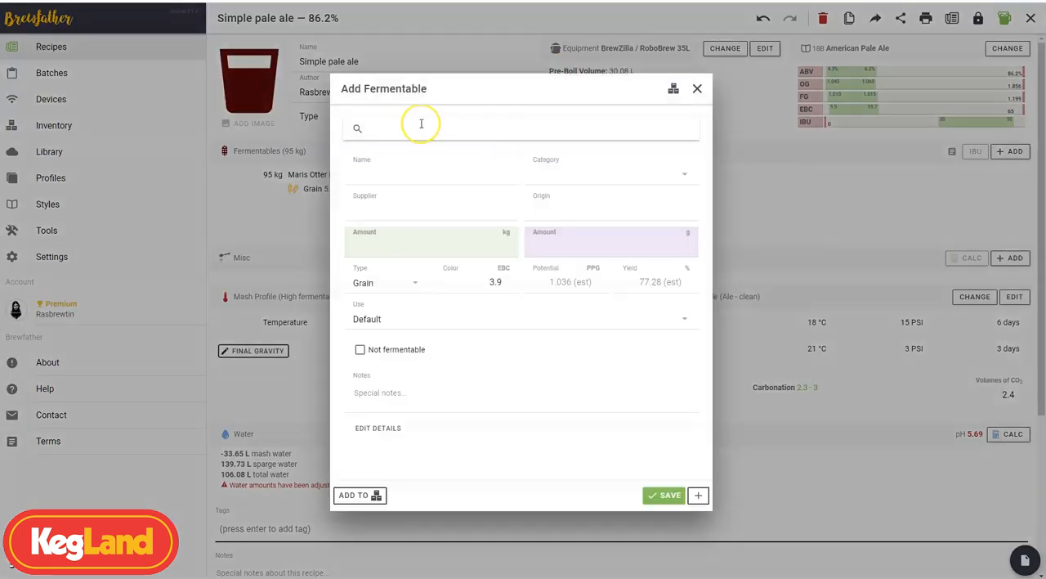
{"action": "type", "text": "c"}
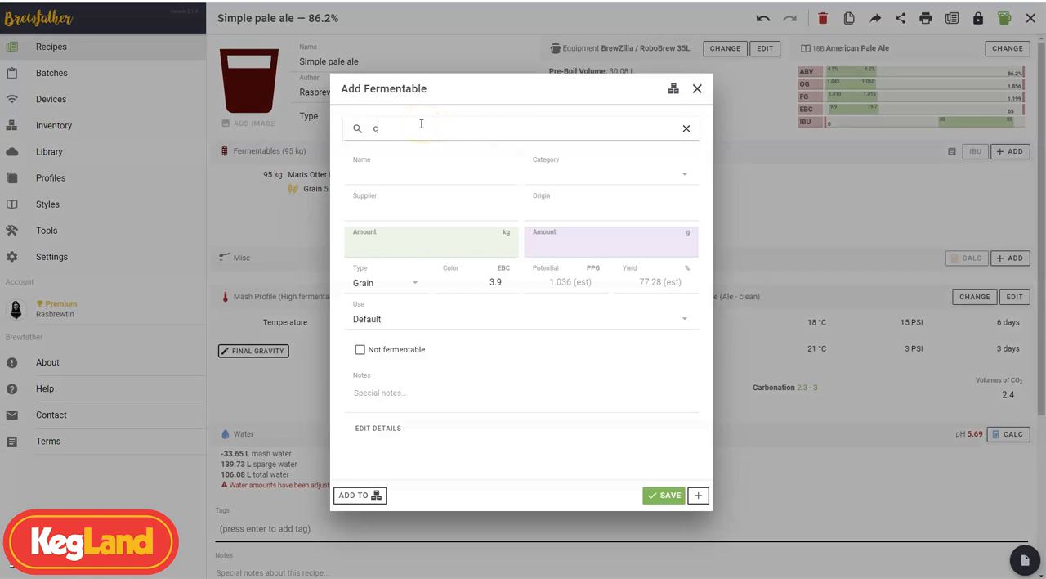
{"action": "type", "text": "rystal"}
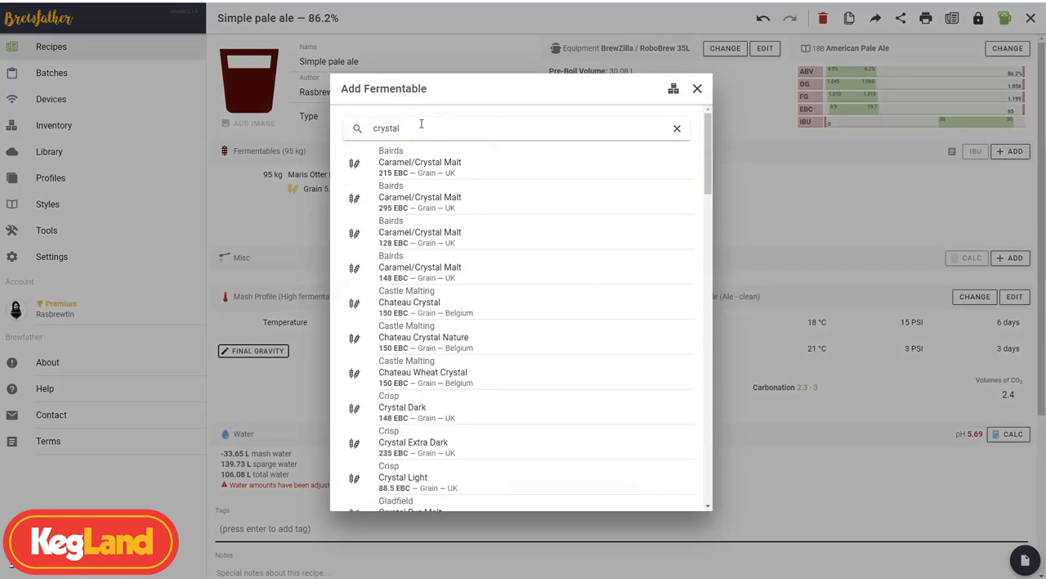
{"action": "scroll", "scroll_direction": "down", "scroll_amount": 3}
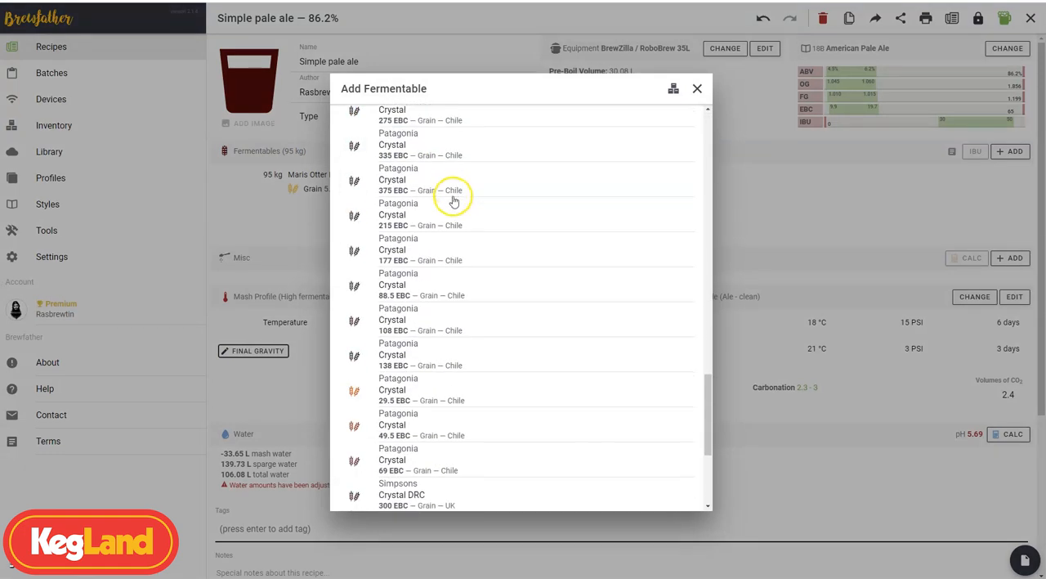
{"action": "scroll", "scroll_direction": "down", "scroll_amount": 3}
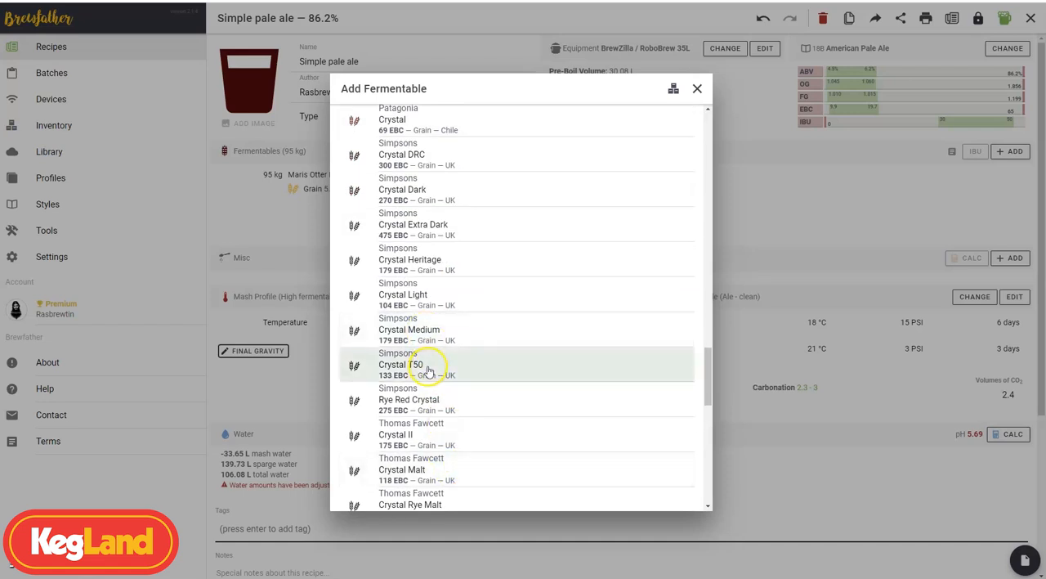
{"action": "left_click", "coordinate": [429, 369]}
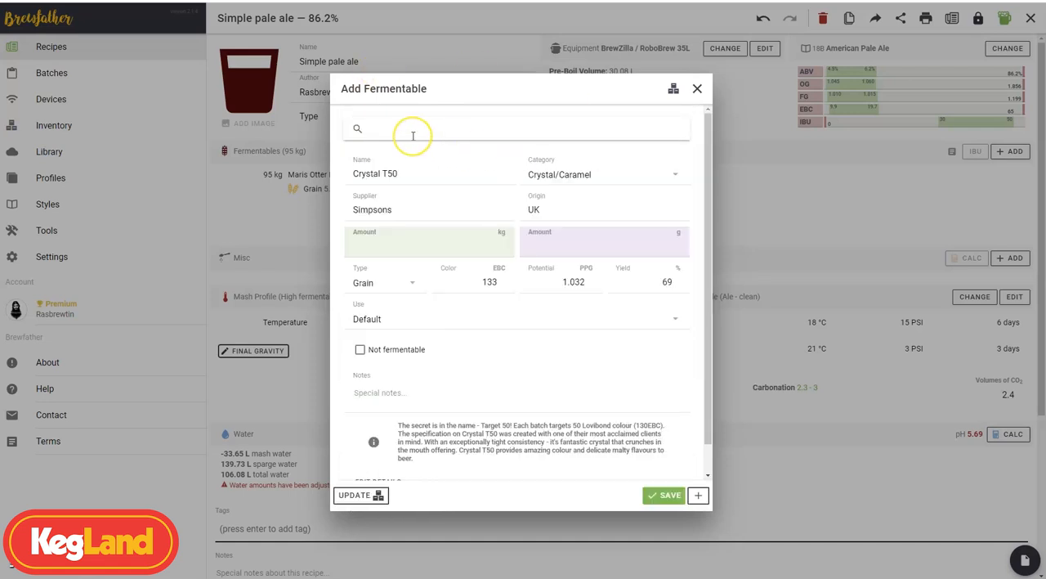
{"action": "mouse_move", "coordinate": [412, 128]}
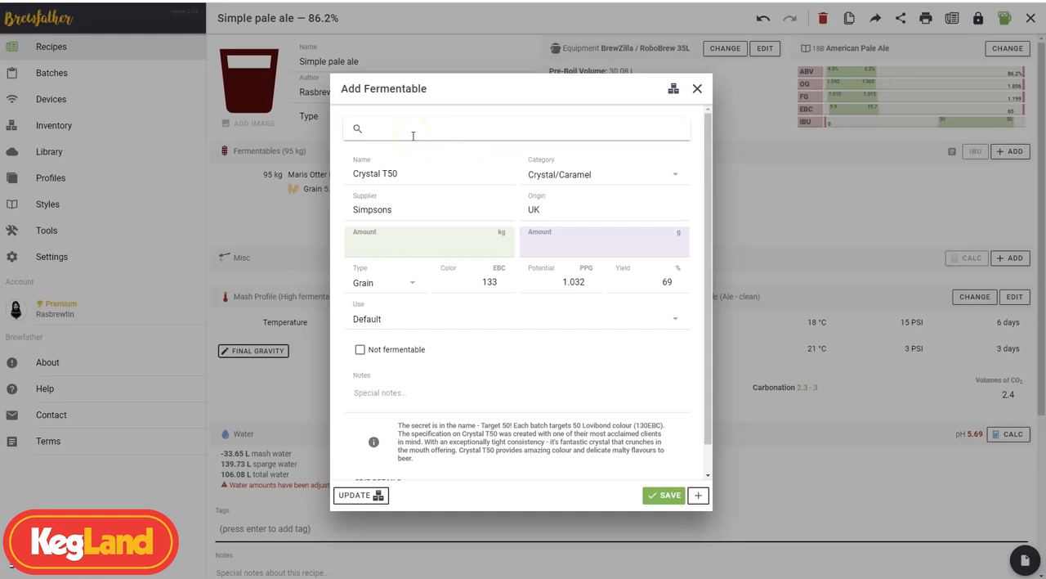
{"action": "mouse_move", "coordinate": [689, 384]}
{"action": "type", "text": "5"}
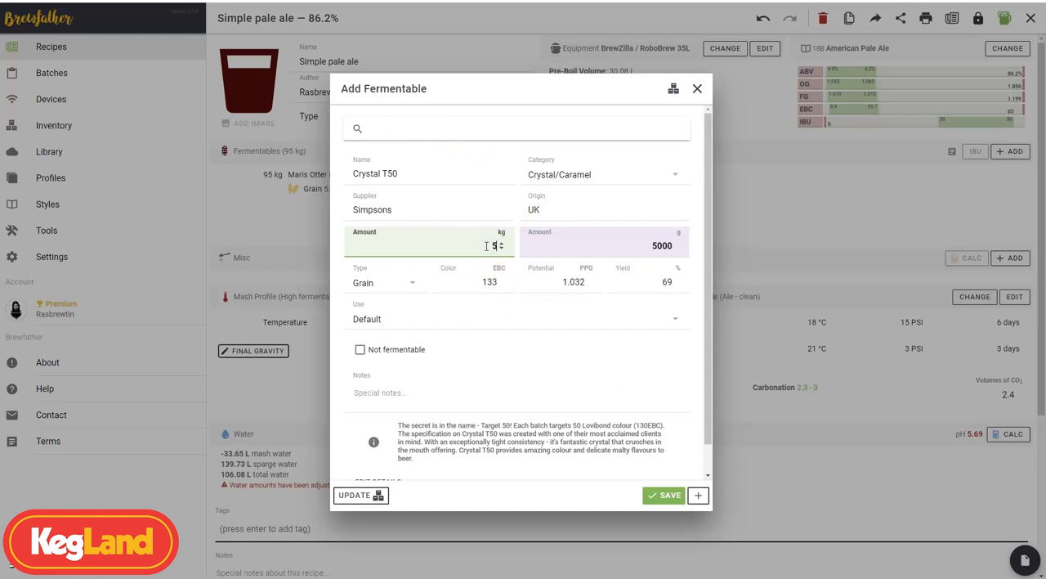
{"action": "left_click", "coordinate": [664, 495]}
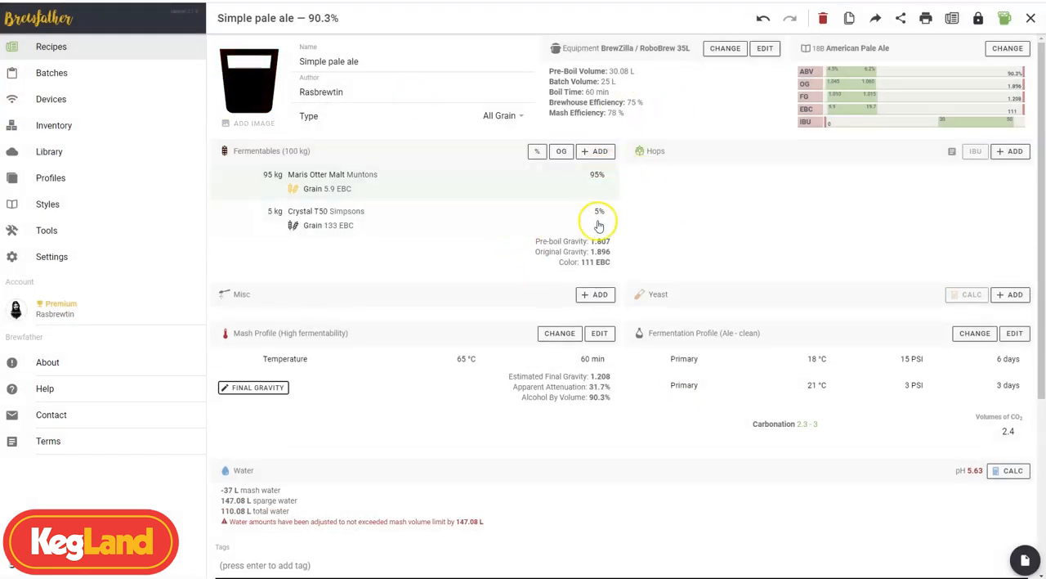
{"action": "mouse_move", "coordinate": [562, 152]}
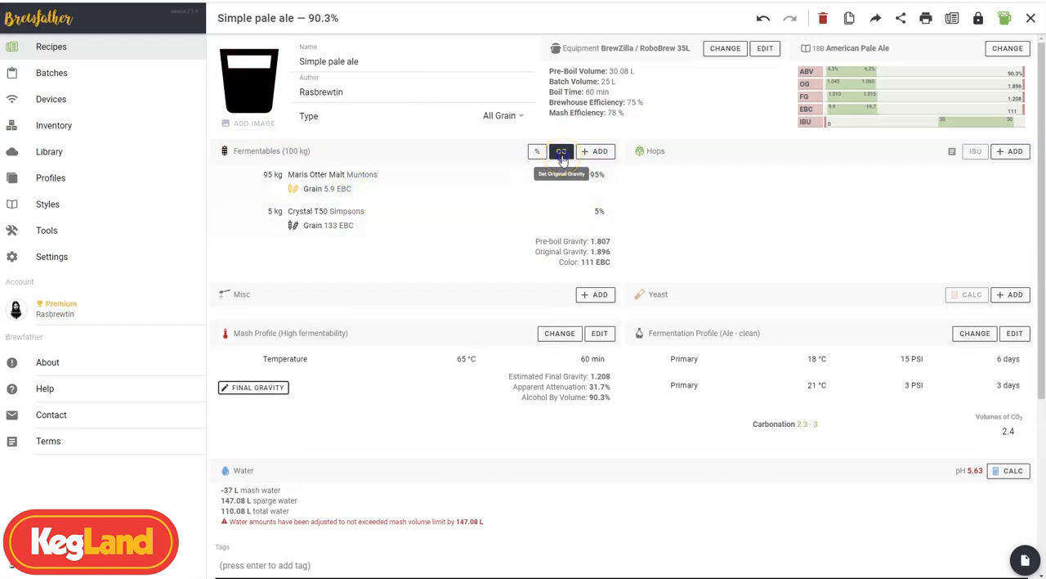
- Scale the grain bill to 1.055 OG: 5.83 kg Maris Otter, 310 g Crystal T50
{"action": "left_click", "coordinate": [562, 151]}
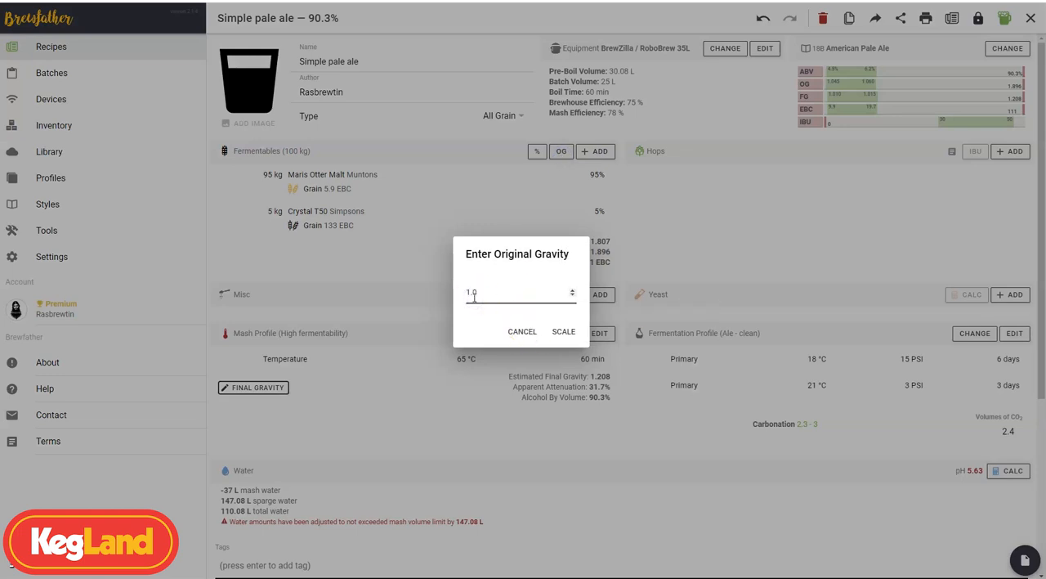
{"action": "type", "text": "45"}
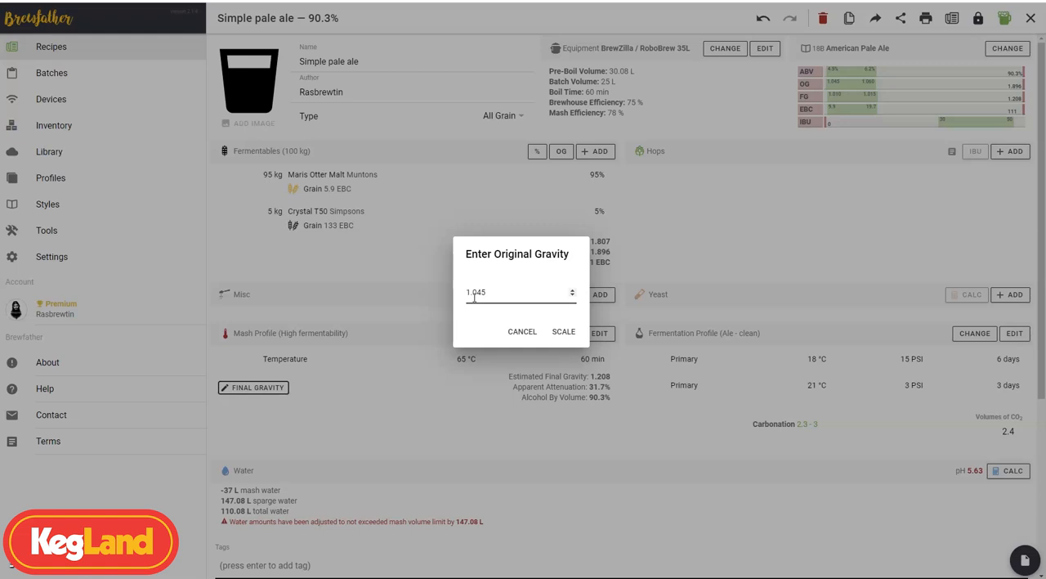
{"action": "left_click", "coordinate": [563, 331]}
{"action": "type", "text": "1.065"}
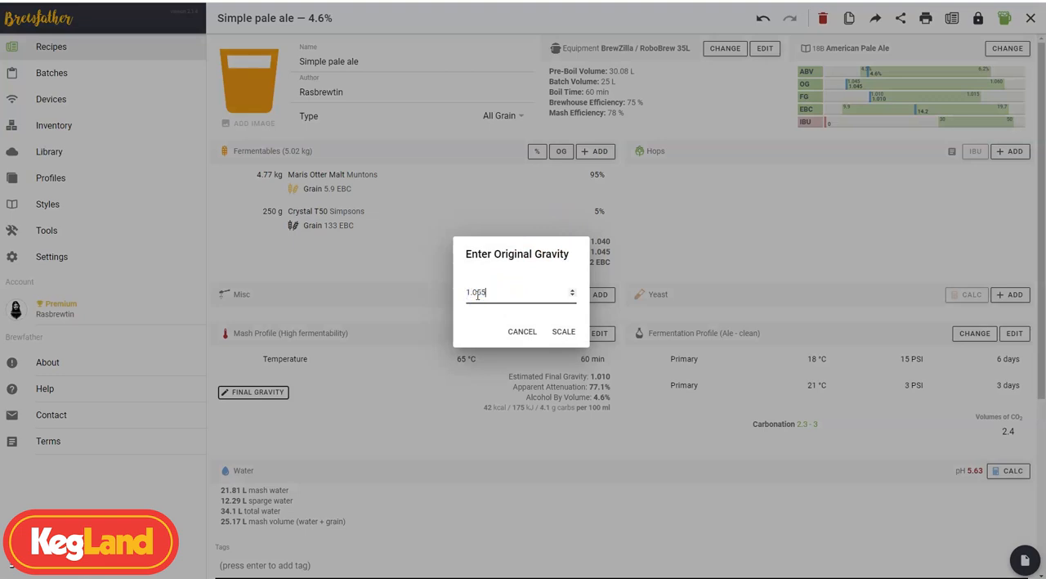
{"action": "left_click", "coordinate": [563, 332]}
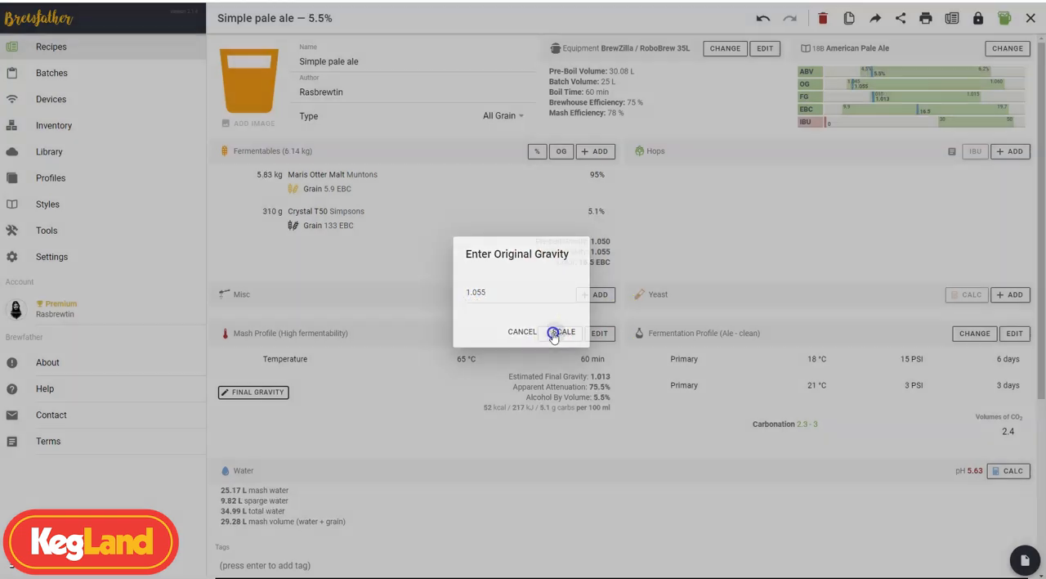
{"action": "left_click", "coordinate": [562, 333]}
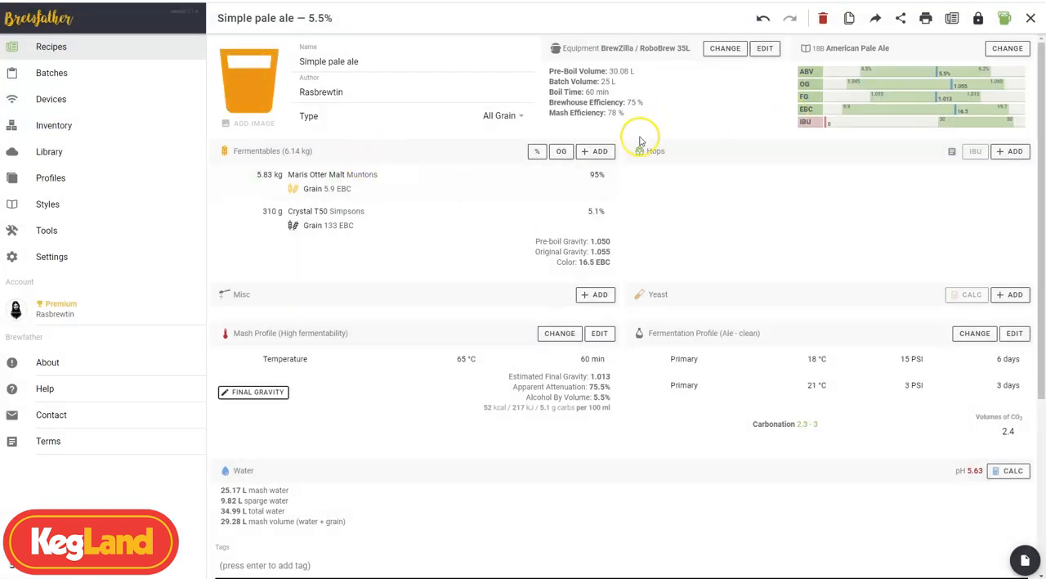
{"action": "mouse_move", "coordinate": [1033, 210]}
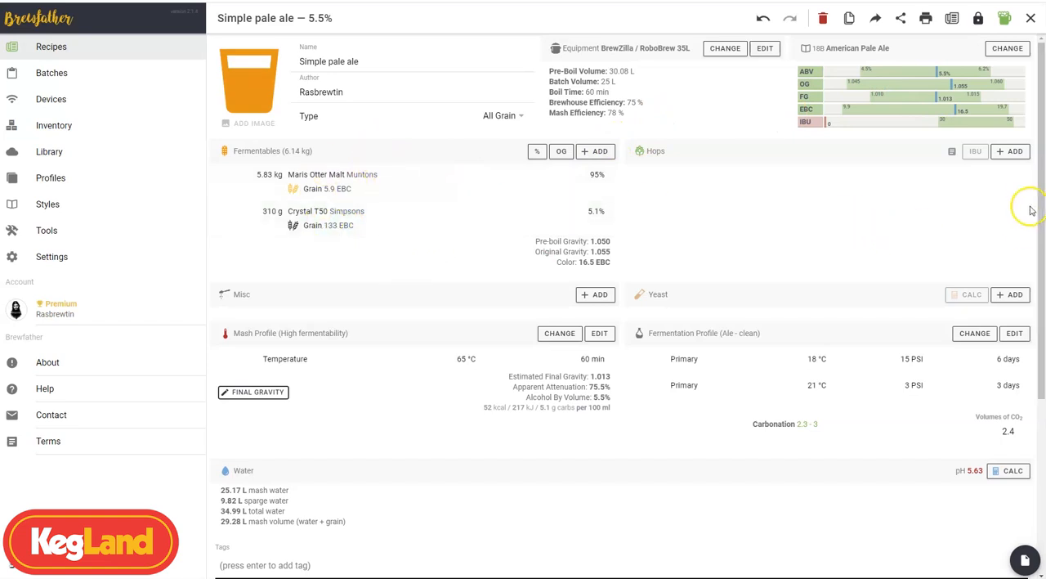
- Add 20 g of US Cascade as a 60-minute boil addition for 13 IBU
{"action": "left_click", "coordinate": [1011, 152]}
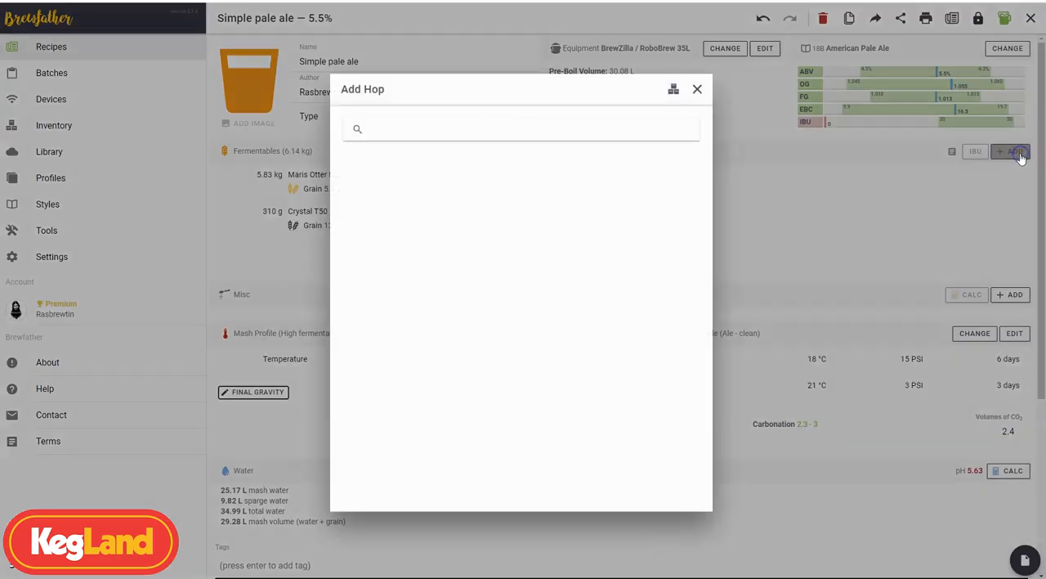
{"action": "type", "text": "cas"}
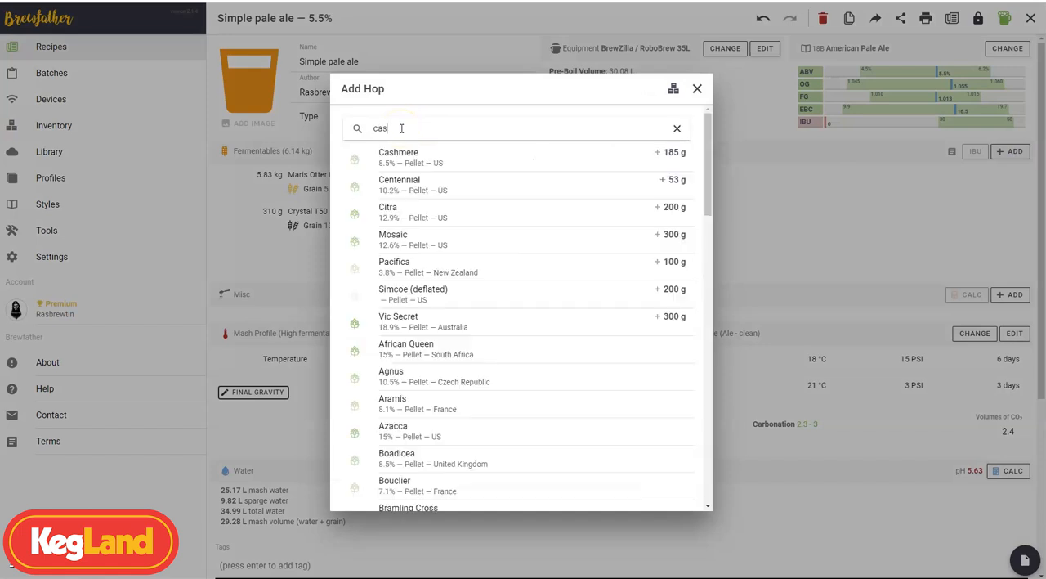
{"action": "type", "text": "cascade"}
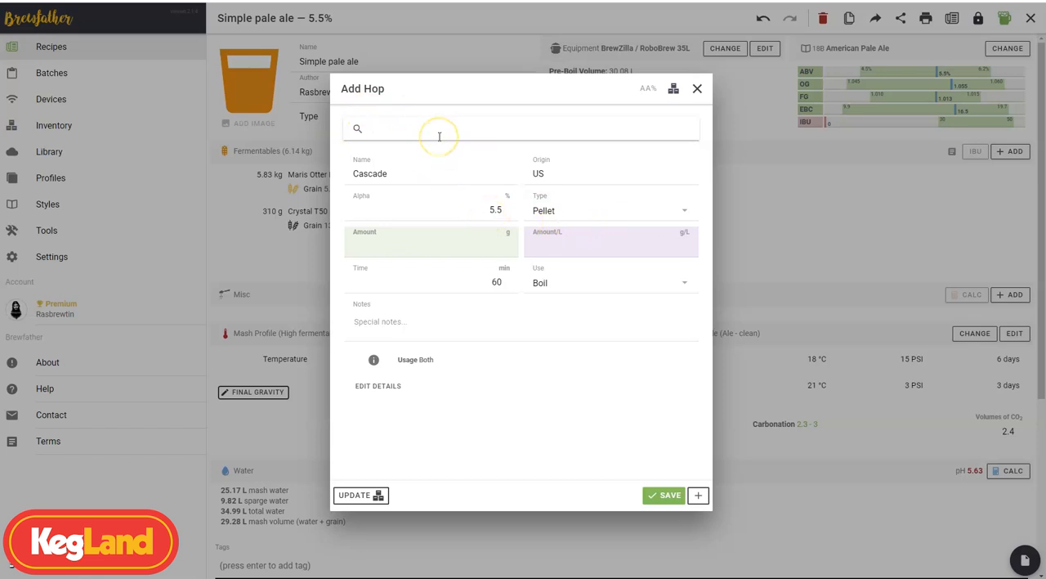
{"action": "type", "text": "amari"}
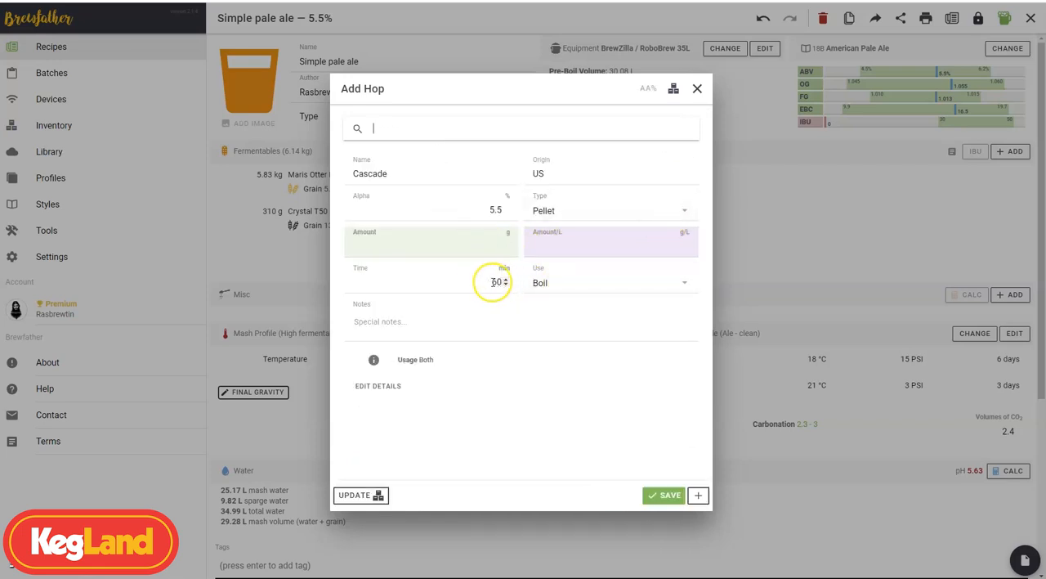
{"action": "left_click", "coordinate": [431, 241]}
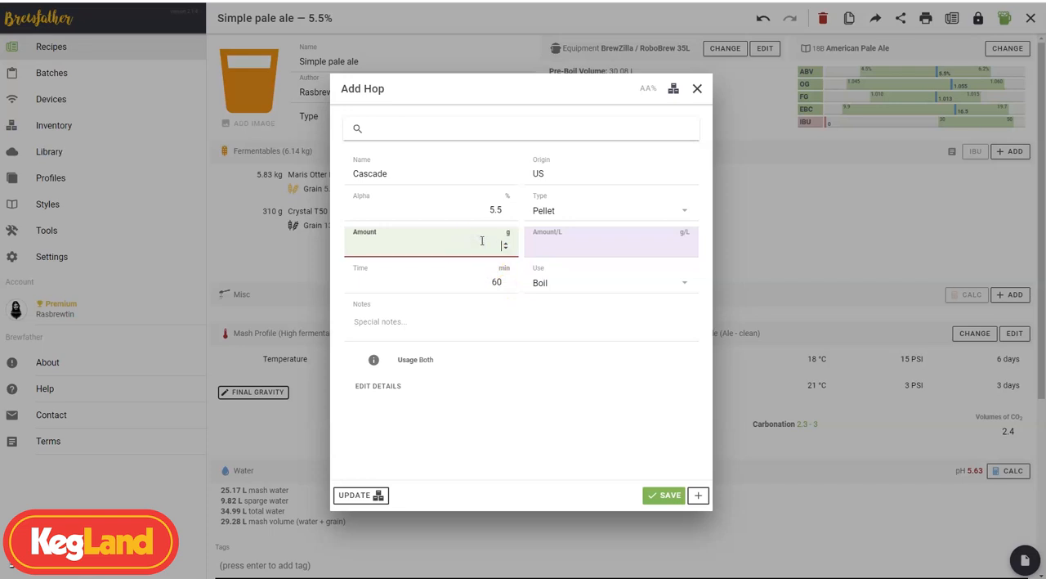
{"action": "type", "text": "20"}
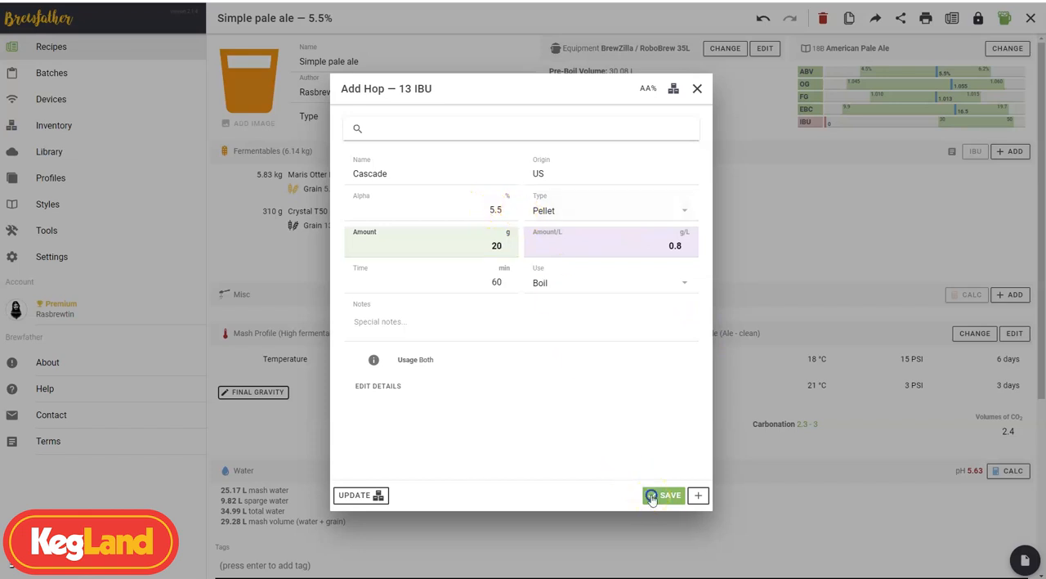
{"action": "left_click", "coordinate": [670, 495]}
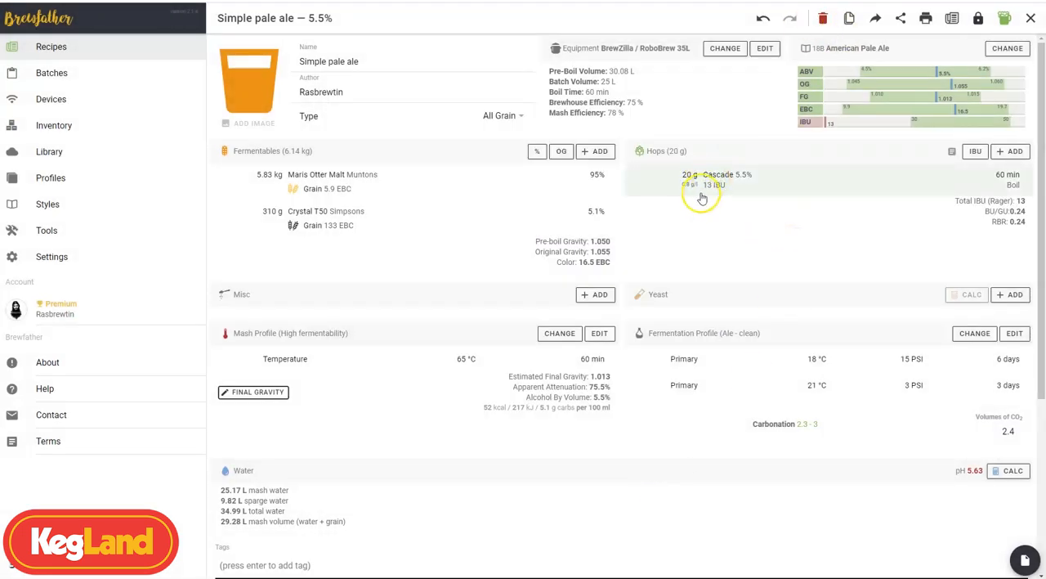
{"action": "mouse_move", "coordinate": [734, 213]}
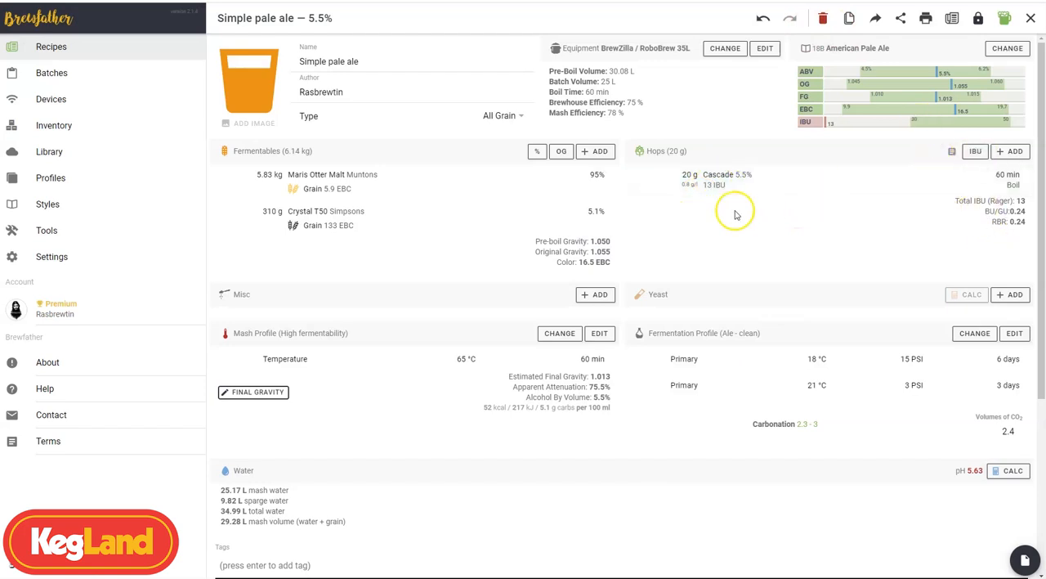
{"action": "mouse_move", "coordinate": [716, 201]}
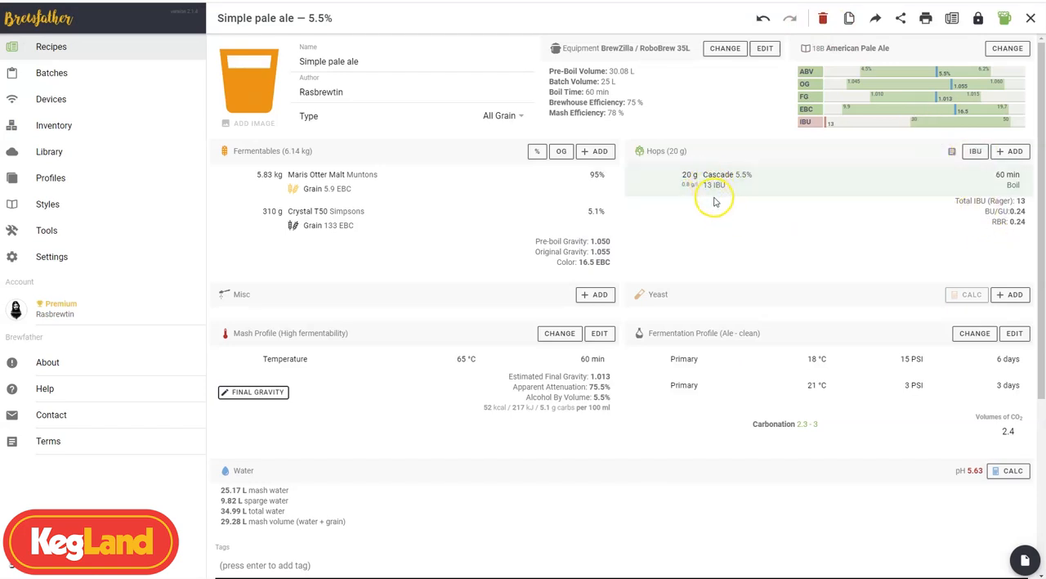
{"action": "mouse_move", "coordinate": [967, 112]}
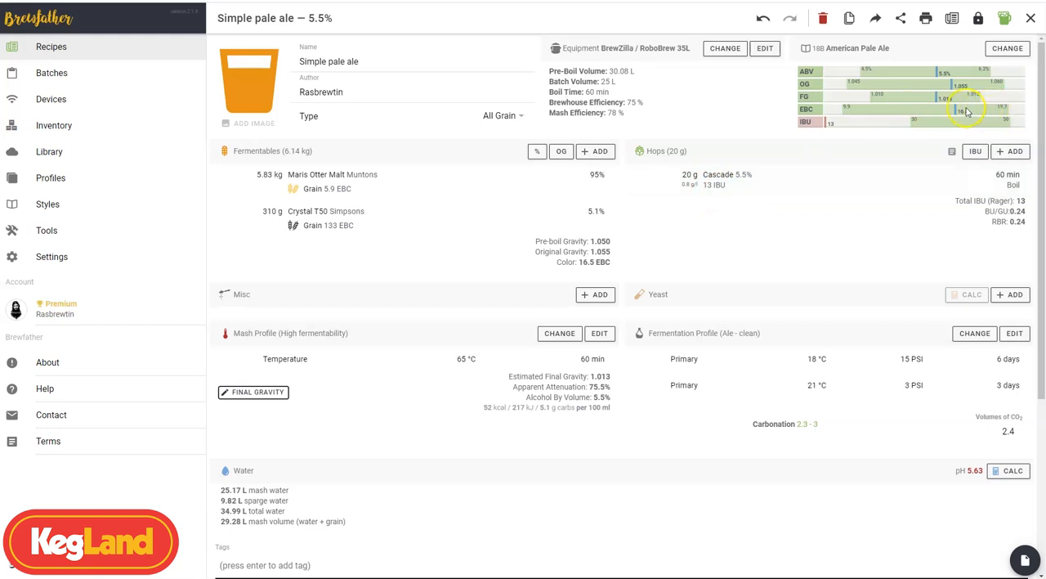
{"action": "mouse_move", "coordinate": [893, 131]}
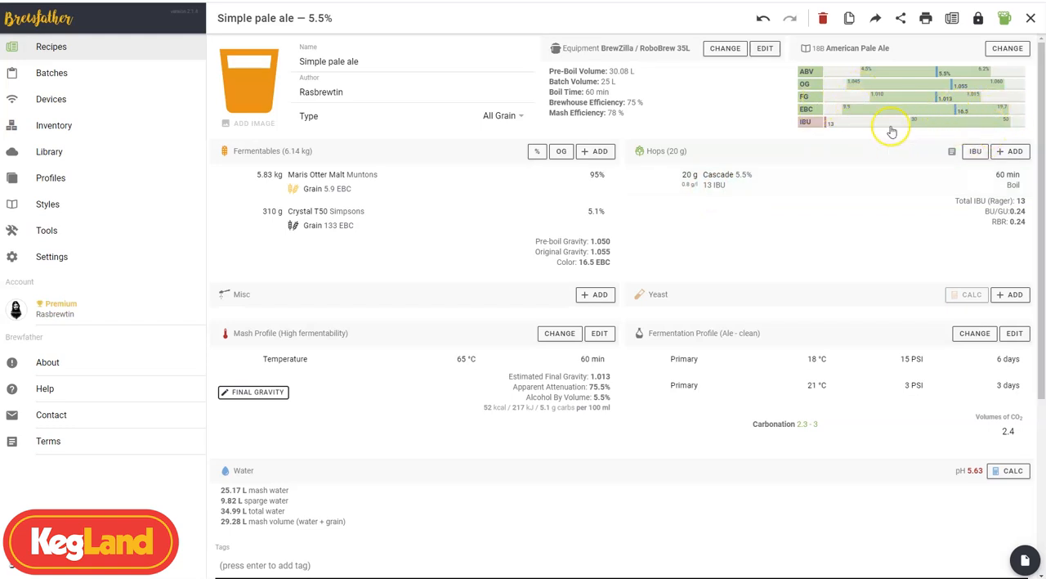
{"action": "mouse_move", "coordinate": [1013, 152]}
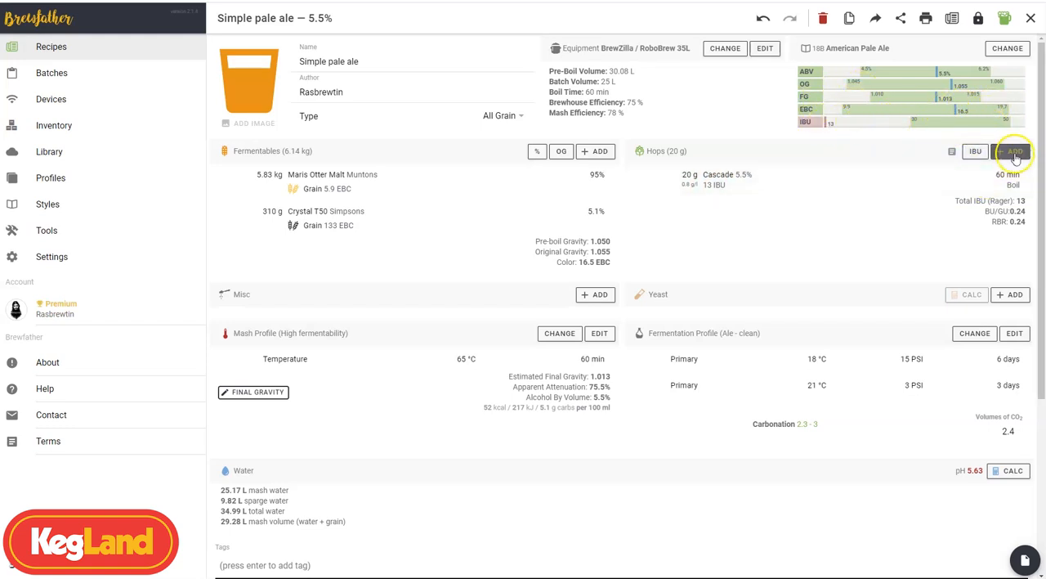
- Add a 75 g Cascade hop addition at 10 minutes
{"action": "left_click", "coordinate": [1015, 150]}
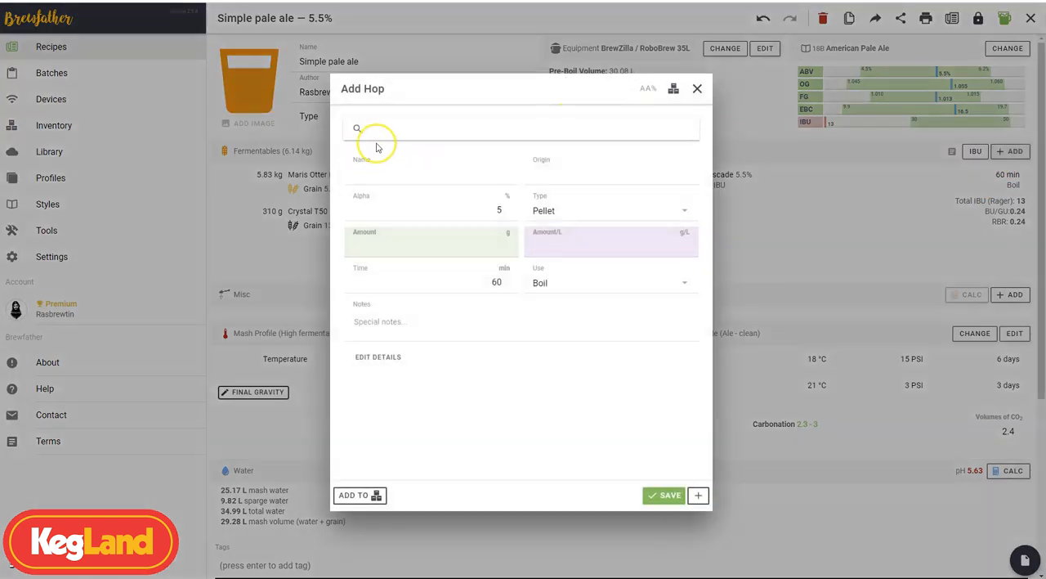
{"action": "type", "text": "cascade"}
{"action": "type", "text": "10"}
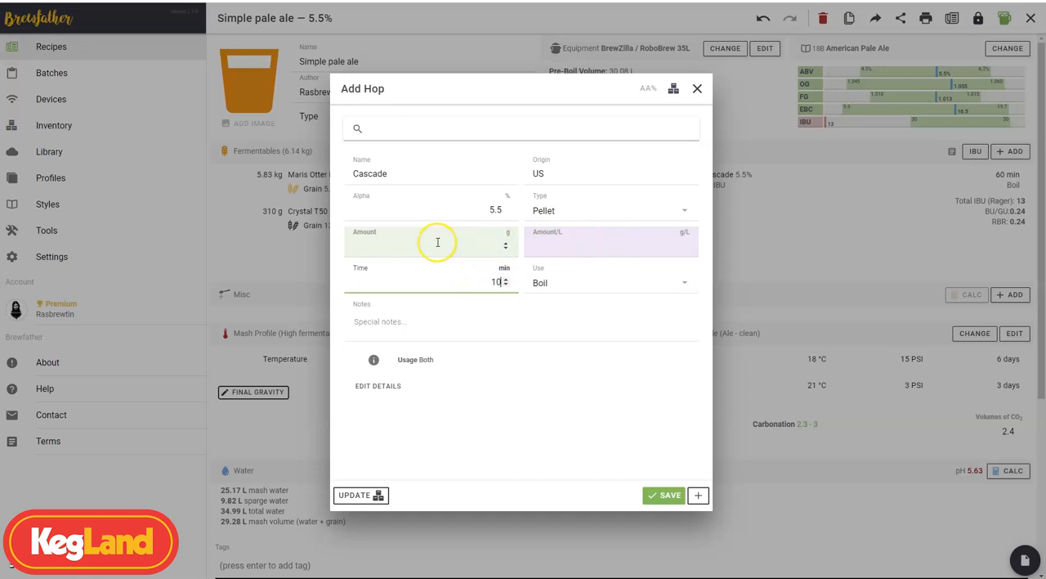
{"action": "left_click", "coordinate": [431, 241]}
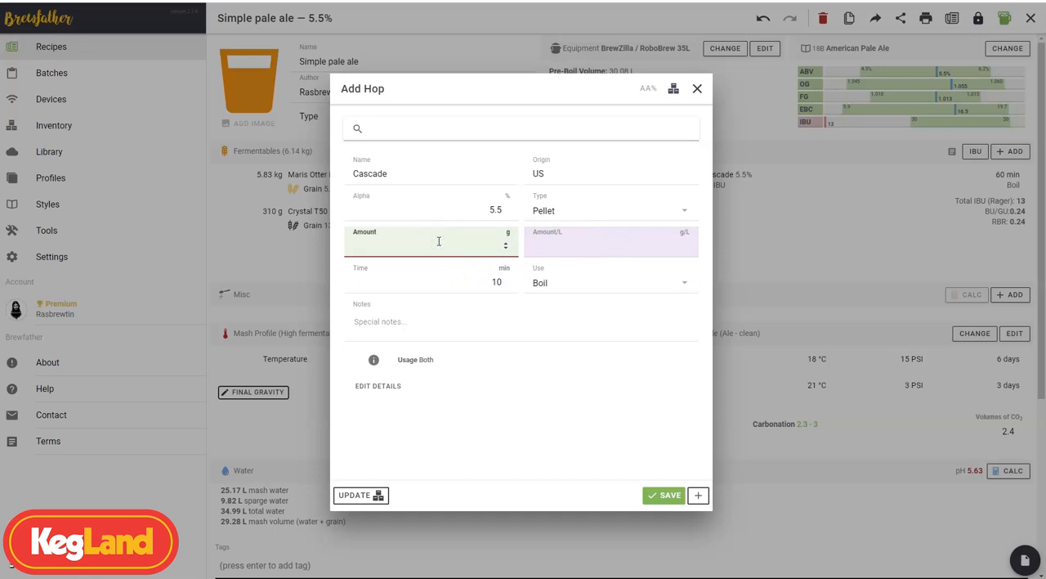
{"action": "type", "text": "75"}
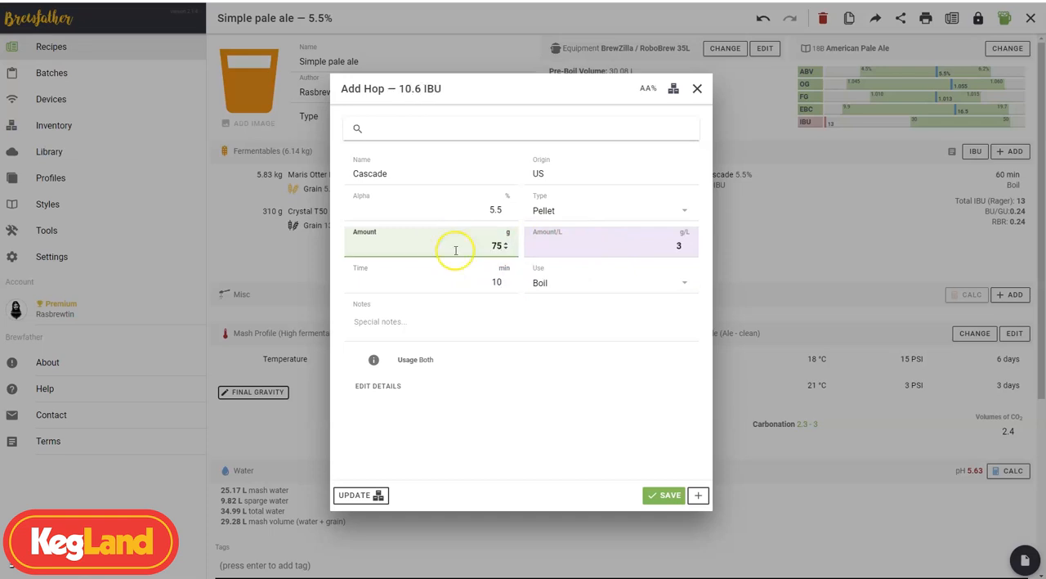
{"action": "left_click", "coordinate": [664, 494]}
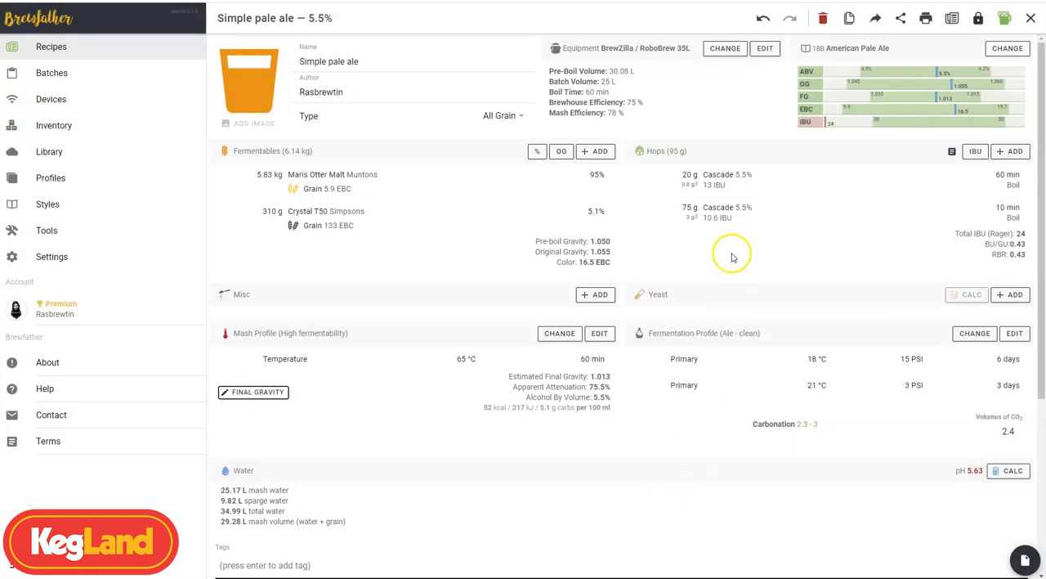
{"action": "mouse_move", "coordinate": [888, 132]}
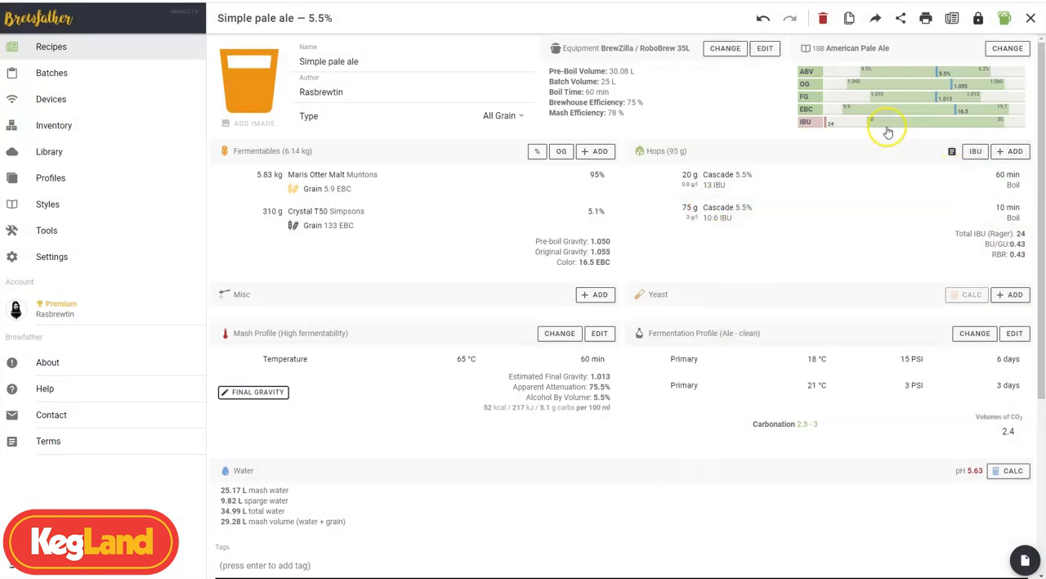
{"action": "mouse_move", "coordinate": [718, 212]}
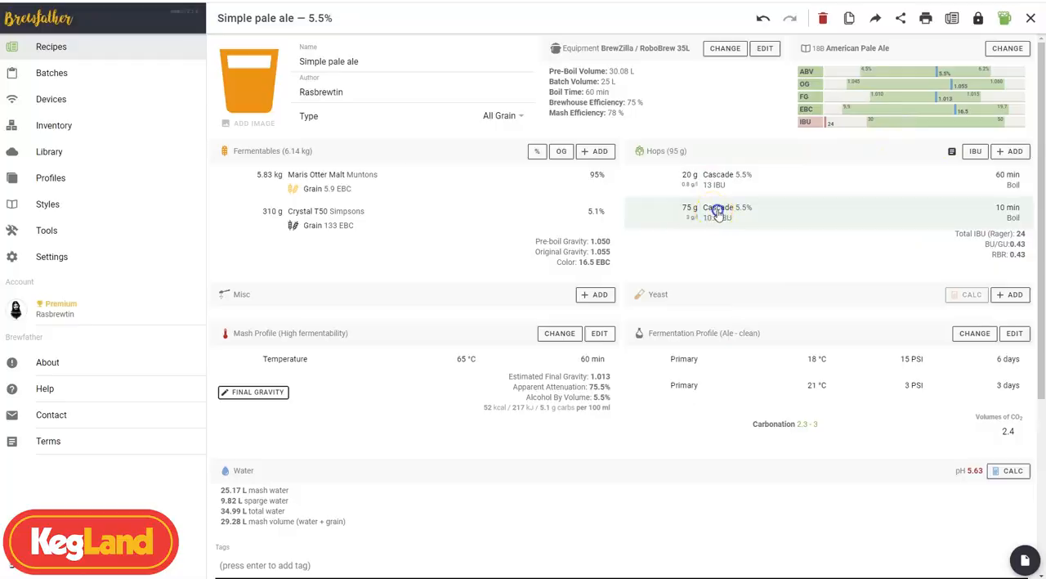
- Increase the 10-minute Cascade addition to 100 g, bringing the recipe to 27 IBU
{"action": "left_click", "coordinate": [717, 210]}
{"action": "type", "text": "100"}
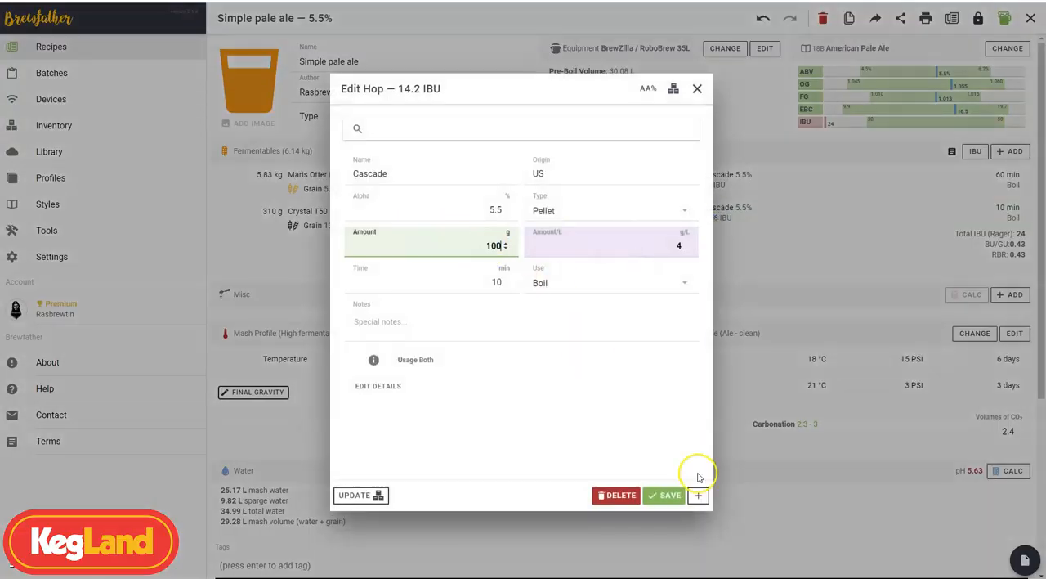
{"action": "left_click", "coordinate": [665, 495]}
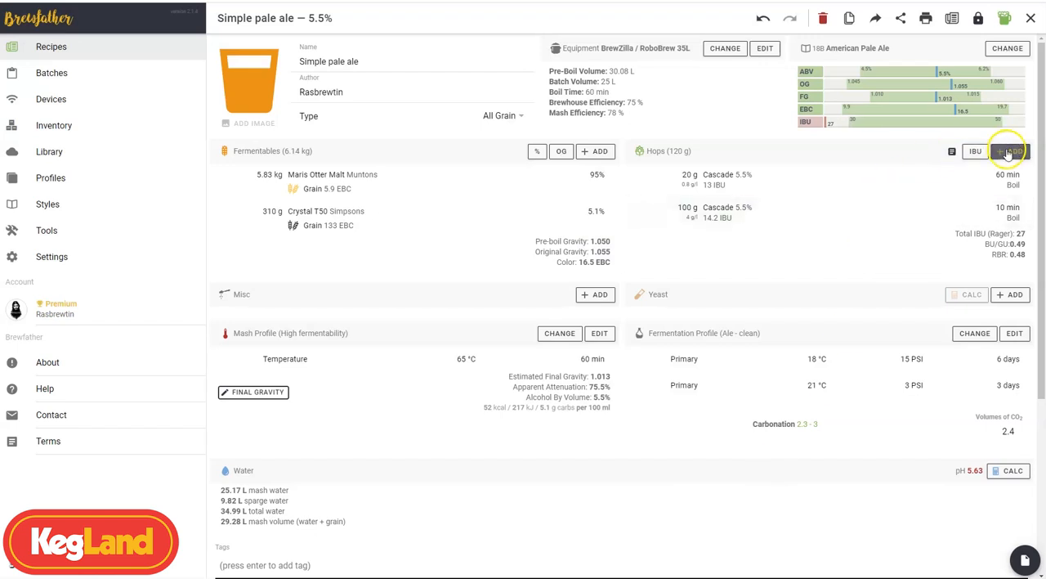
{"action": "left_click", "coordinate": [1009, 150]}
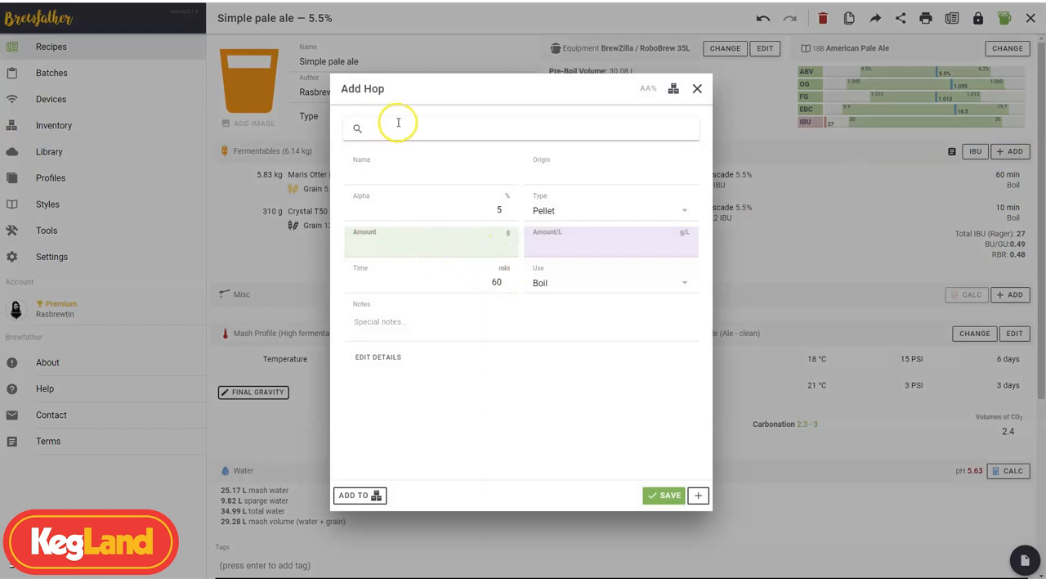
- Add a Citra hopstand addition, 20 minutes at 90 °C, adjusted from 50 g to 25 g
{"action": "type", "text": "casca"}
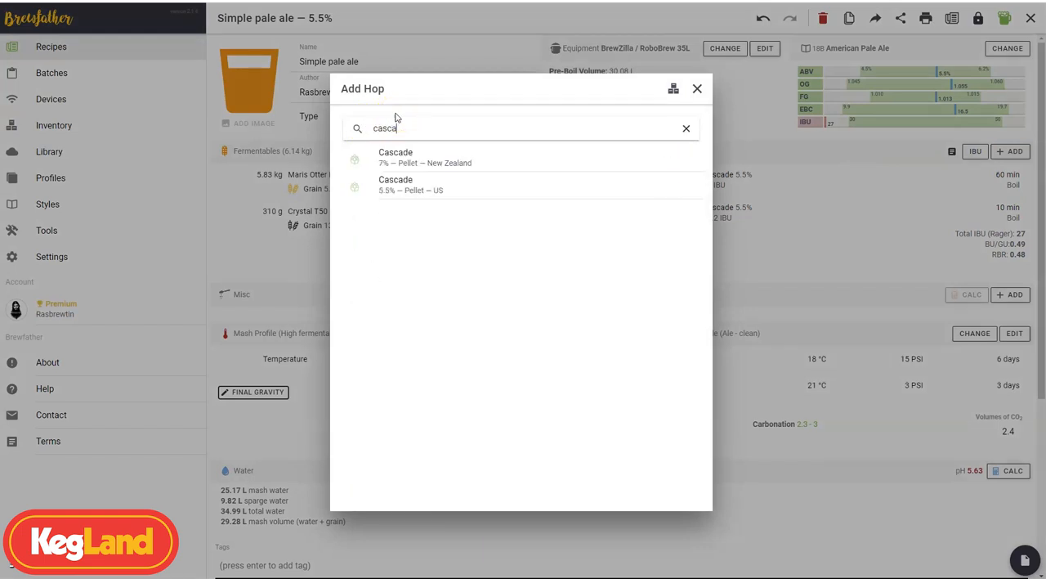
{"action": "left_click", "coordinate": [396, 184]}
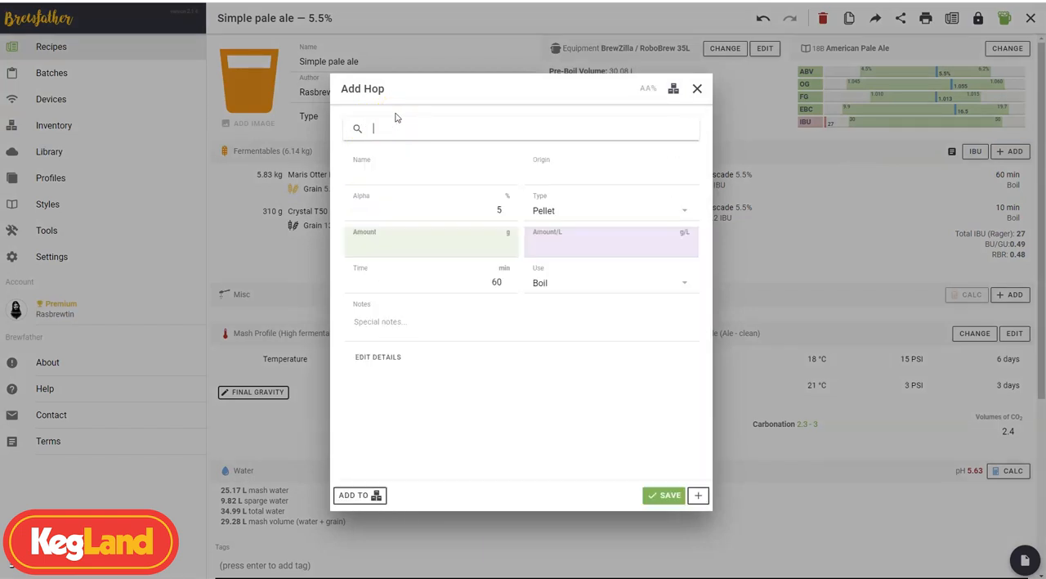
{"action": "type", "text": "citra"}
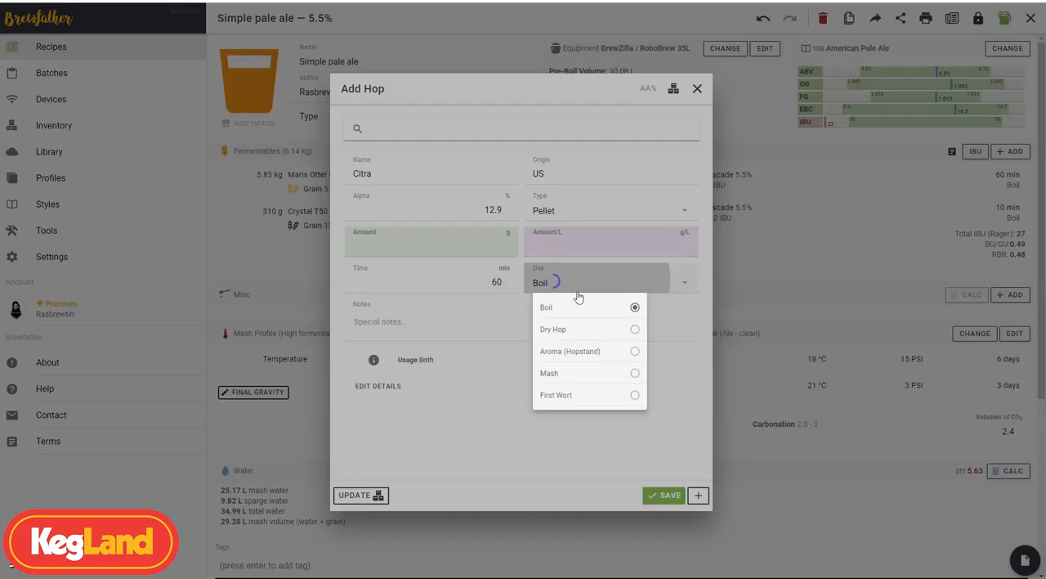
{"action": "left_click", "coordinate": [570, 351]}
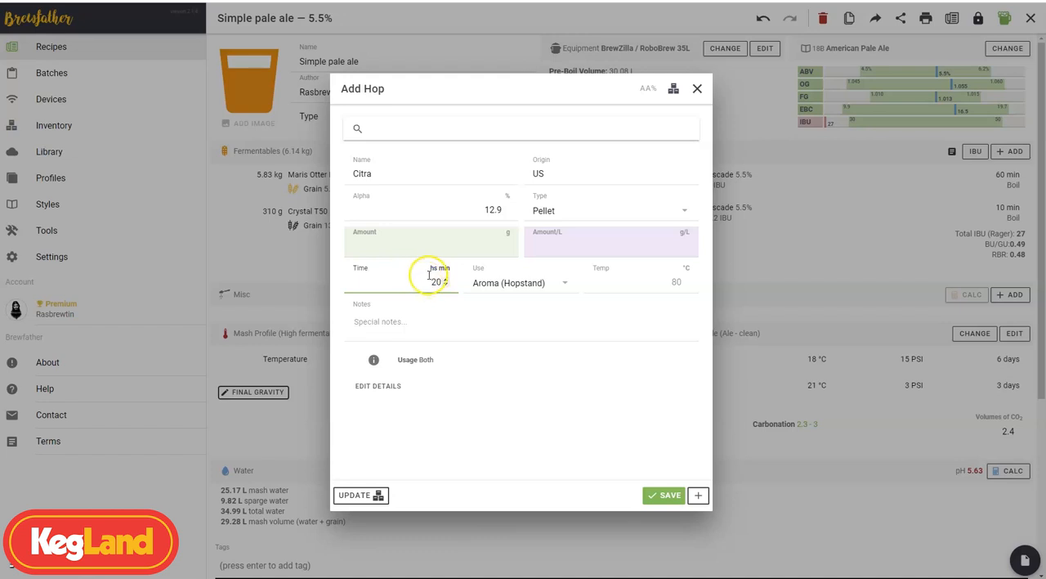
{"action": "left_click", "coordinate": [642, 282]}
{"action": "type", "text": "100"}
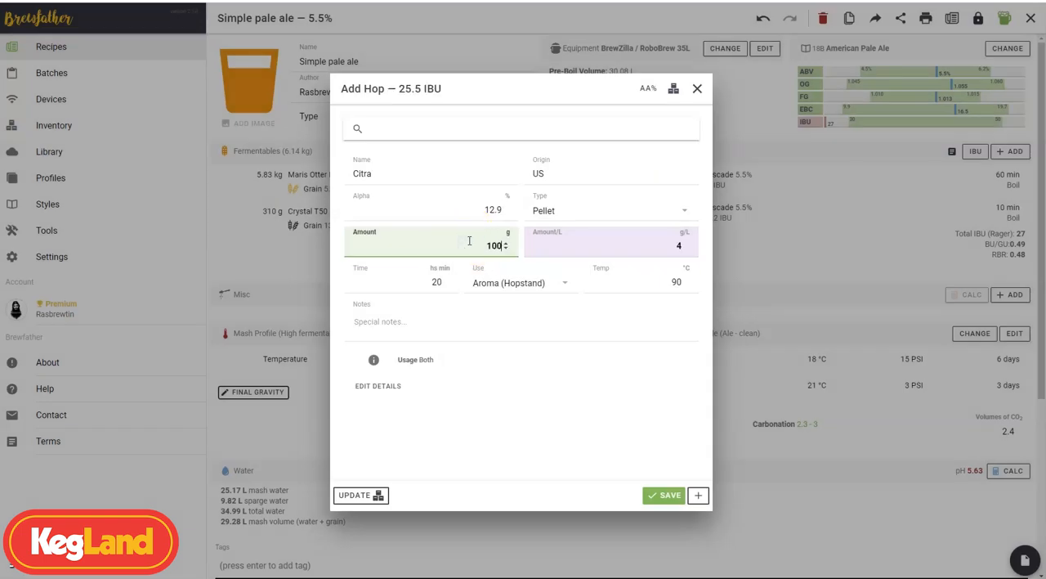
{"action": "left_click", "coordinate": [664, 494]}
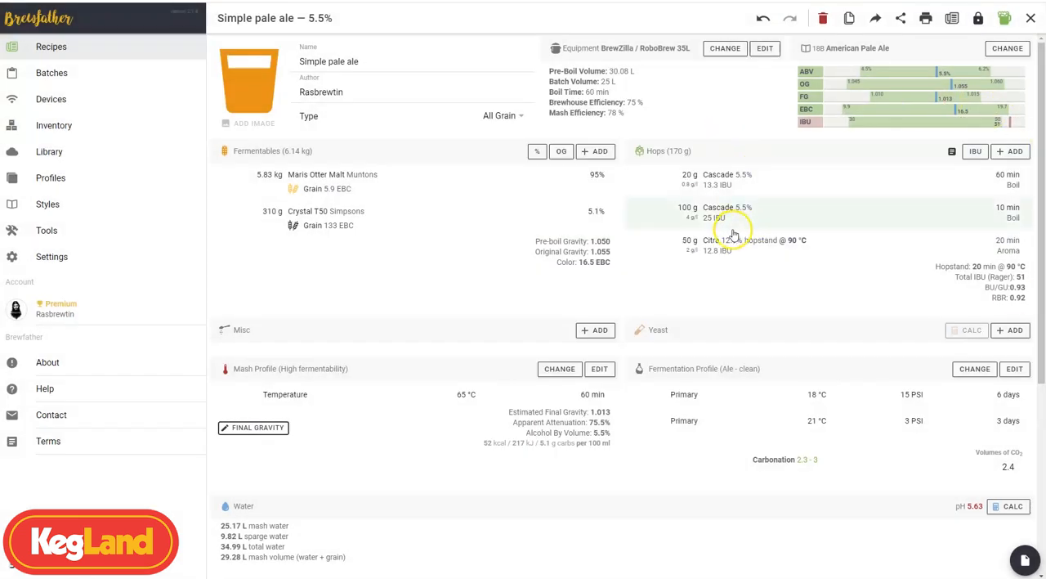
{"action": "left_click", "coordinate": [727, 240]}
{"action": "type", "text": "25"}
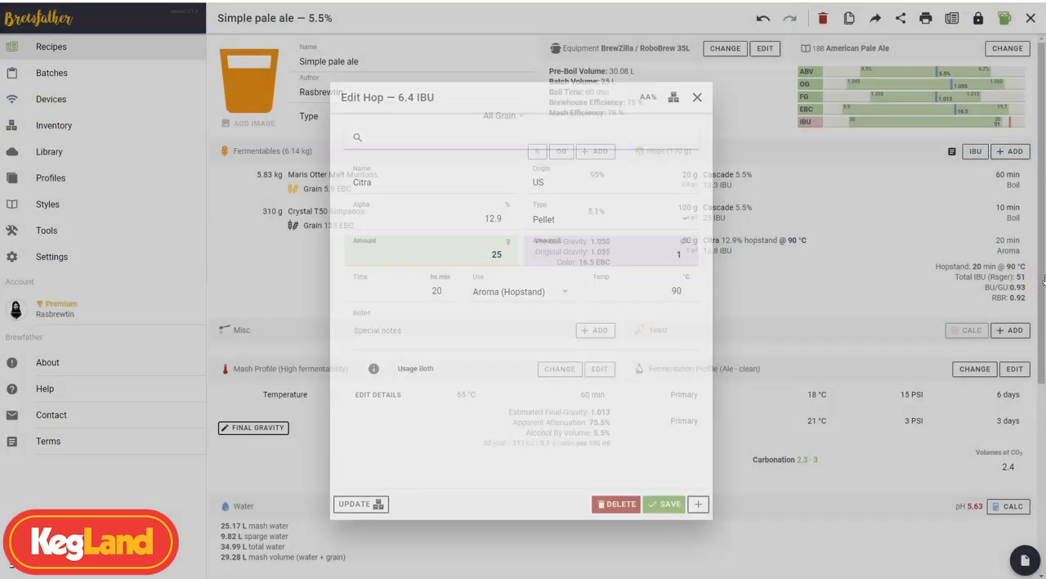
{"action": "left_click", "coordinate": [664, 503]}
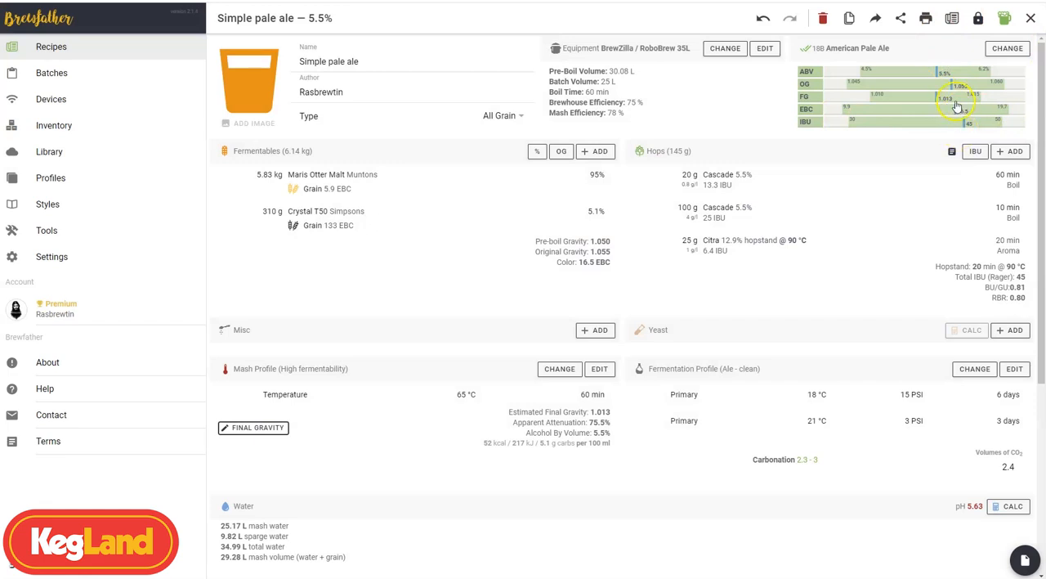
{"action": "mouse_move", "coordinate": [932, 49]}
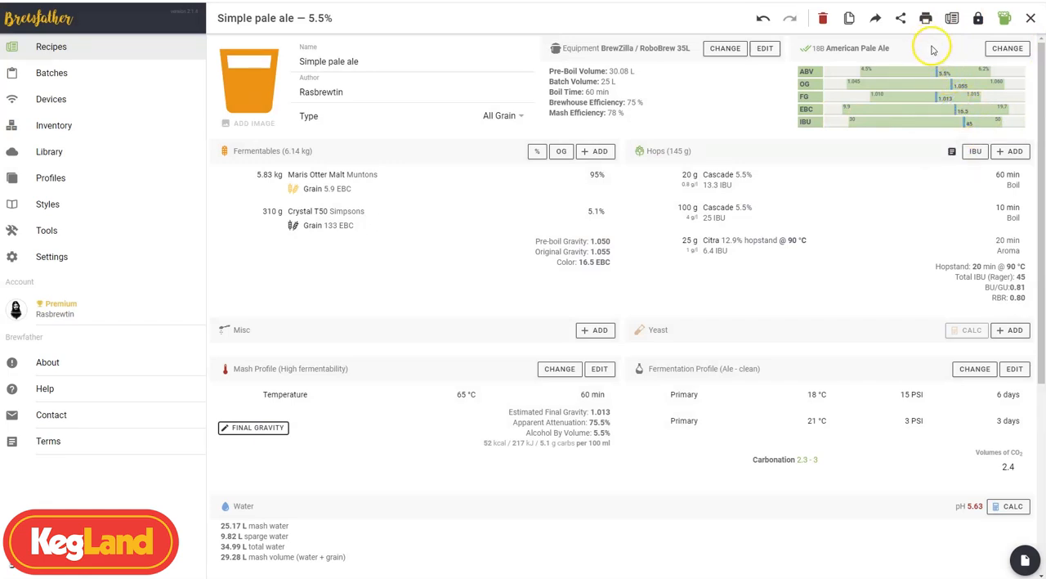
{"action": "mouse_move", "coordinate": [553, 256]}
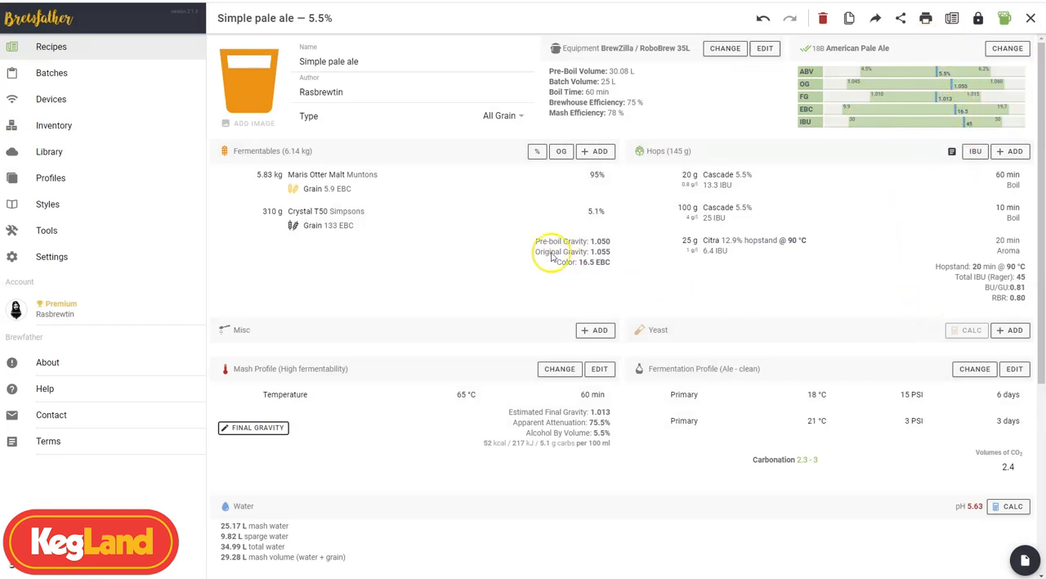
- Add 1 pkg of Fermentis Safale American US-05 yeast with a manufacturing date
{"action": "left_click", "coordinate": [1010, 330]}
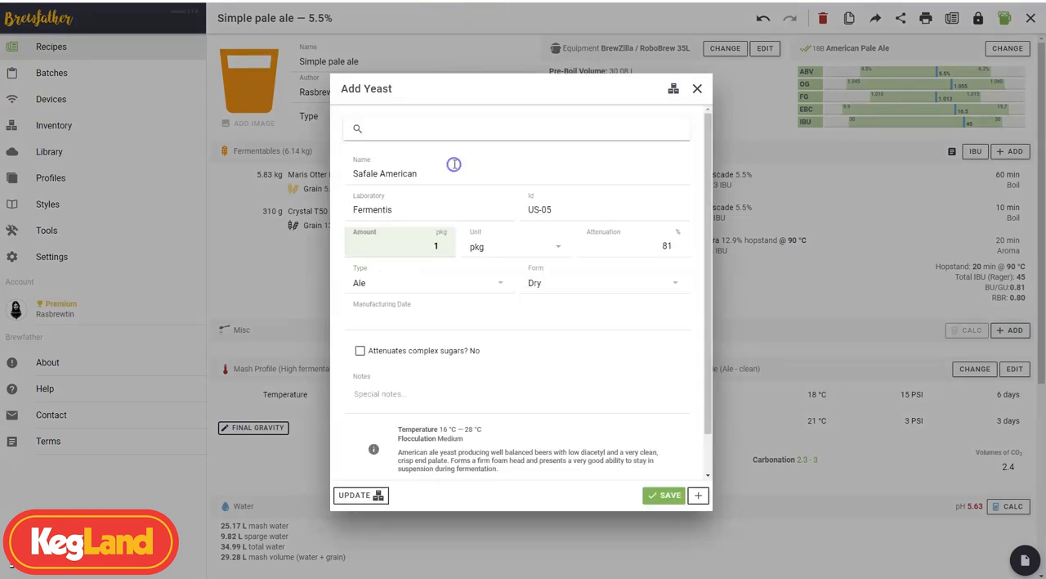
{"action": "mouse_move", "coordinate": [548, 139]}
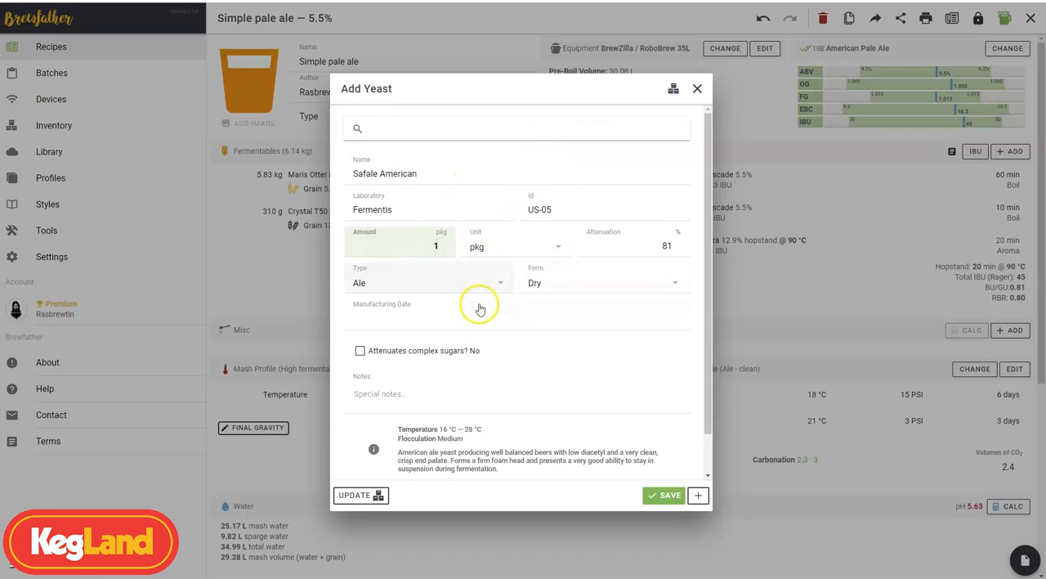
{"action": "mouse_move", "coordinate": [507, 390]}
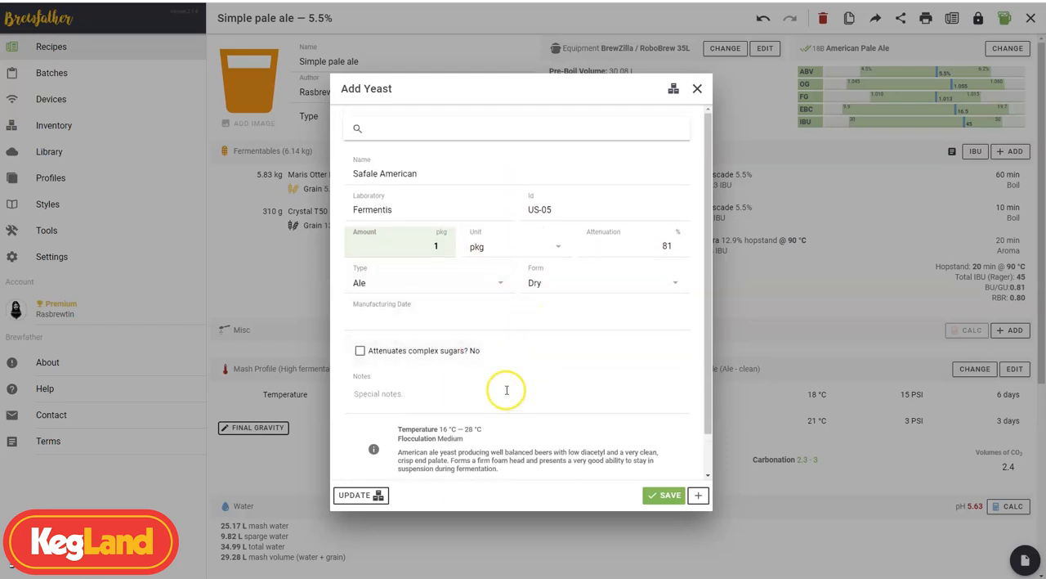
{"action": "left_click", "coordinate": [381, 303]}
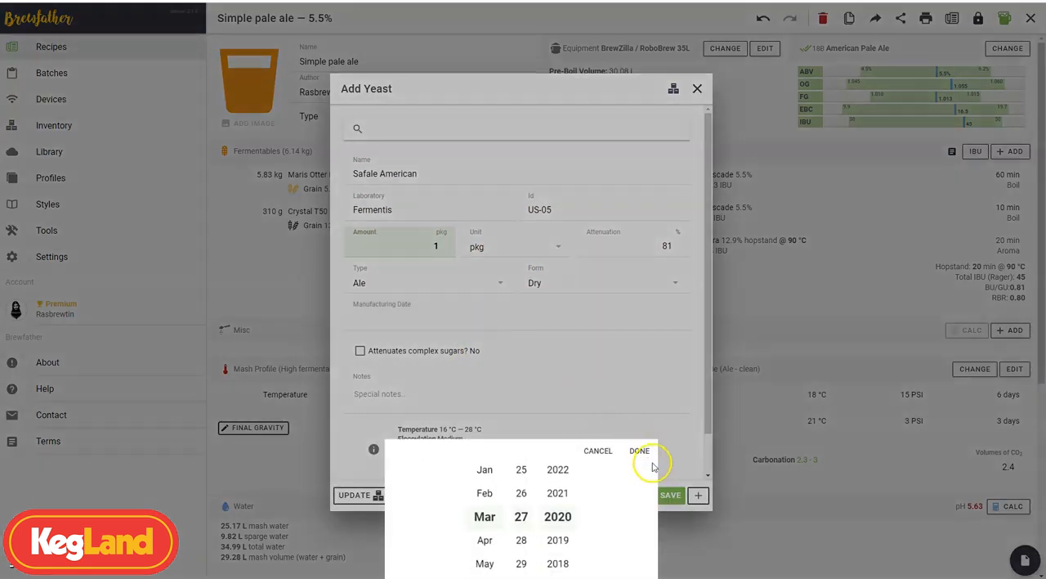
{"action": "left_click", "coordinate": [639, 450]}
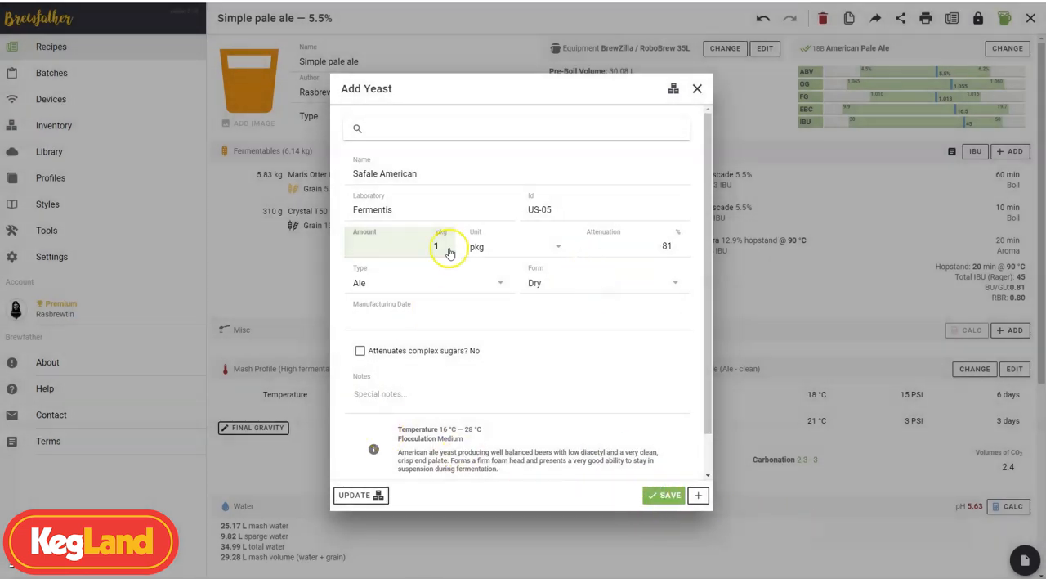
{"action": "left_click", "coordinate": [664, 495]}
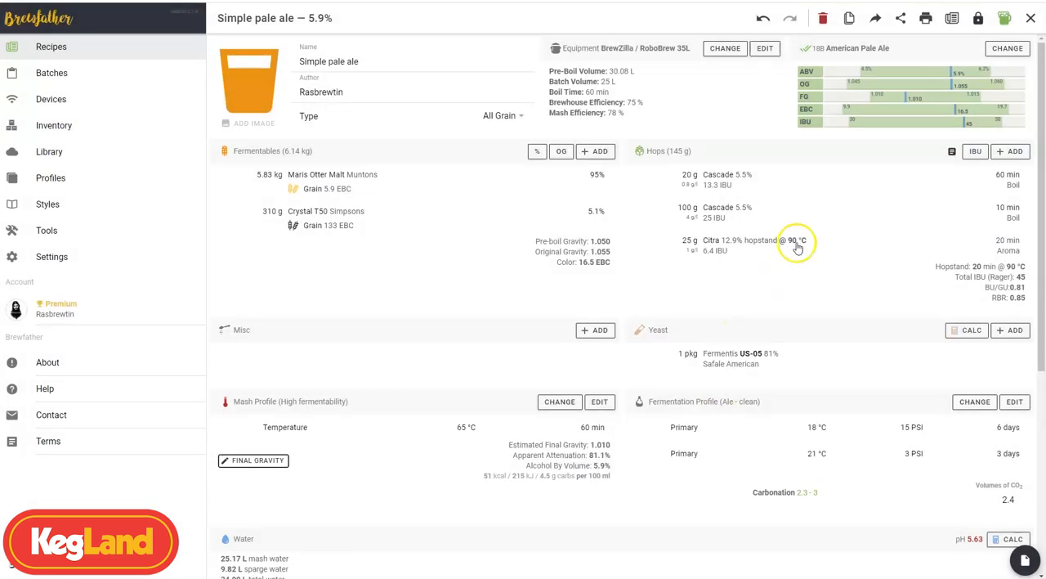
{"action": "mouse_move", "coordinate": [813, 104]}
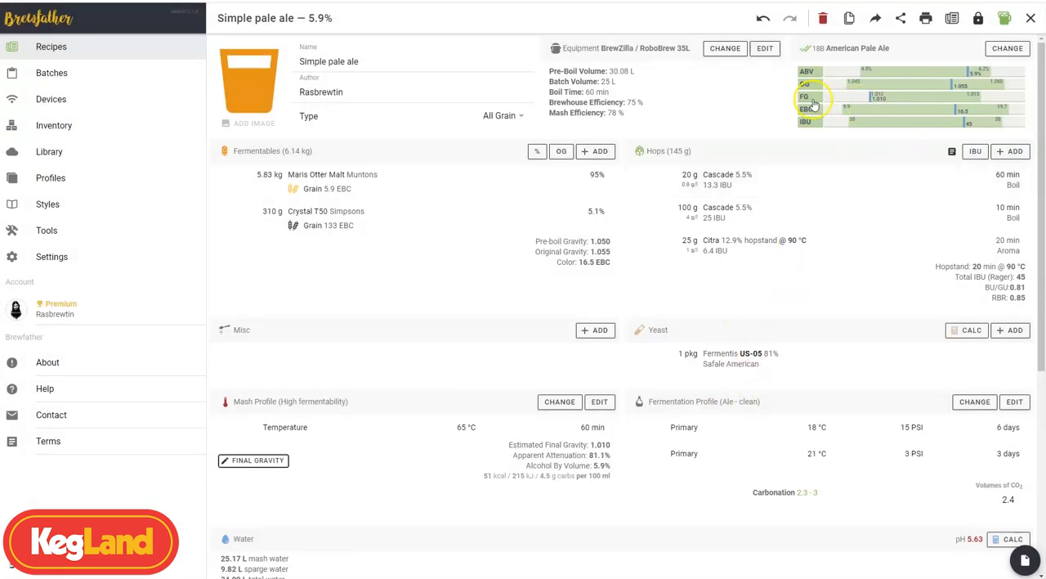
{"action": "mouse_move", "coordinate": [947, 93]}
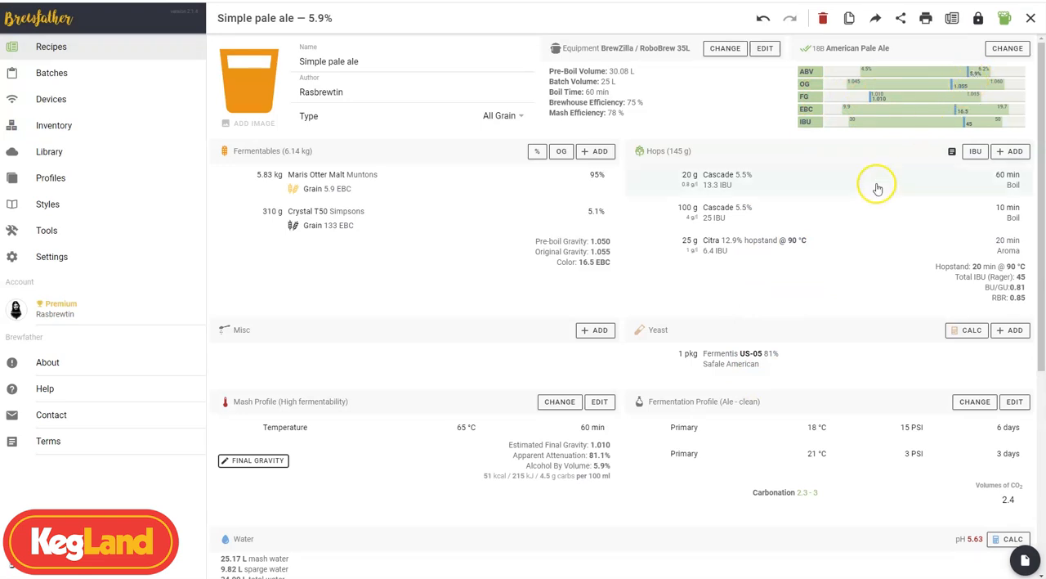
{"action": "mouse_move", "coordinate": [827, 374]}
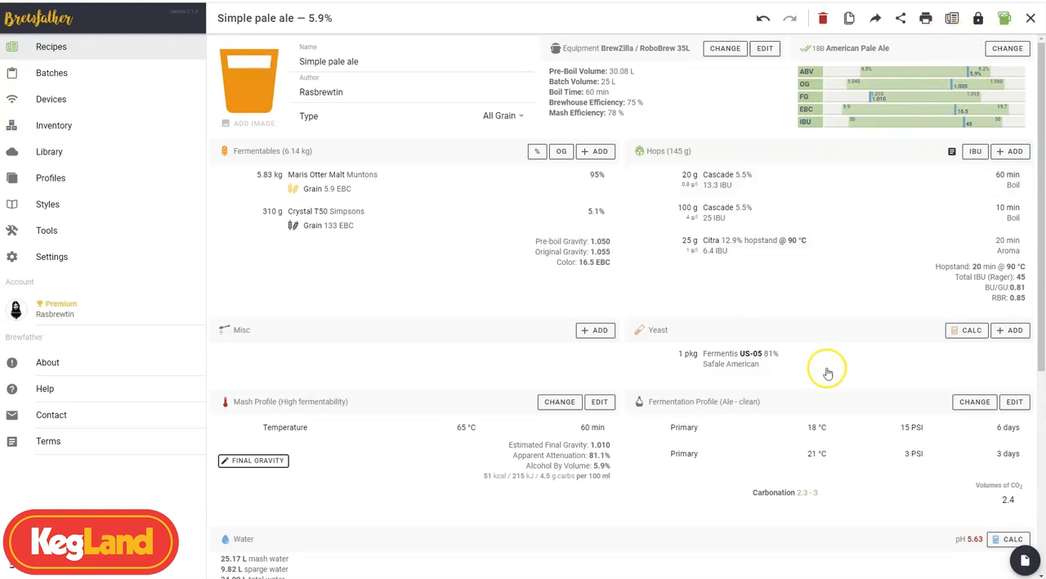
{"action": "mouse_move", "coordinate": [553, 349]}
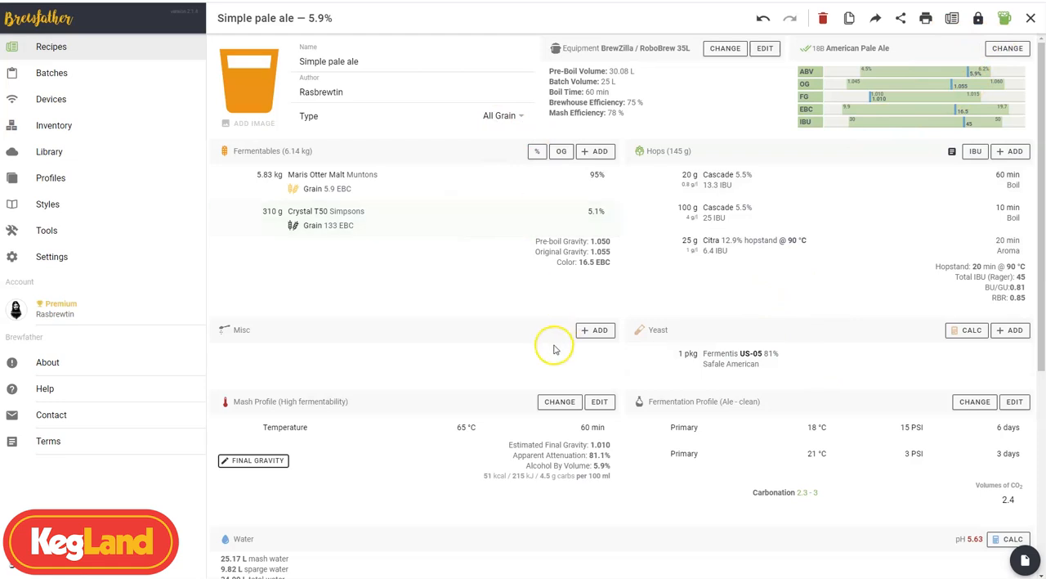
{"action": "mouse_move", "coordinate": [397, 412]}
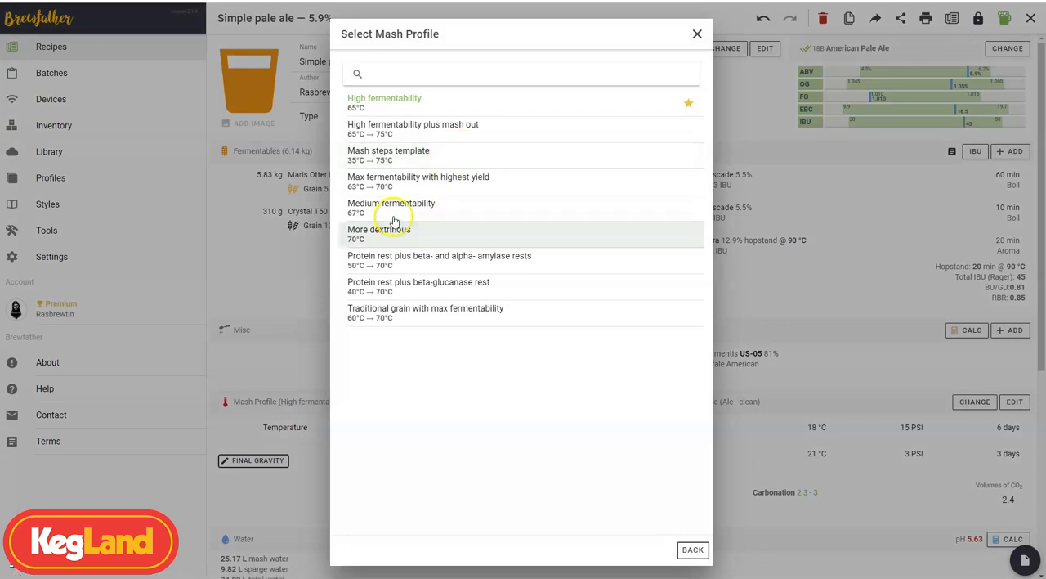
{"action": "left_click", "coordinate": [379, 233]}
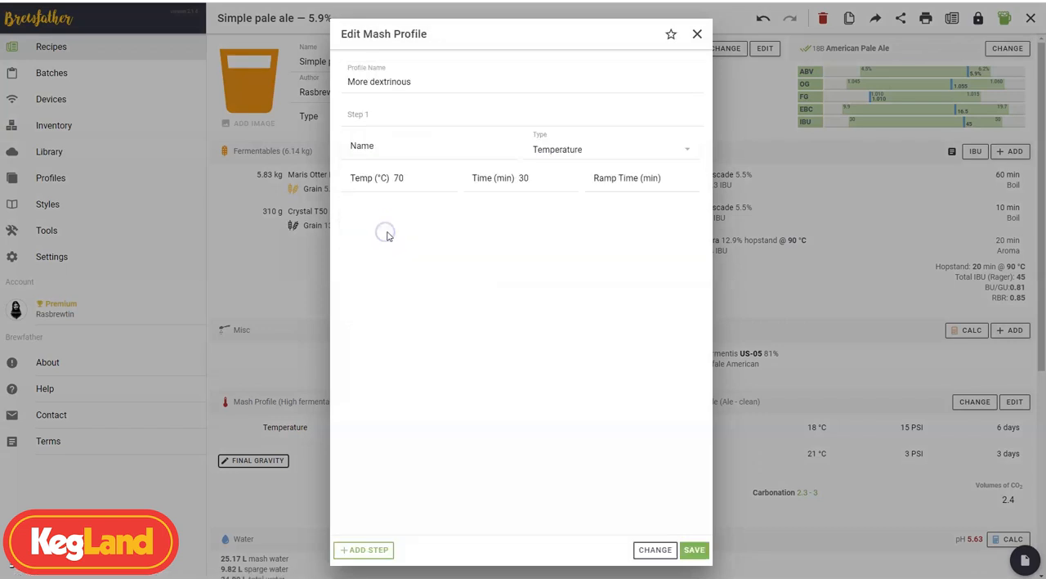
{"action": "left_click", "coordinate": [693, 549]}
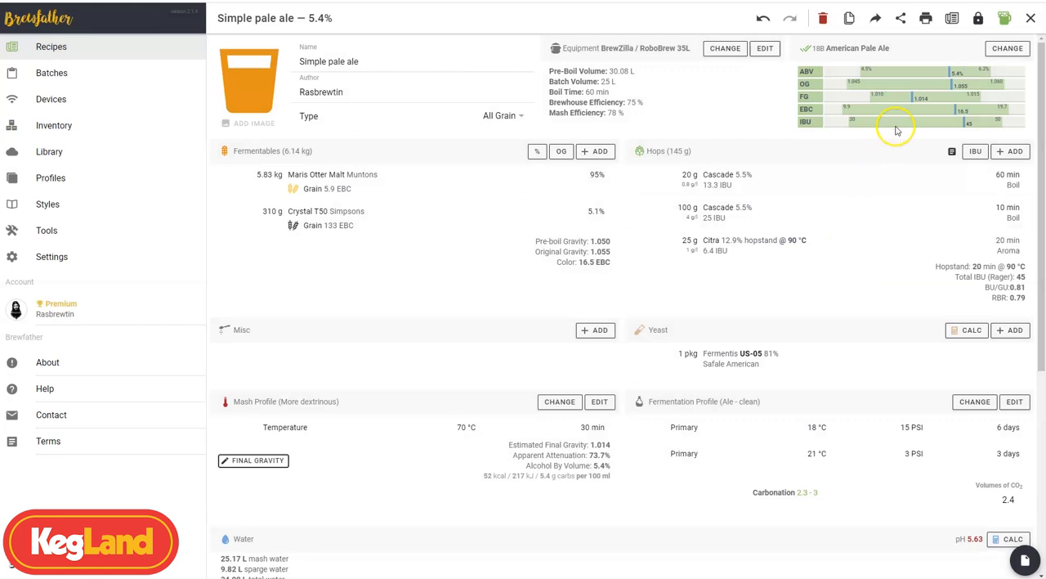
{"action": "mouse_move", "coordinate": [957, 92]}
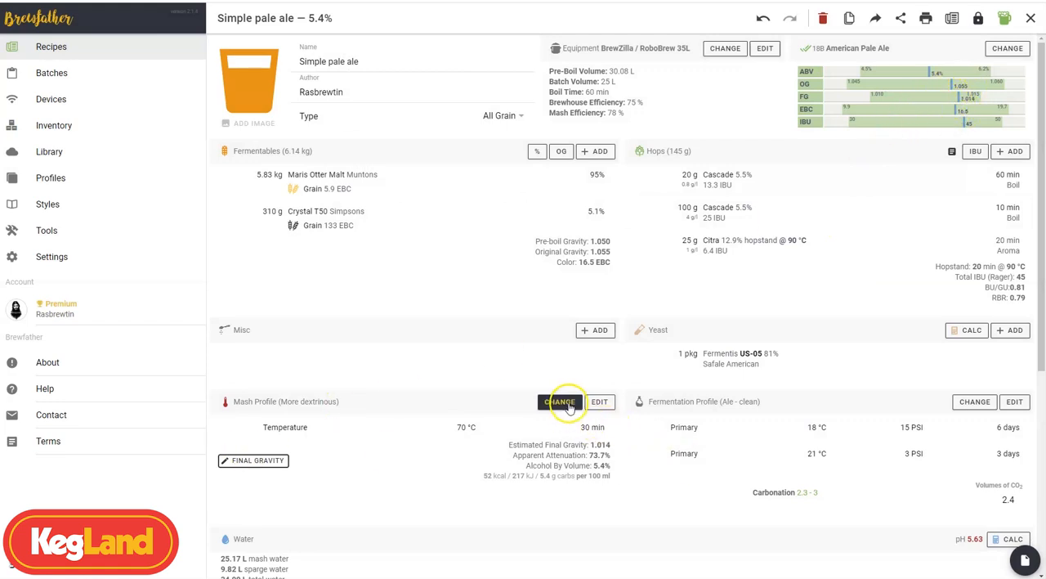
{"action": "left_click", "coordinate": [560, 402]}
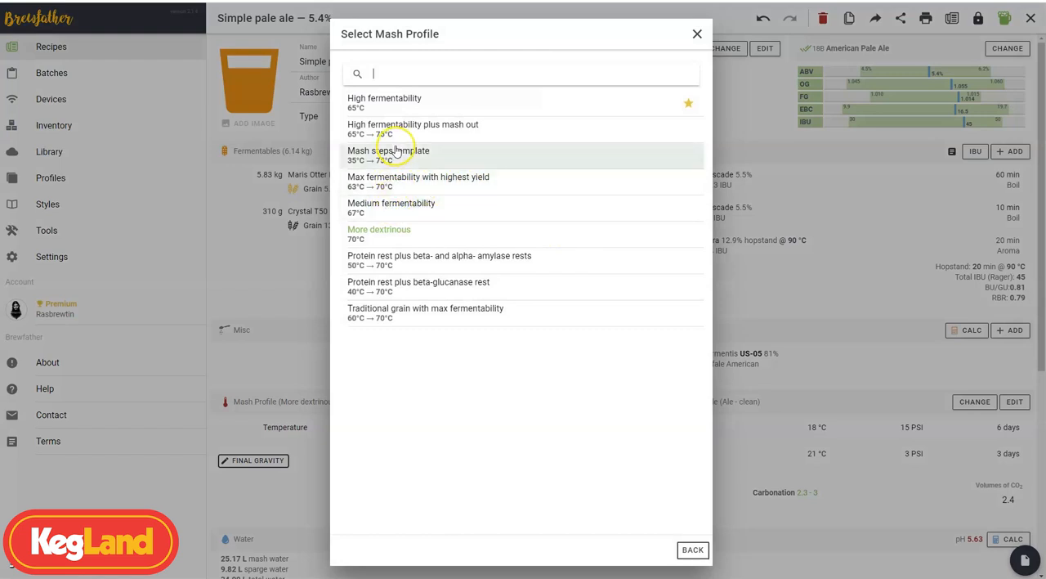
{"action": "left_click", "coordinate": [391, 207]}
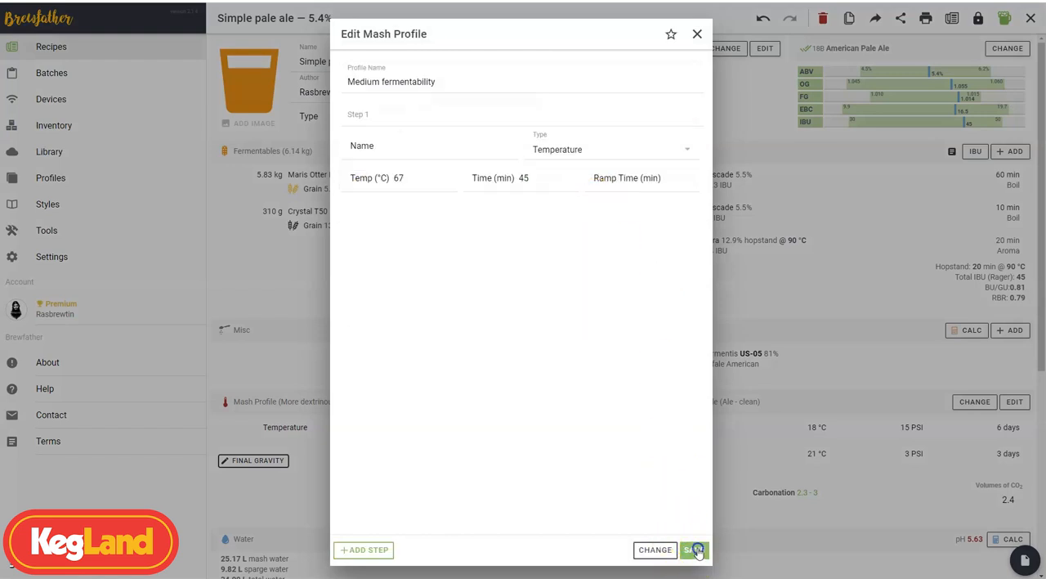
{"action": "left_click", "coordinate": [694, 550]}
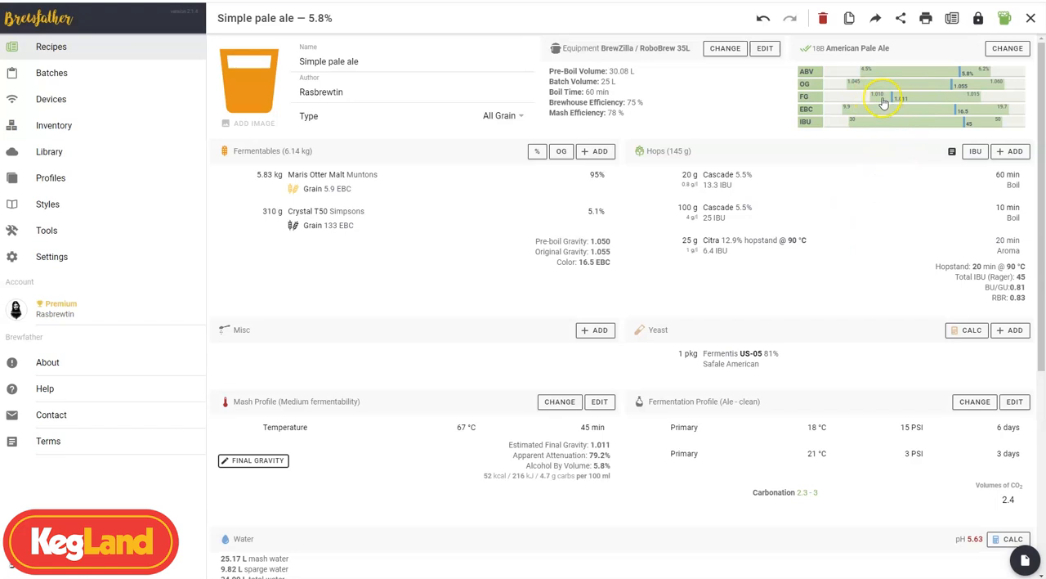
{"action": "mouse_move", "coordinate": [903, 98]}
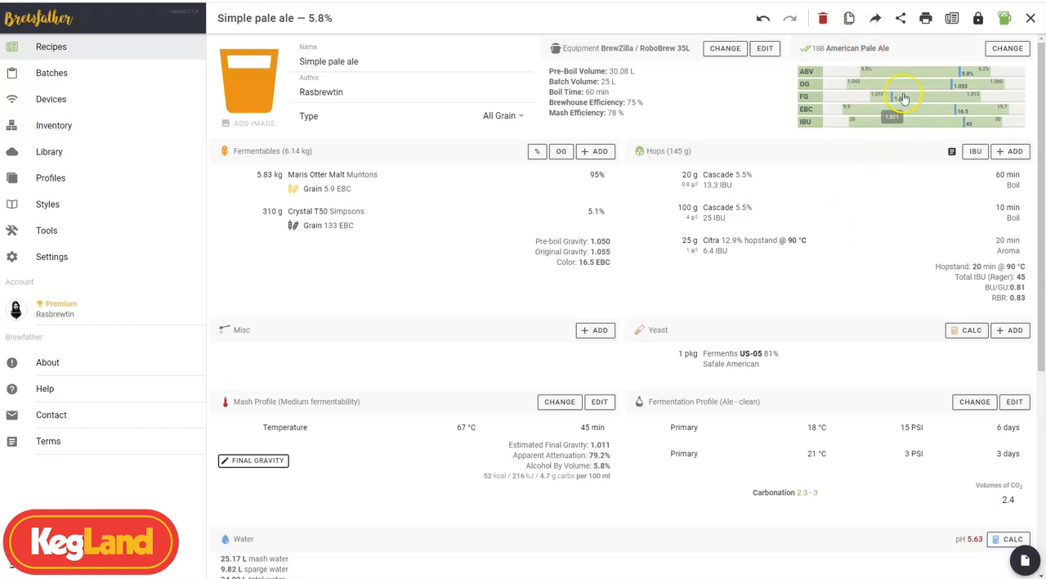
{"action": "mouse_move", "coordinate": [941, 120]}
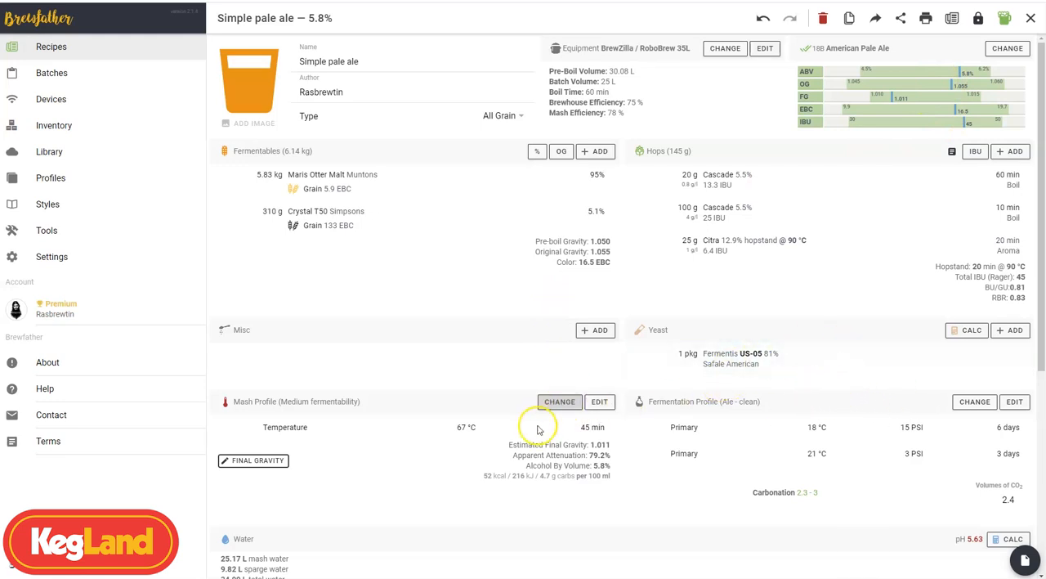
{"action": "mouse_move", "coordinate": [560, 487]}
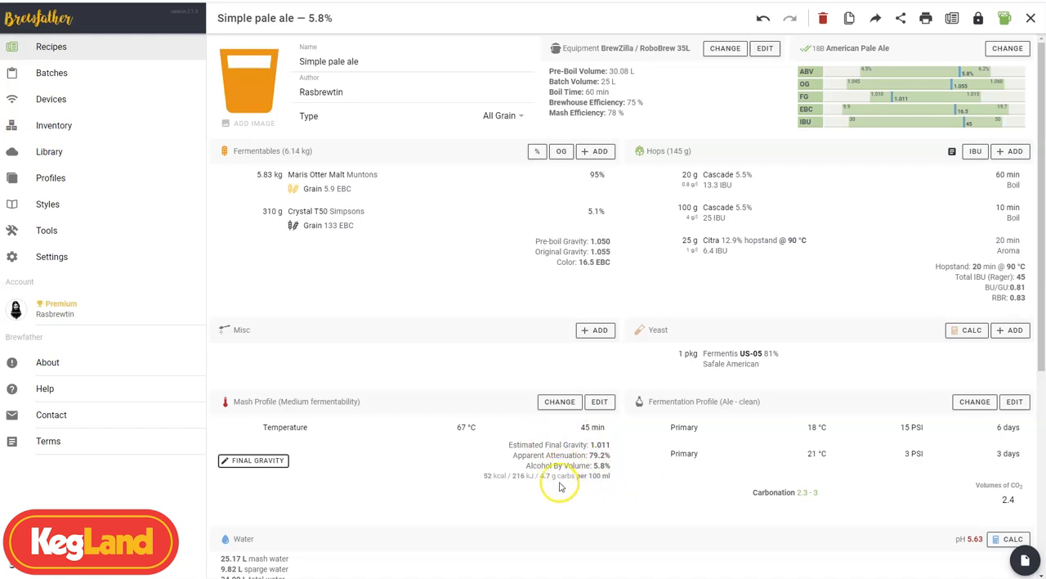
{"action": "mouse_move", "coordinate": [507, 480]}
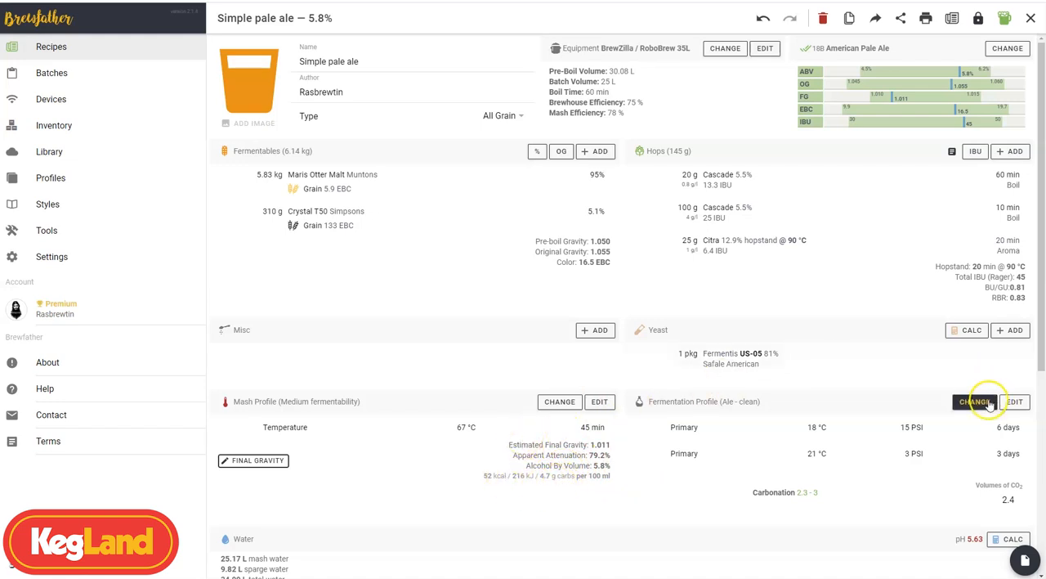
{"action": "mouse_move", "coordinate": [759, 419]}
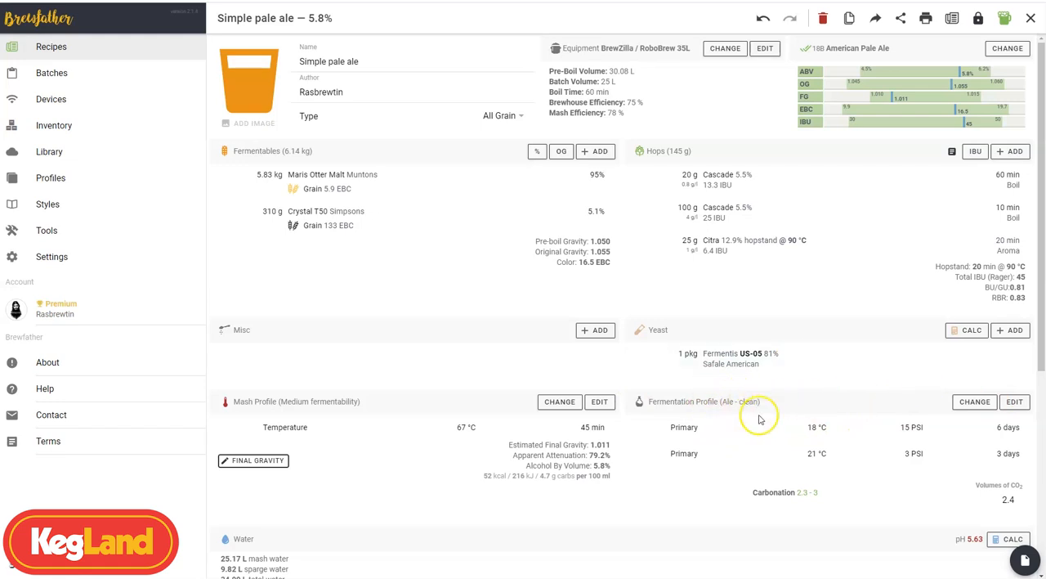
{"action": "left_click", "coordinate": [974, 401]}
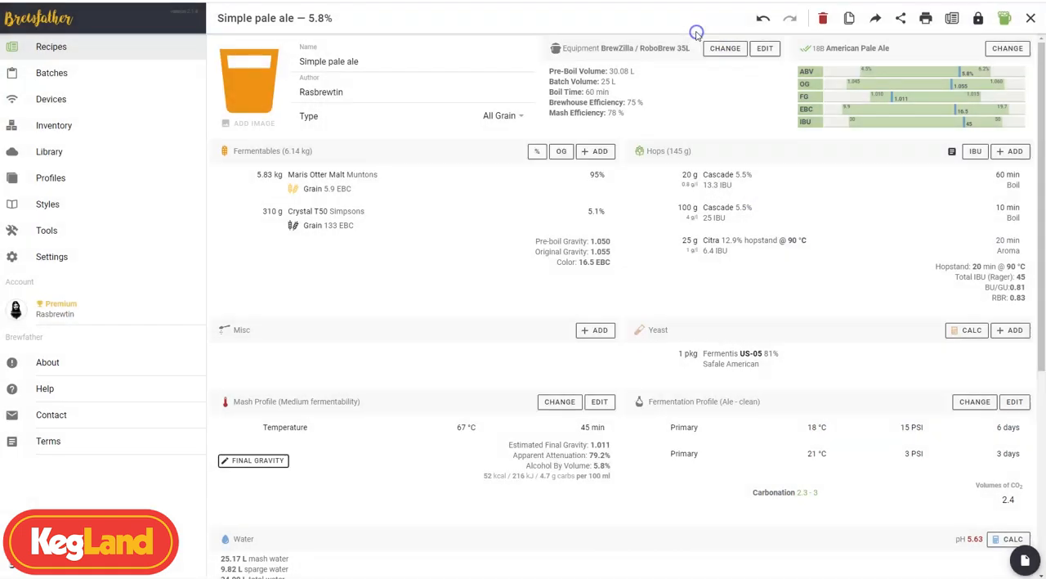
{"action": "scroll", "scroll_direction": "down", "scroll_amount": 3}
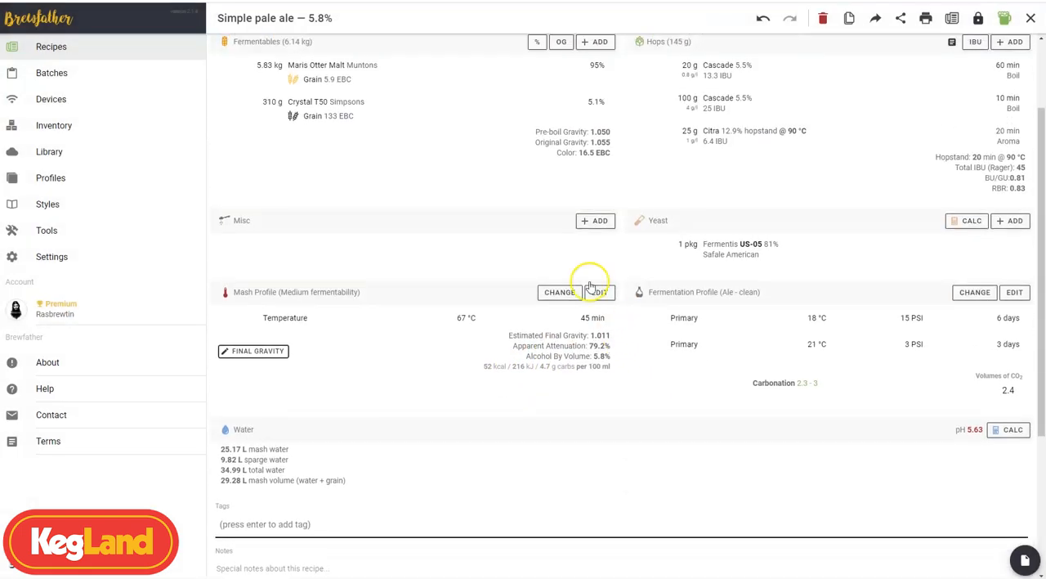
{"action": "scroll", "scroll_direction": "up", "scroll_amount": 3}
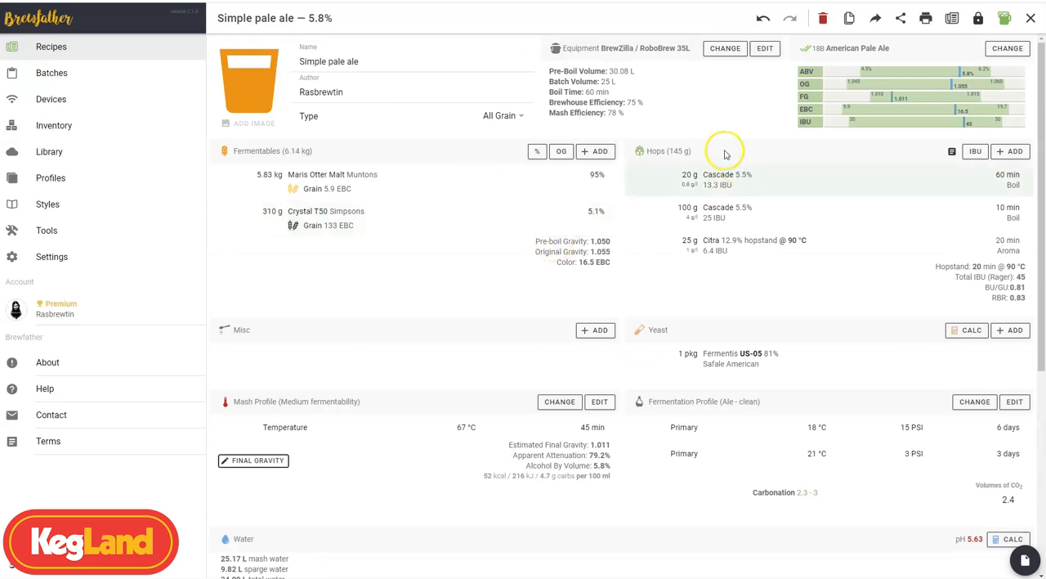
{"action": "scroll", "scroll_direction": "down", "scroll_amount": 3}
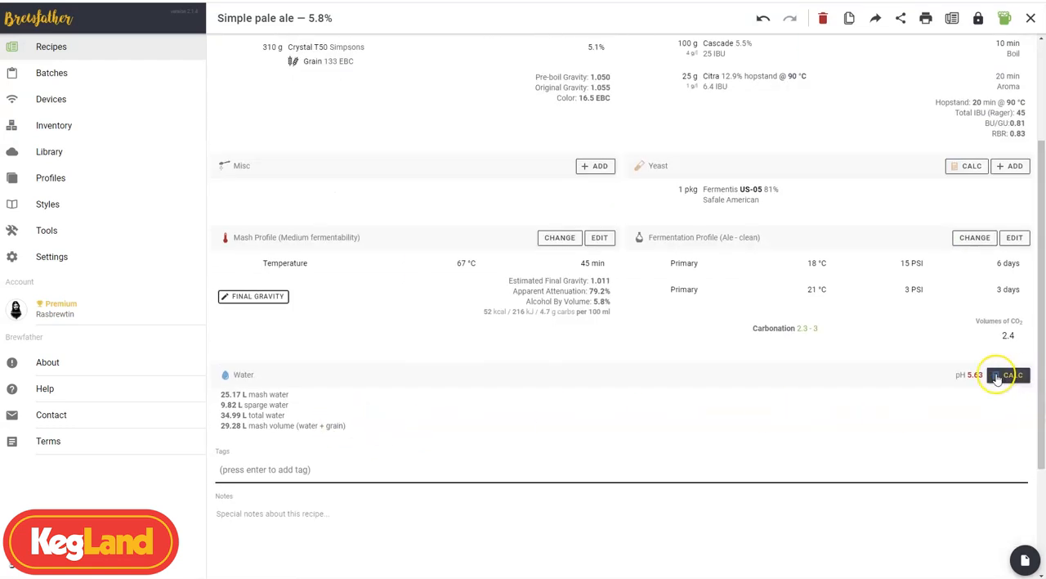
{"action": "mouse_move", "coordinate": [995, 400]}
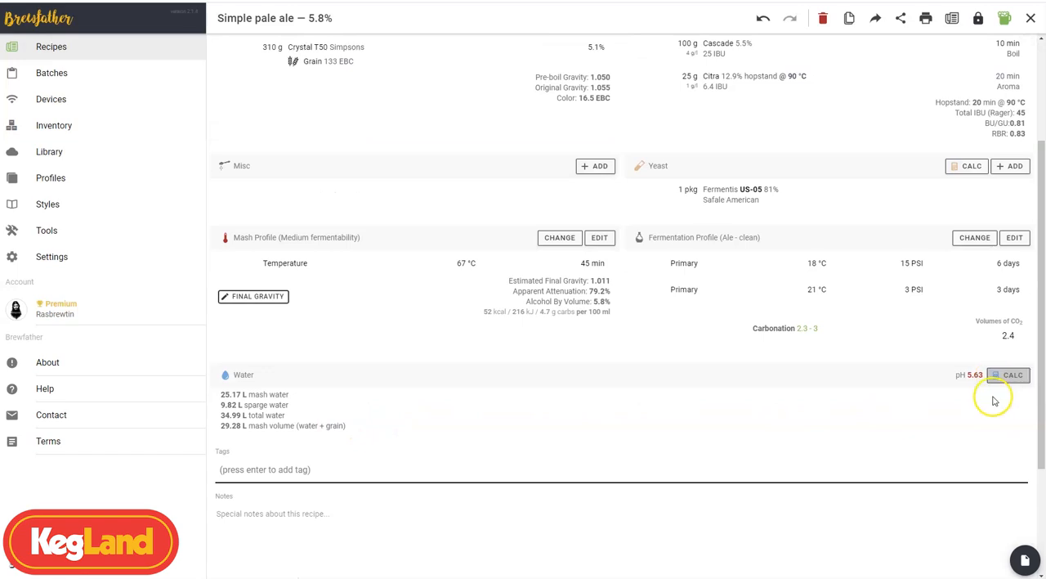
- Open the recipe's water calculator and pick Pale Ale from the target profile list
{"action": "left_click", "coordinate": [1008, 375]}
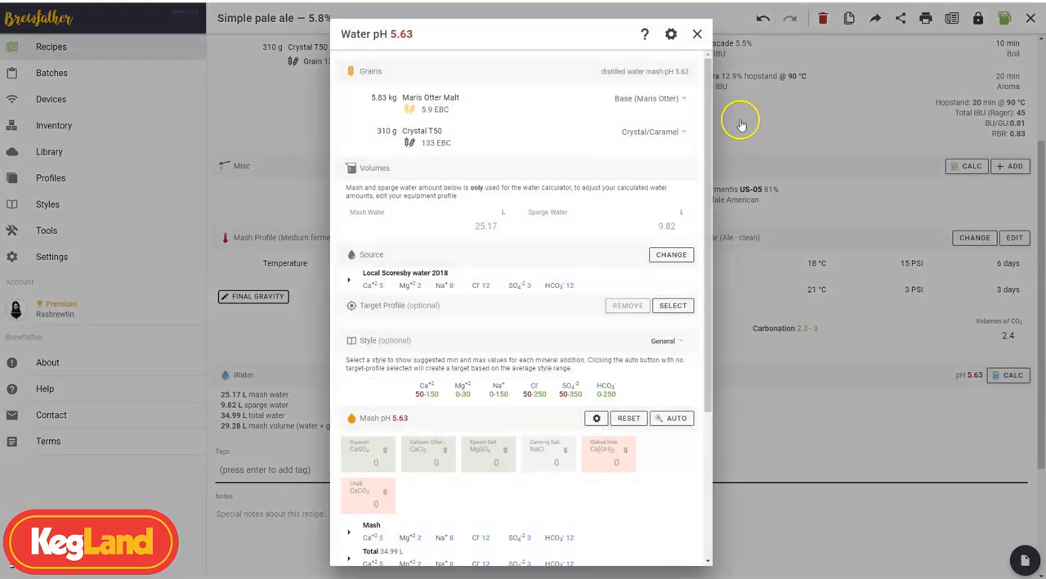
{"action": "mouse_move", "coordinate": [617, 107]}
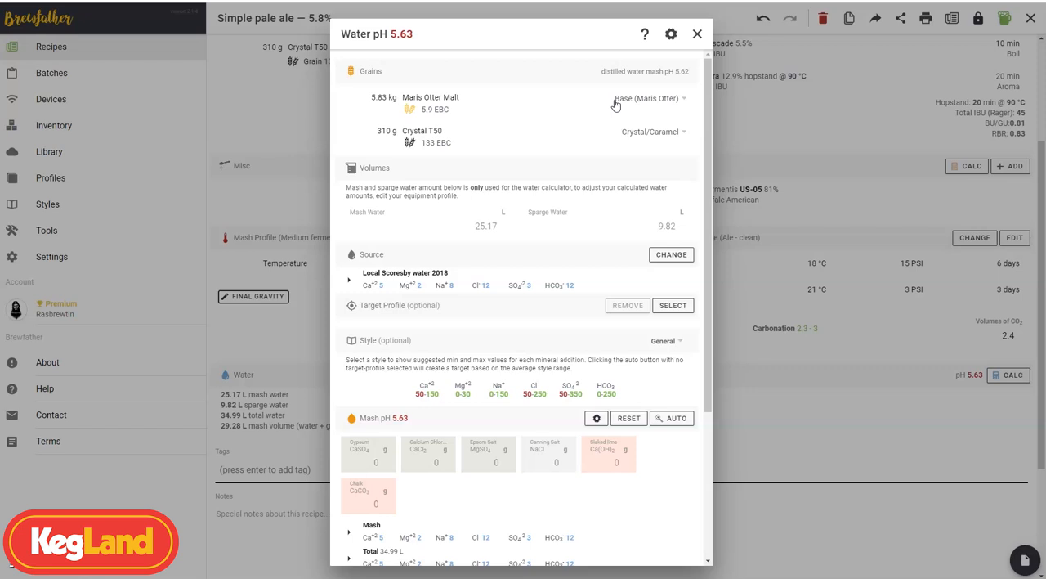
{"action": "mouse_move", "coordinate": [509, 85]}
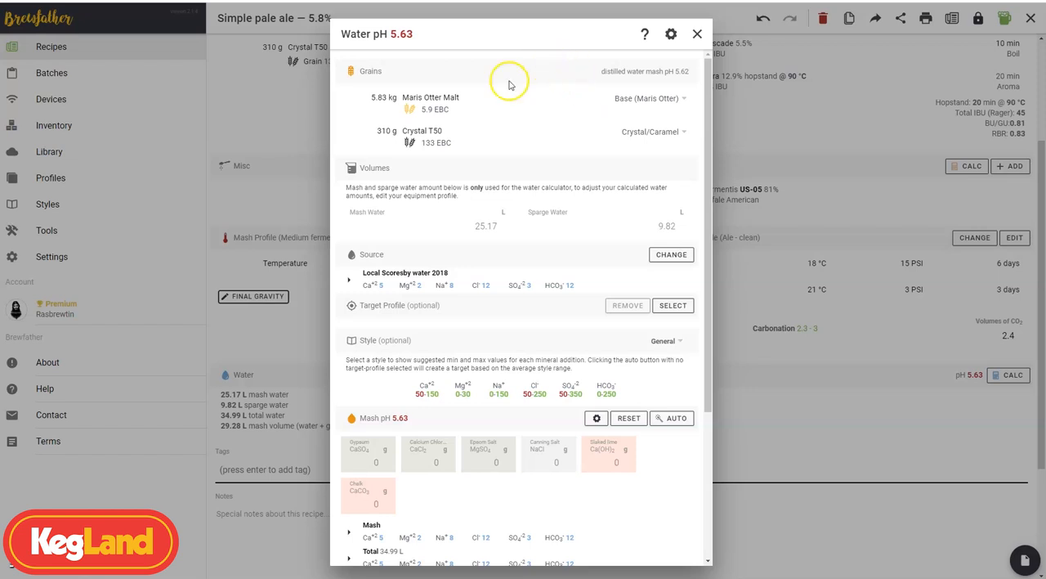
{"action": "mouse_move", "coordinate": [395, 170]}
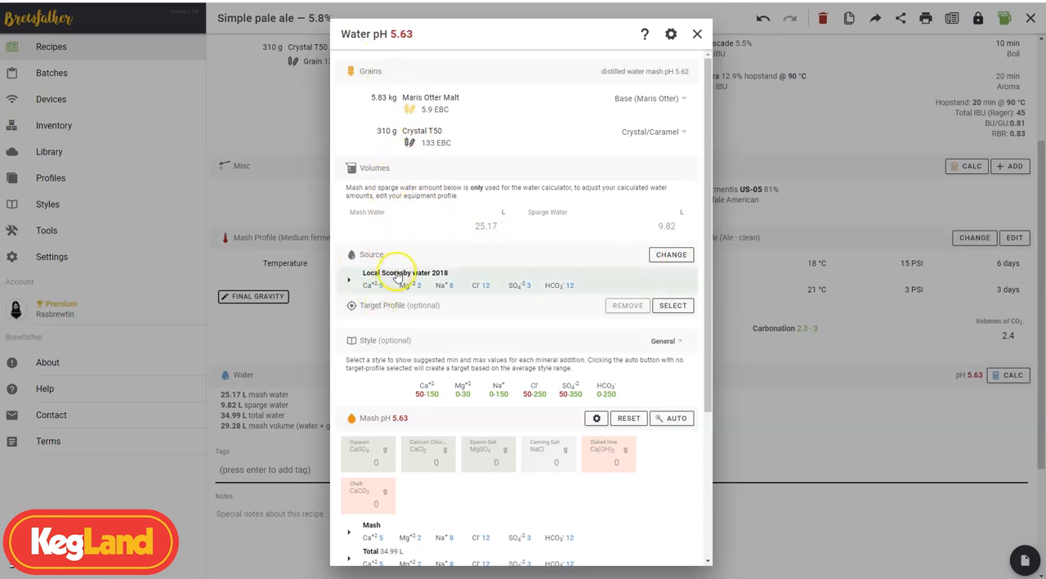
{"action": "mouse_move", "coordinate": [565, 297]}
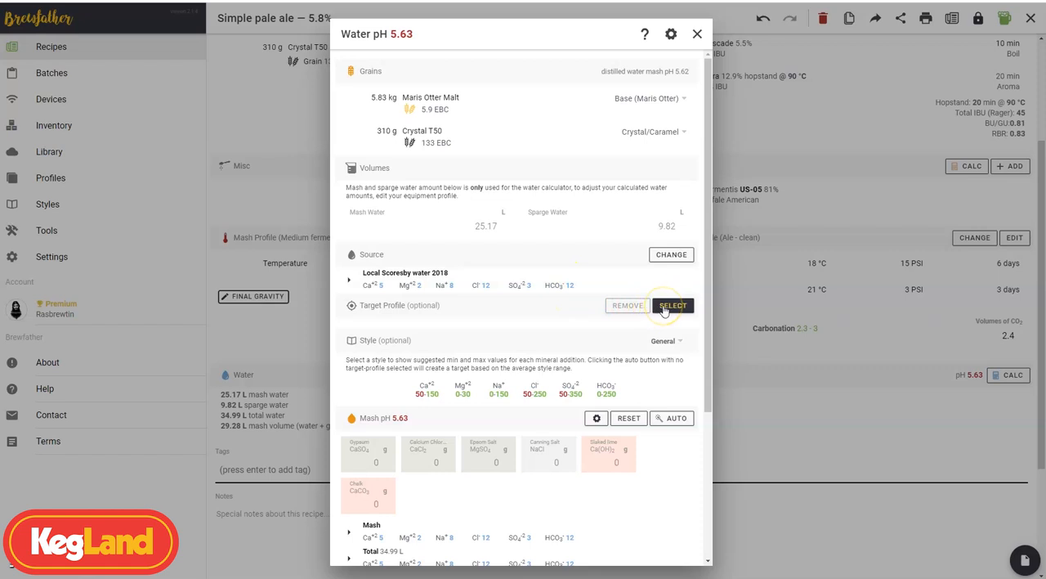
{"action": "left_click", "coordinate": [673, 305]}
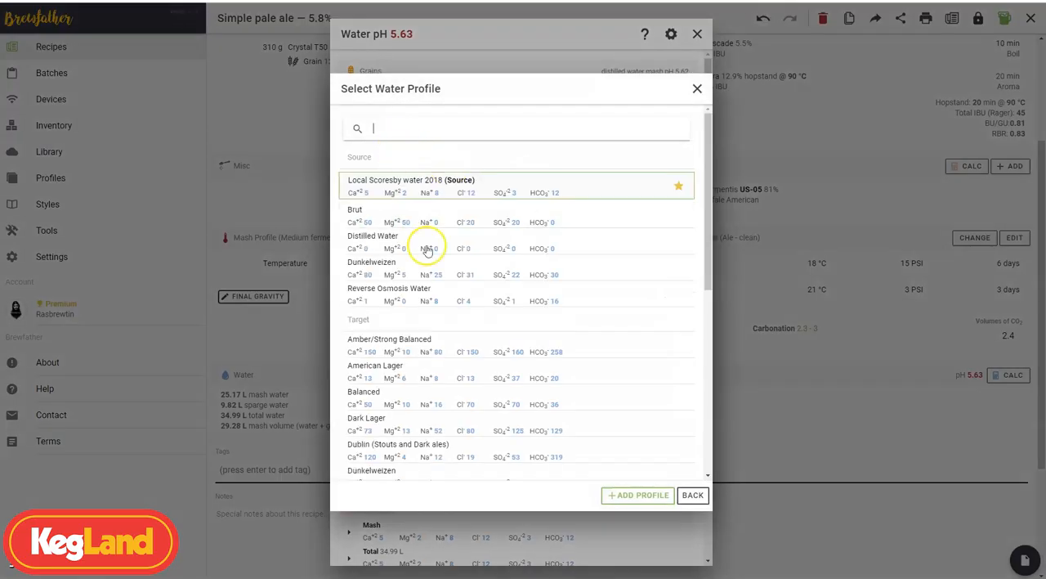
{"action": "scroll", "scroll_direction": "down", "scroll_amount": 3}
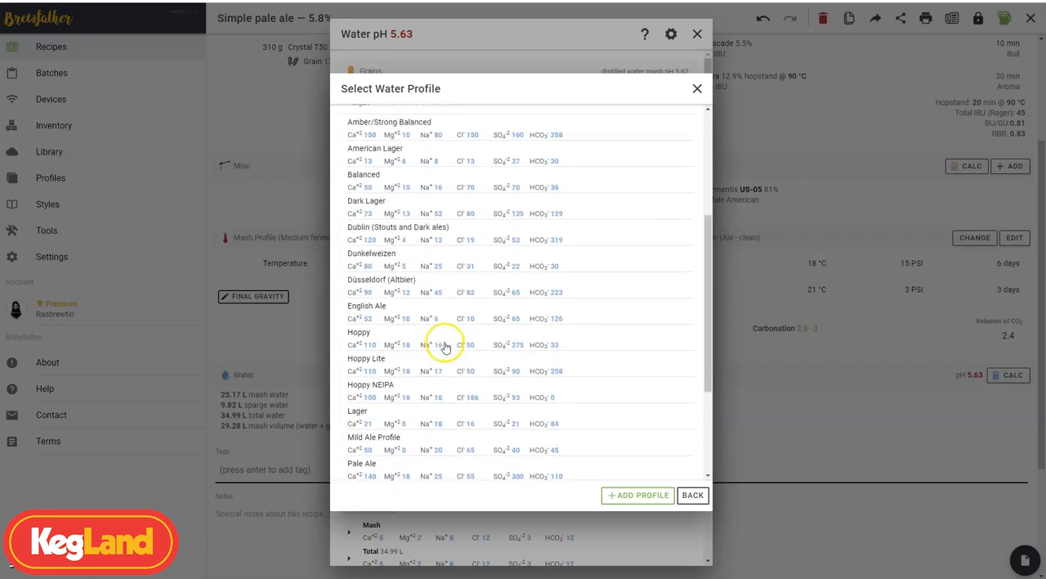
{"action": "scroll", "scroll_direction": "up", "scroll_amount": 3}
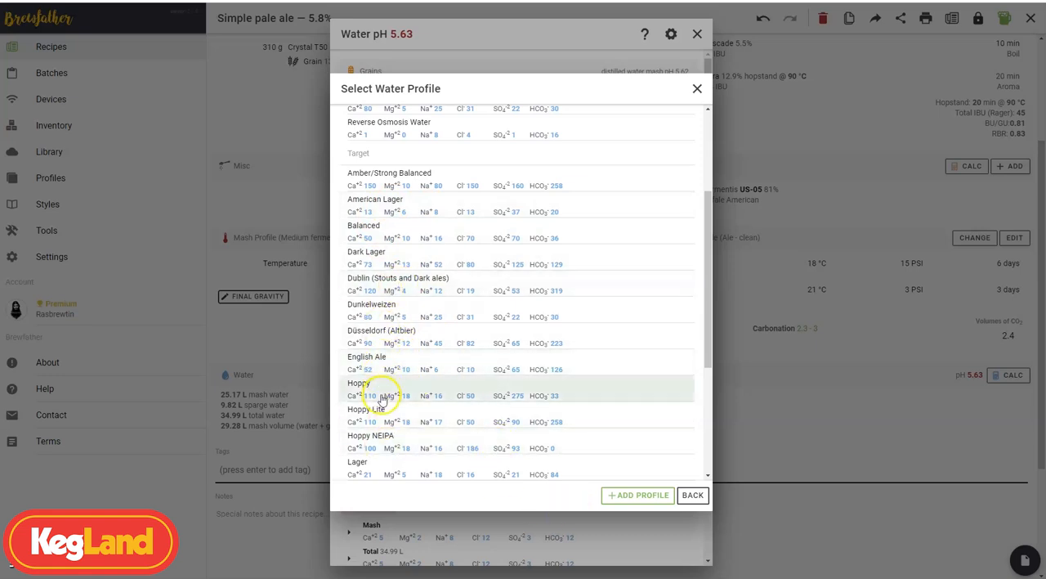
{"action": "scroll", "scroll_direction": "down", "scroll_amount": 3}
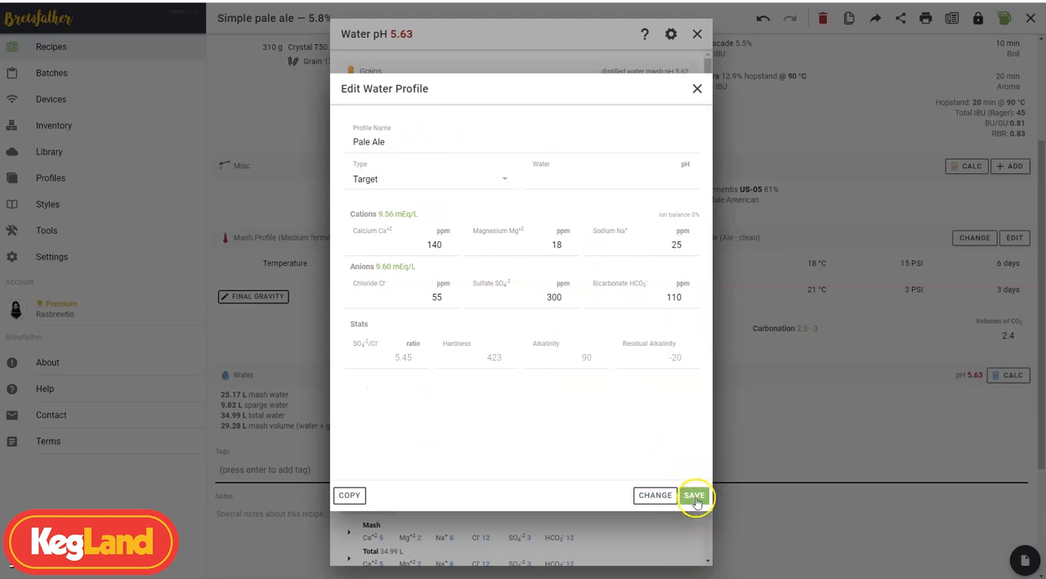
- Save the Pale Ale target, set style American Pale Ale, auto-calculate salts, and enable mash acid
{"action": "left_click", "coordinate": [694, 494]}
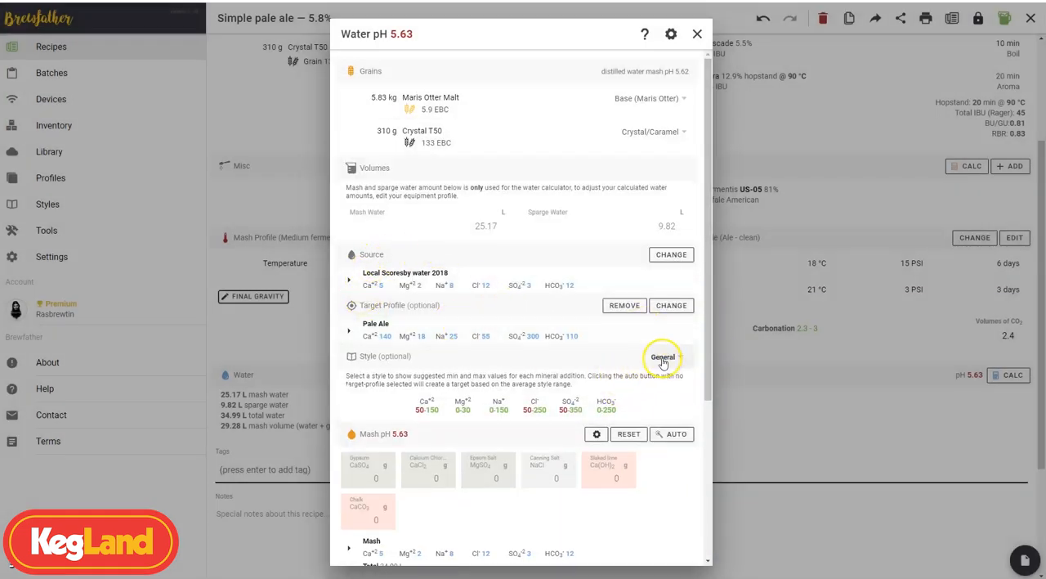
{"action": "left_click", "coordinate": [663, 356]}
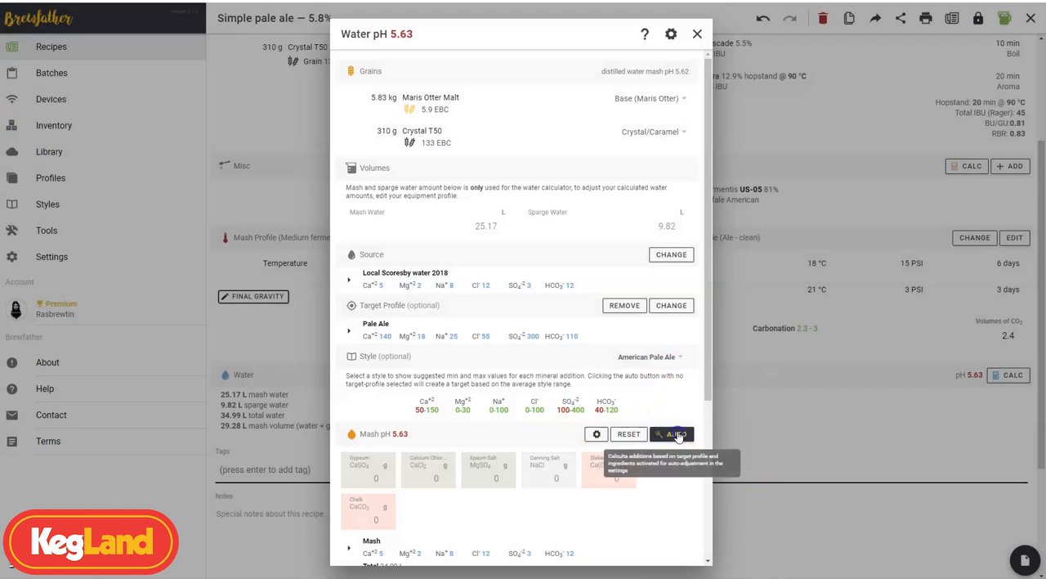
{"action": "left_click", "coordinate": [672, 434]}
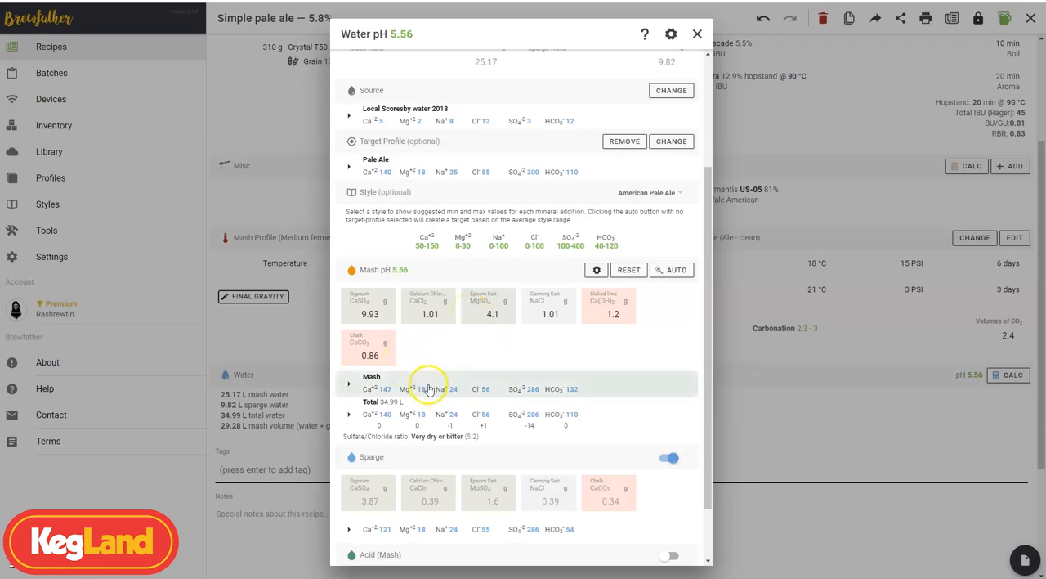
{"action": "mouse_move", "coordinate": [448, 446]}
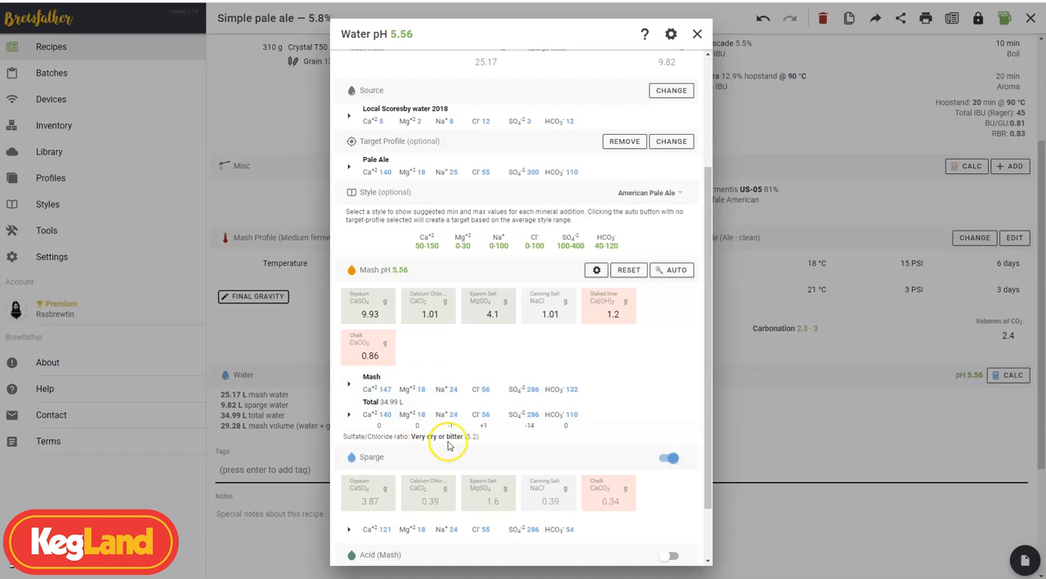
{"action": "mouse_move", "coordinate": [654, 319]}
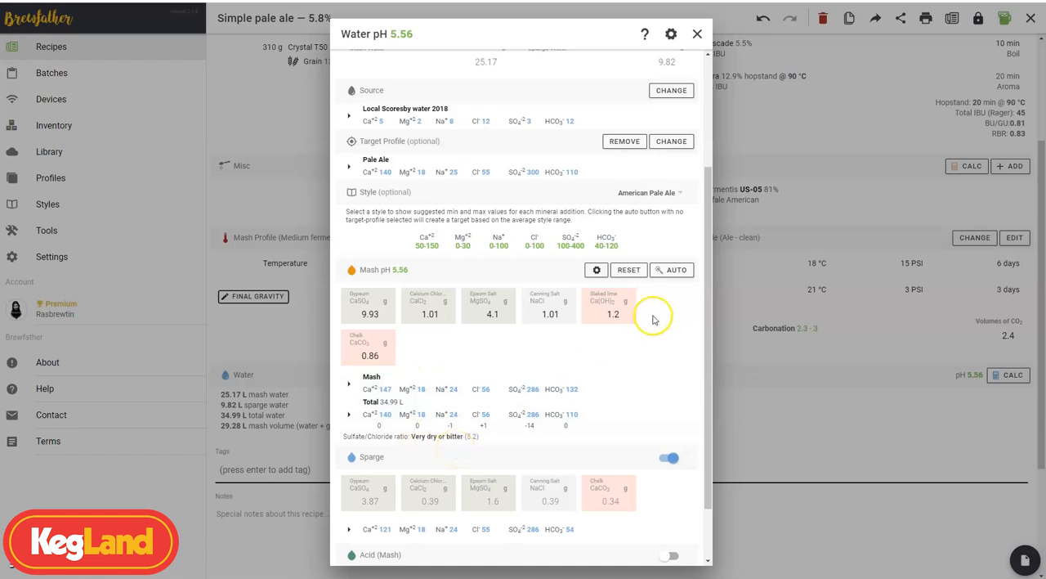
{"action": "mouse_move", "coordinate": [596, 269]}
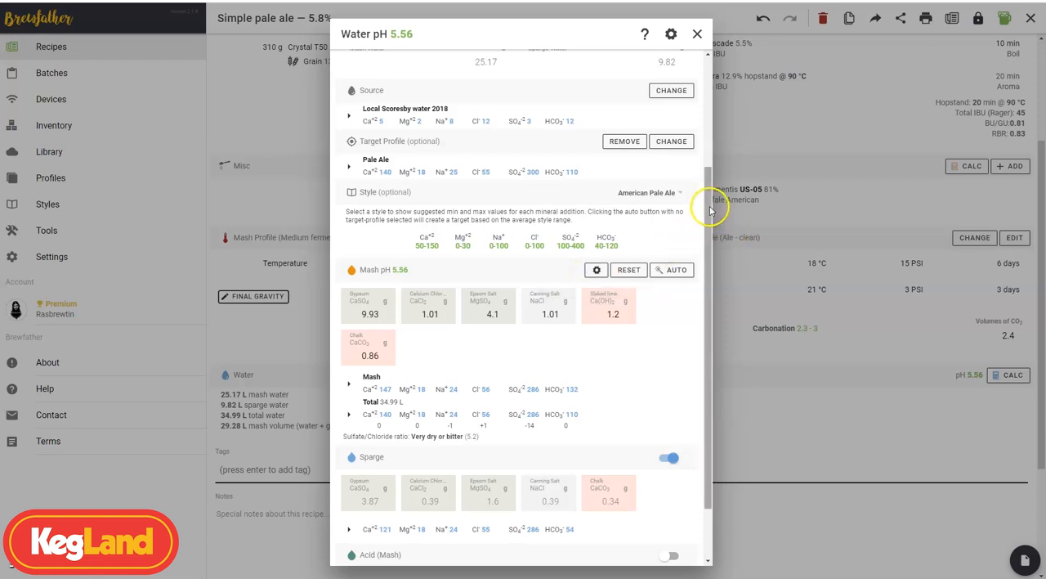
{"action": "scroll", "scroll_direction": "down", "scroll_amount": 3}
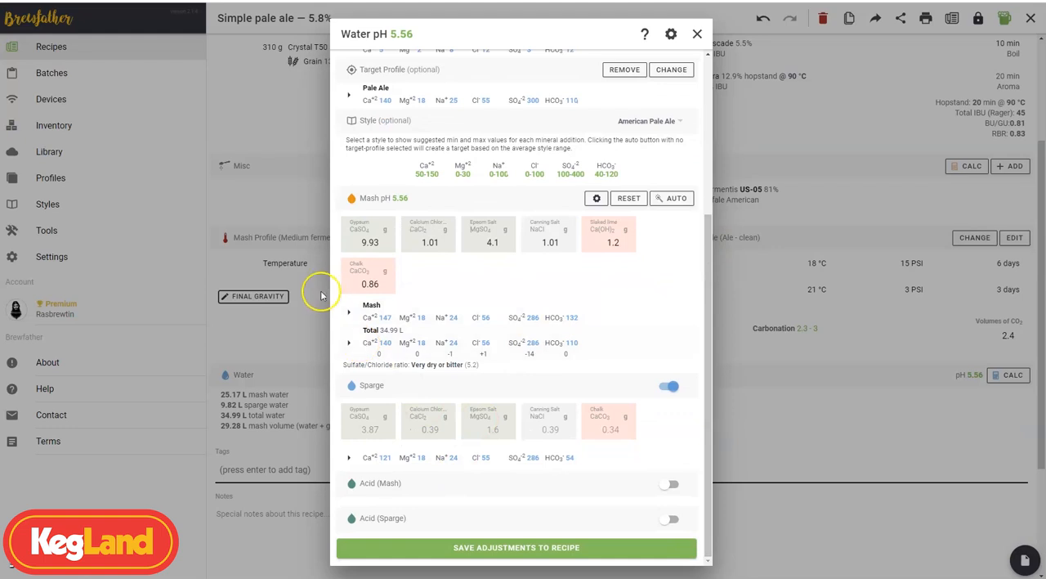
{"action": "mouse_move", "coordinate": [633, 358]}
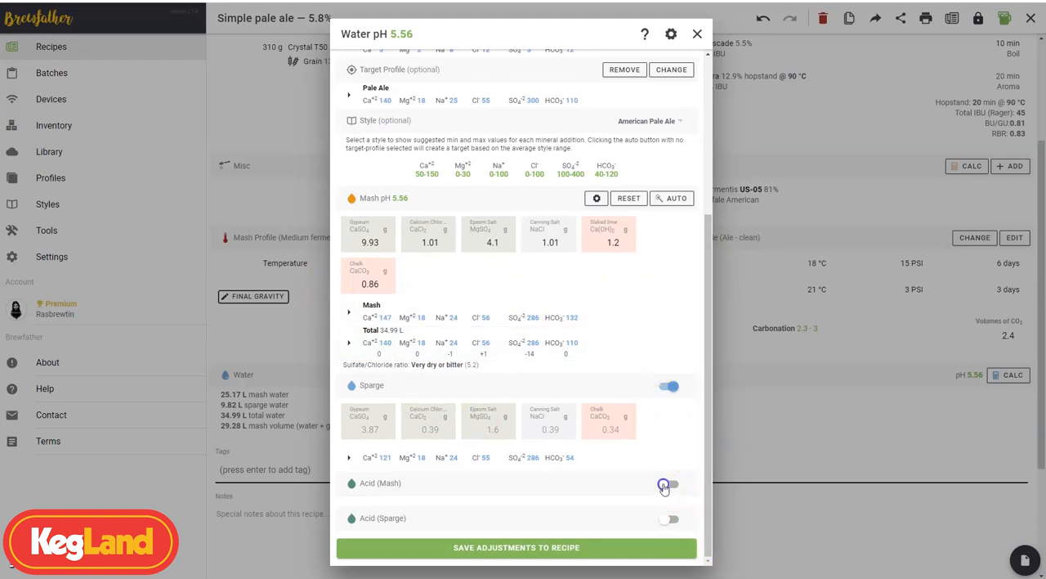
{"action": "left_click", "coordinate": [669, 483]}
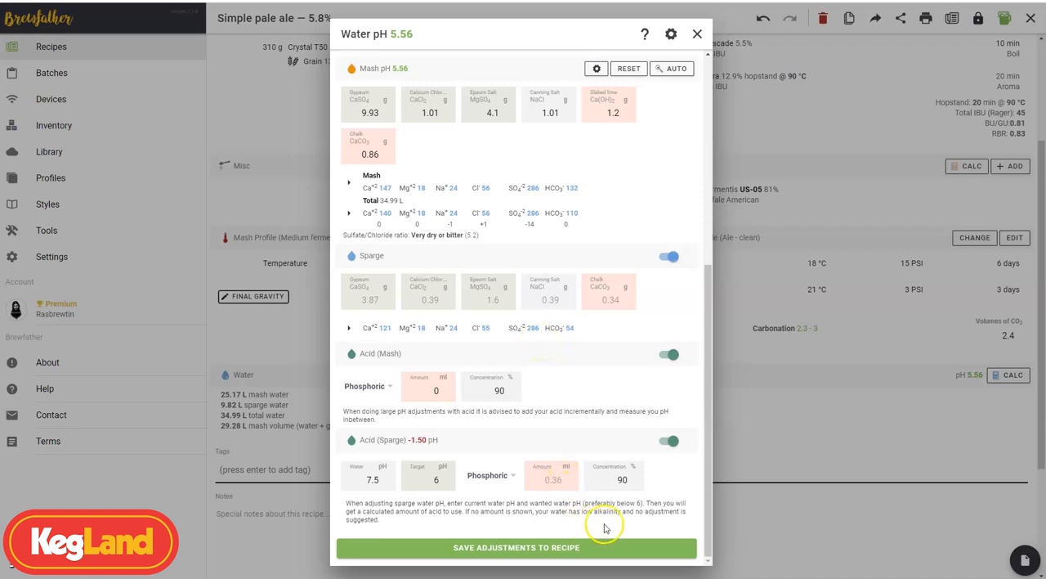
{"action": "mouse_move", "coordinate": [570, 567]}
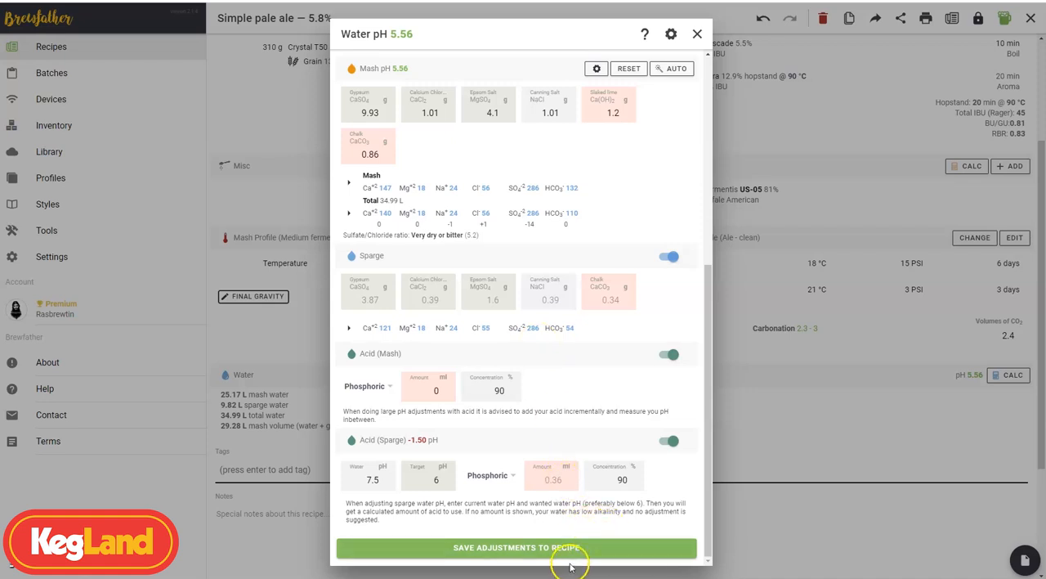
{"action": "mouse_move", "coordinate": [539, 548]}
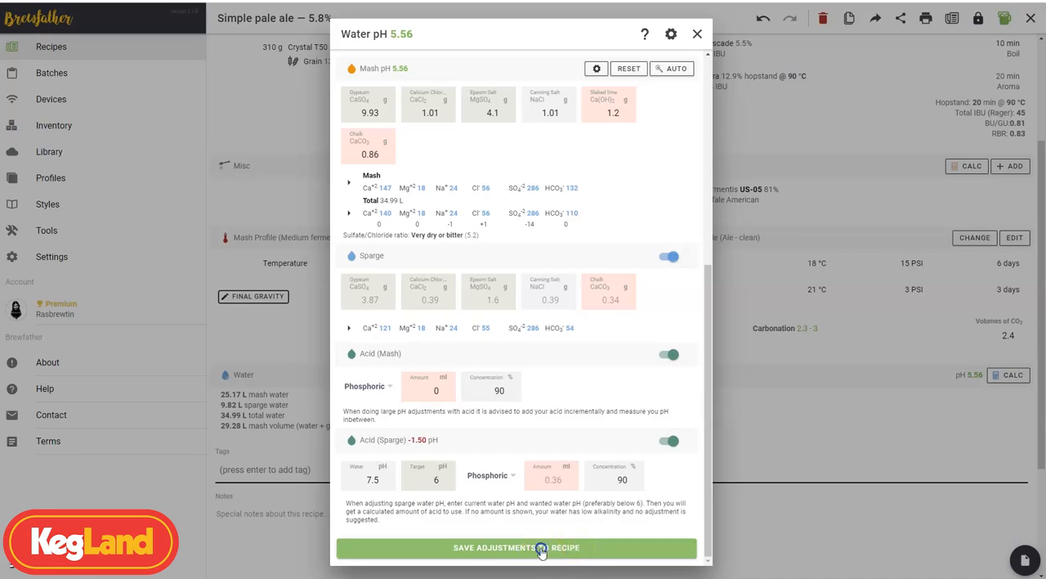
- Save the water adjustments and add 5 g Yeast Nutrients as a 15-minute boil addition
{"action": "left_click", "coordinate": [516, 547]}
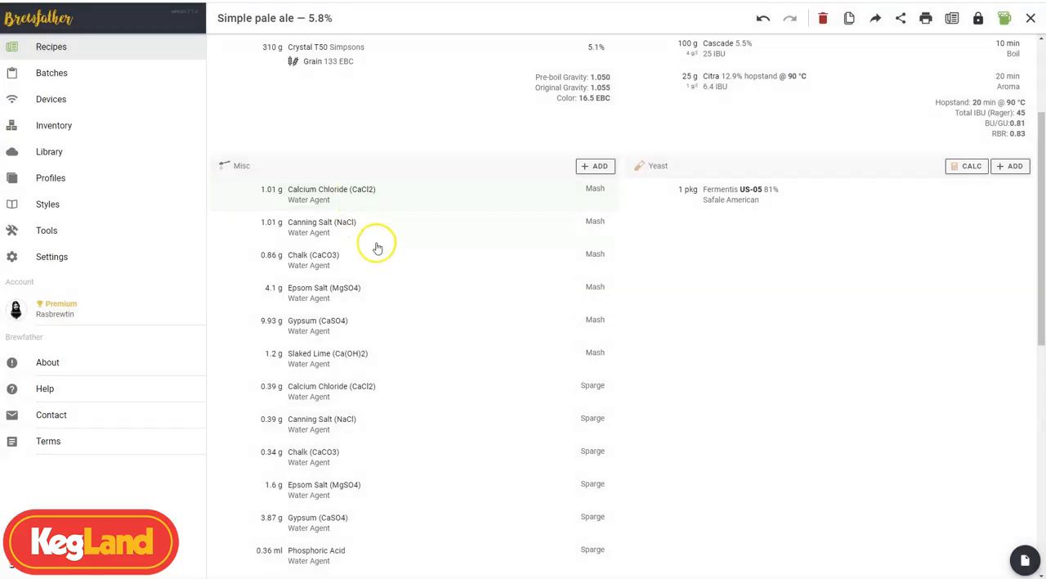
{"action": "mouse_move", "coordinate": [249, 150]}
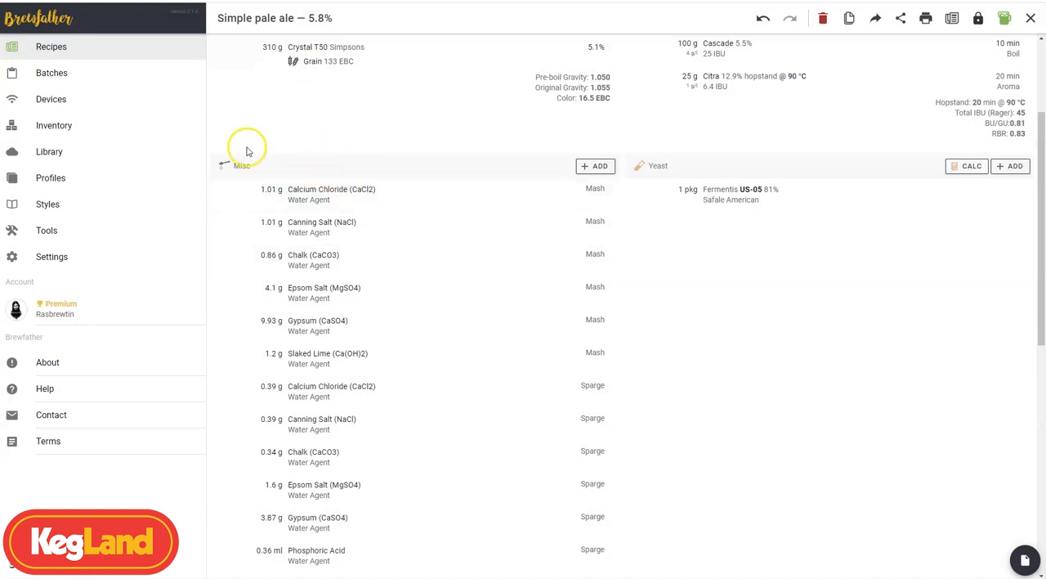
{"action": "scroll", "scroll_direction": "down", "scroll_amount": 3}
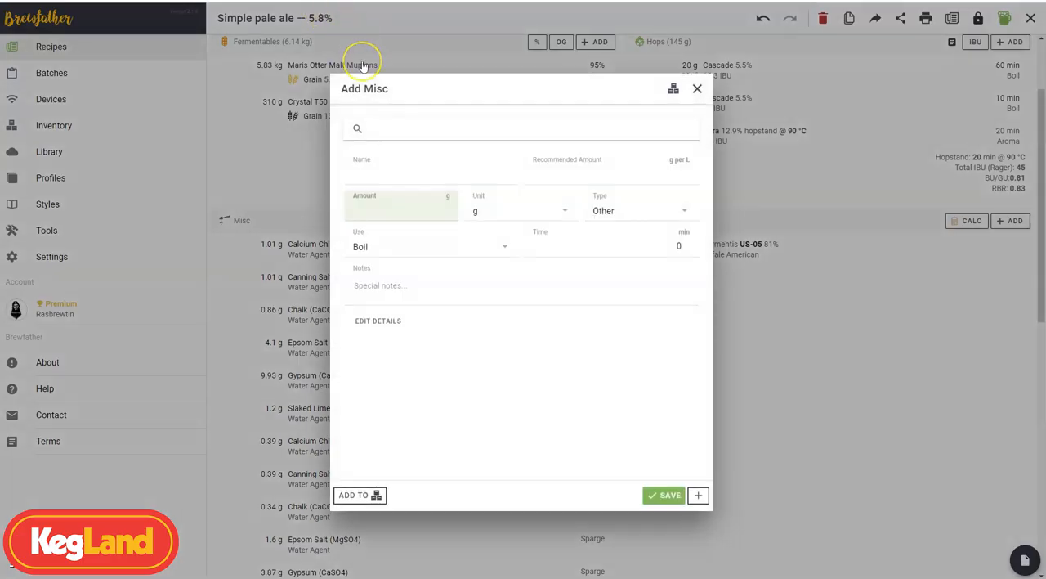
{"action": "type", "text": "yeast"}
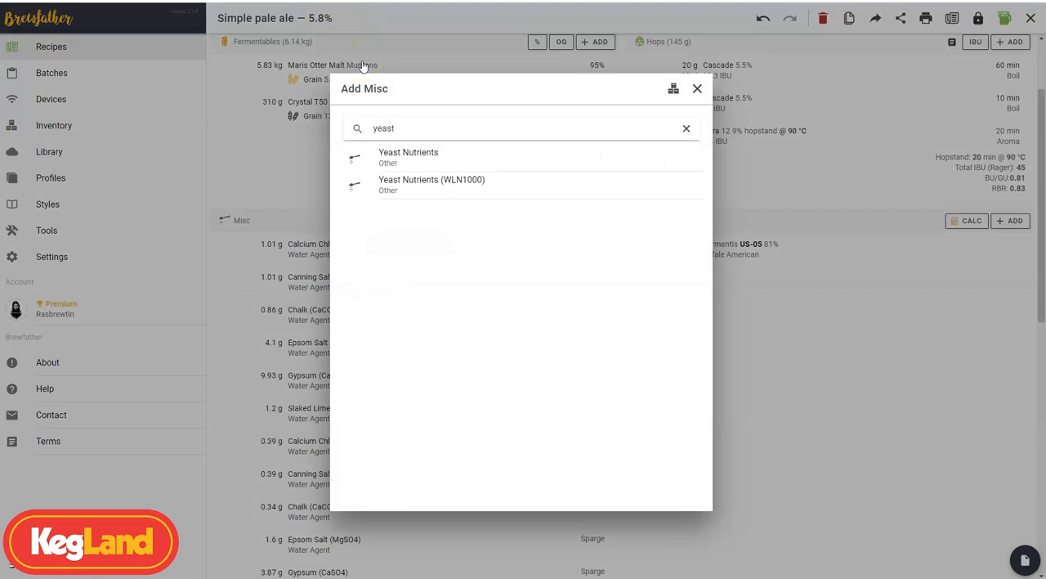
{"action": "left_click", "coordinate": [409, 155]}
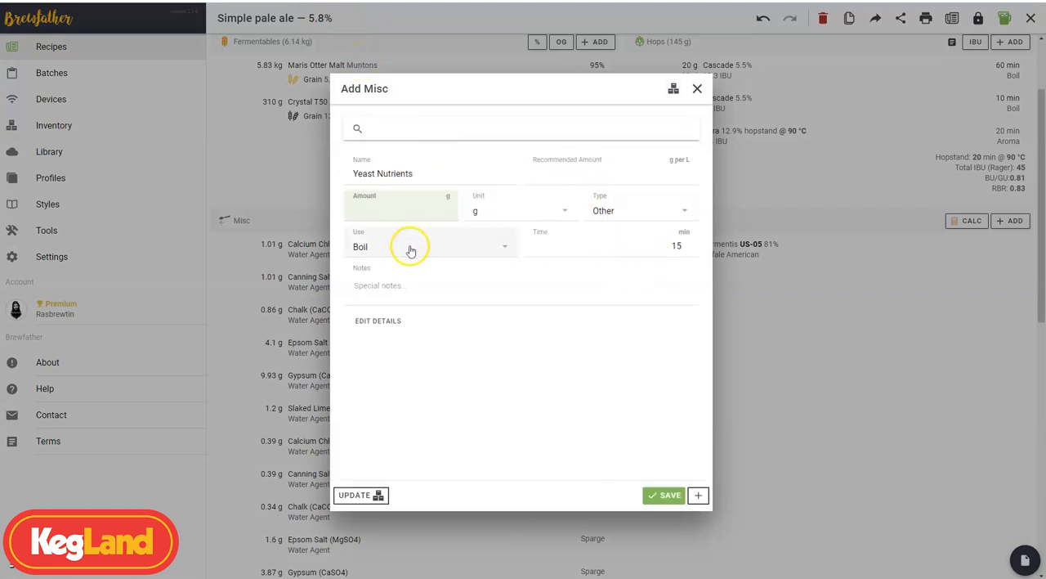
{"action": "left_click", "coordinate": [401, 210]}
{"action": "type", "text": "5"}
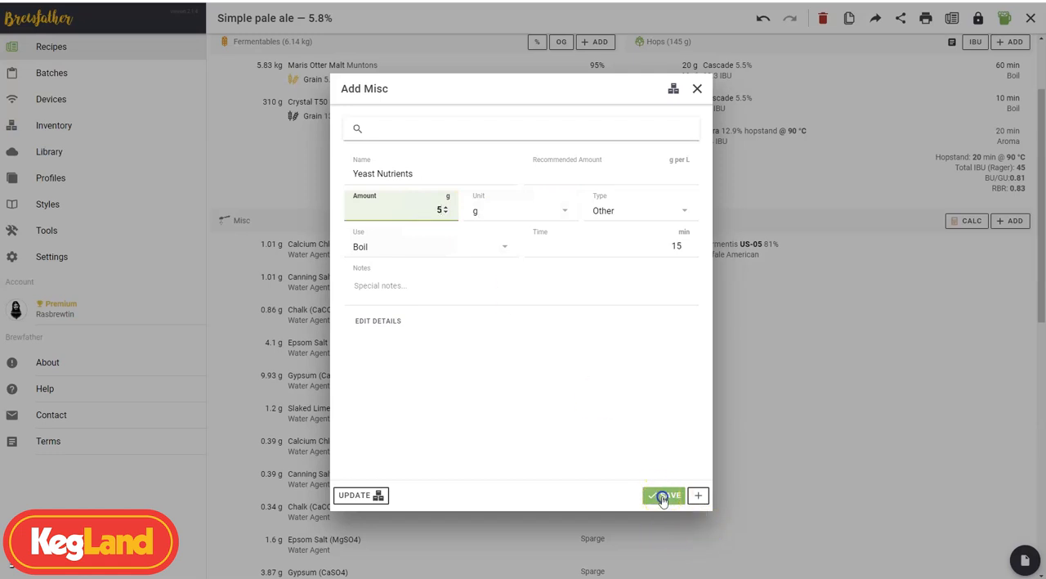
{"action": "left_click", "coordinate": [664, 496]}
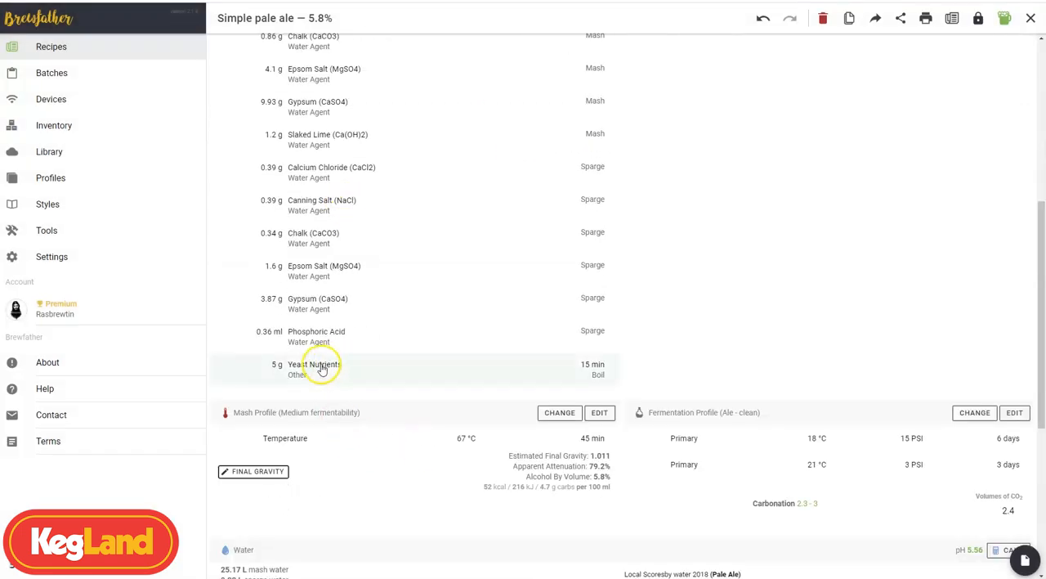
{"action": "scroll", "scroll_direction": "down", "scroll_amount": 3}
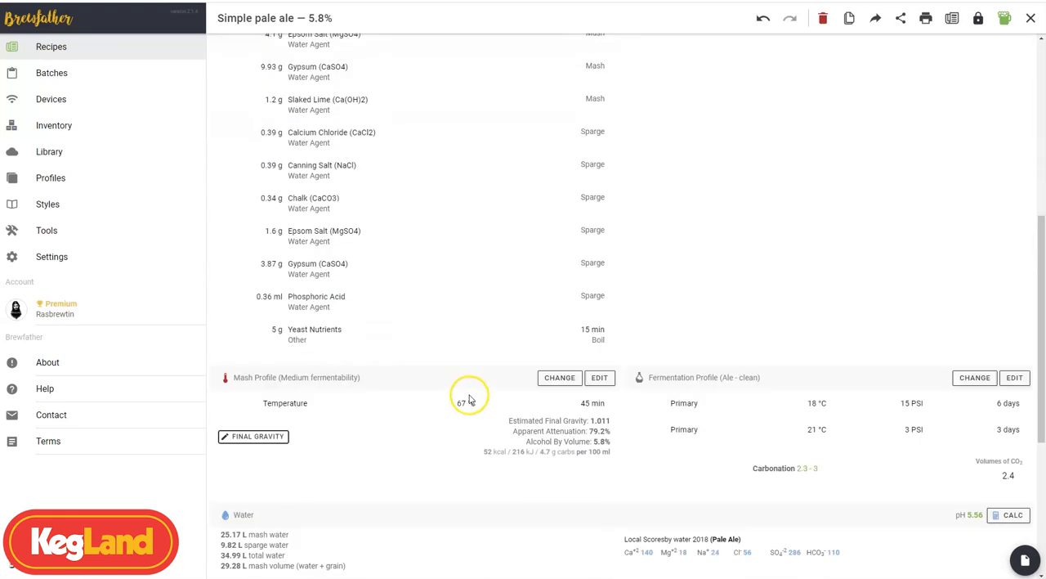
{"action": "scroll", "scroll_direction": "down", "scroll_amount": 3}
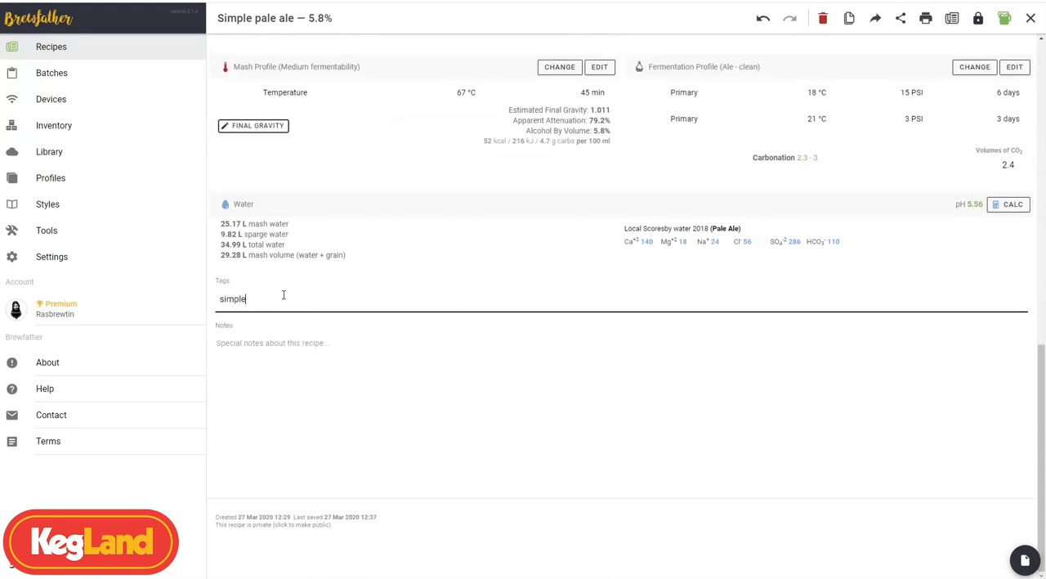
- Tag the recipe 'simple pale ale' and download a printable copy of the recipe
{"action": "type", "text": "pale ale"}
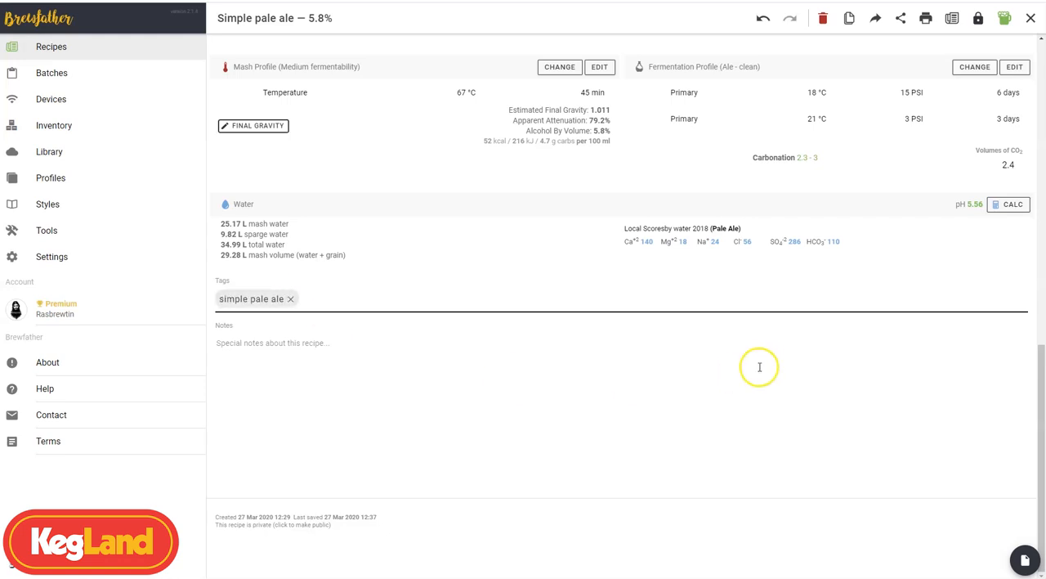
{"action": "scroll", "scroll_direction": "up", "scroll_amount": 3}
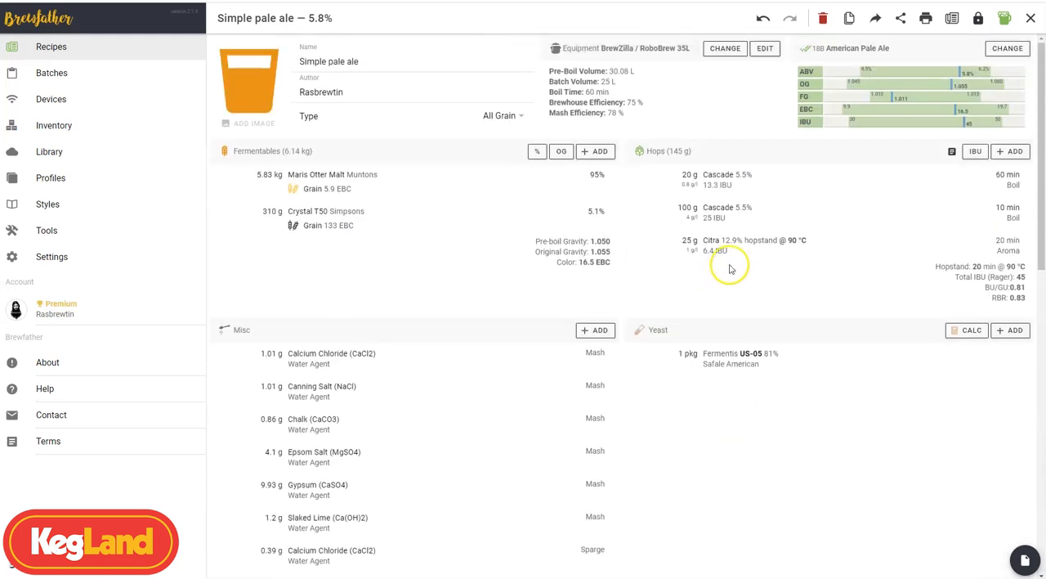
{"action": "mouse_move", "coordinate": [979, 18]}
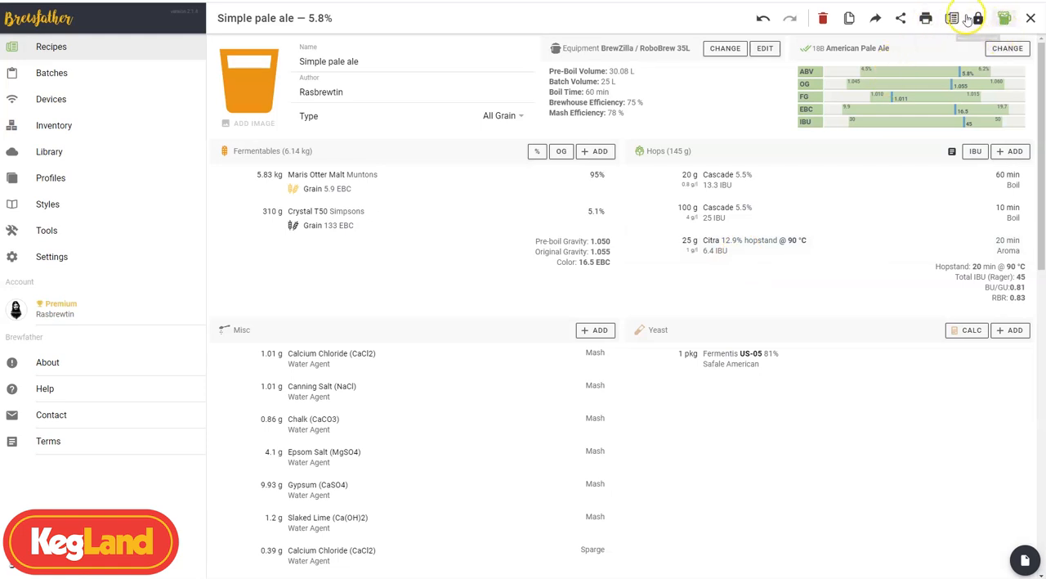
{"action": "left_click", "coordinate": [925, 18]}
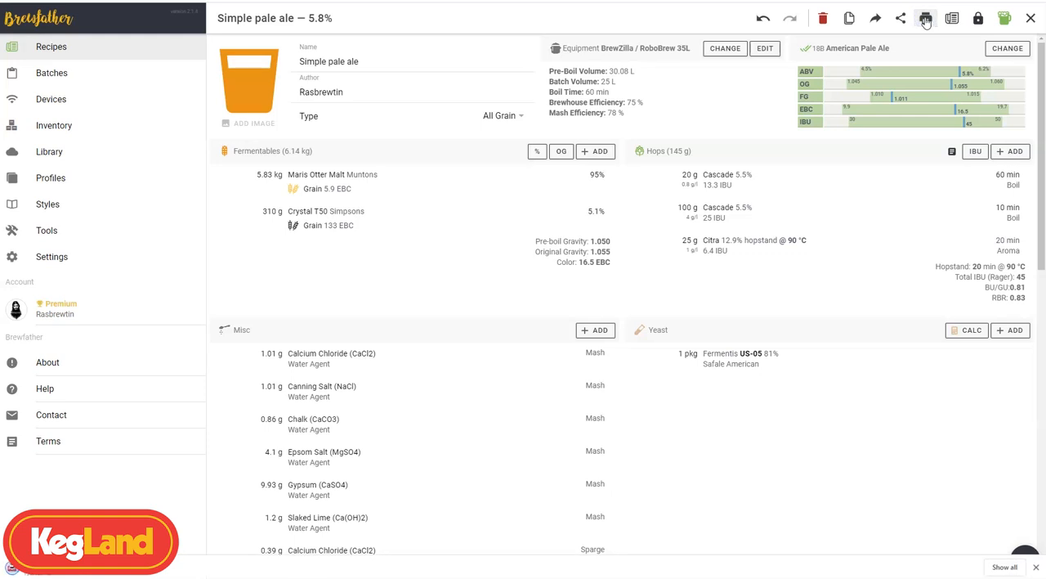
{"action": "left_click", "coordinate": [925, 18]}
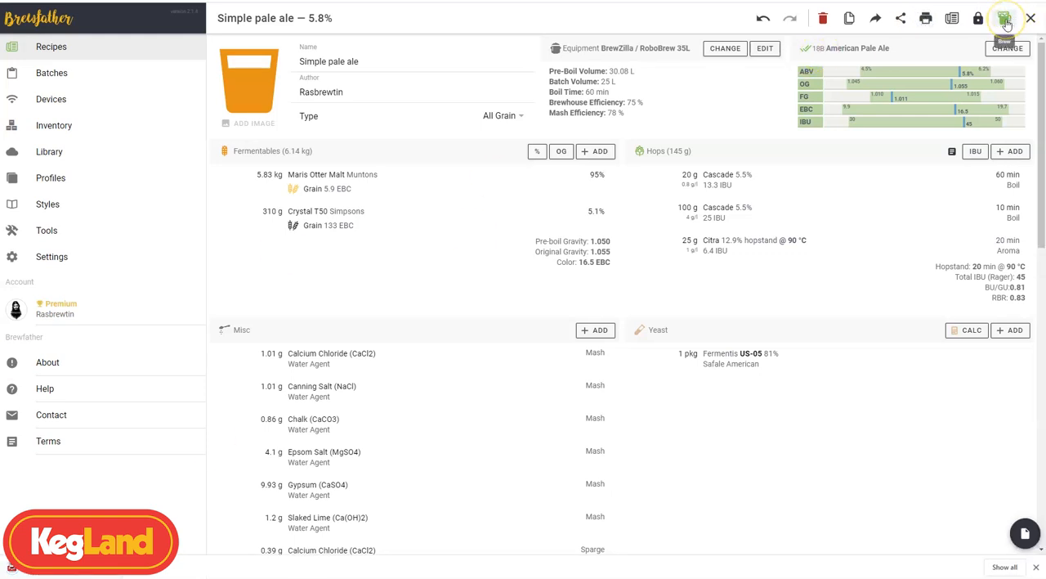
- Brew batch #24 from the Simple pale ale recipe and switch to its Brewing stage
{"action": "left_click", "coordinate": [1005, 18]}
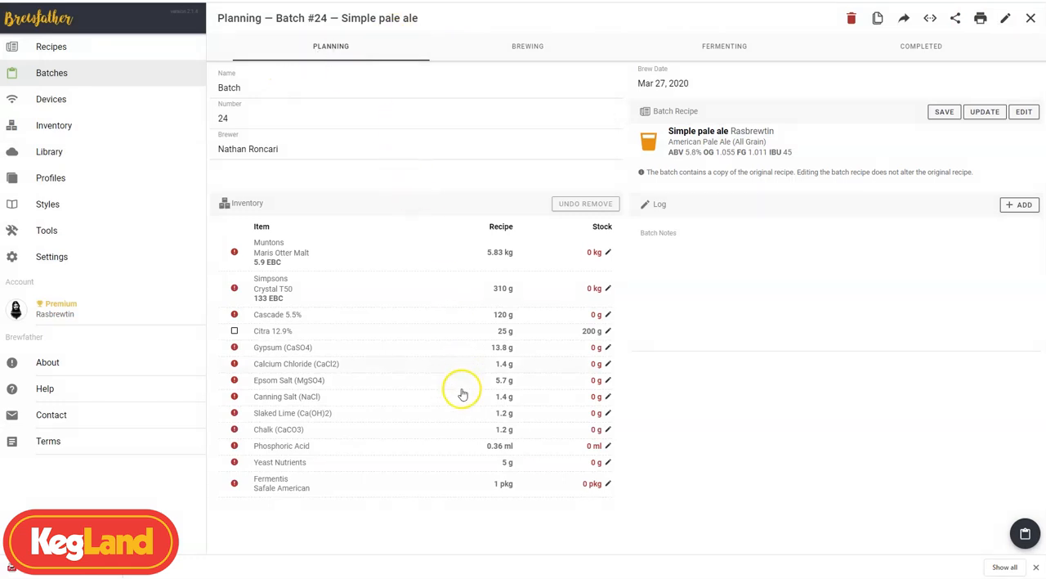
{"action": "mouse_move", "coordinate": [544, 279]}
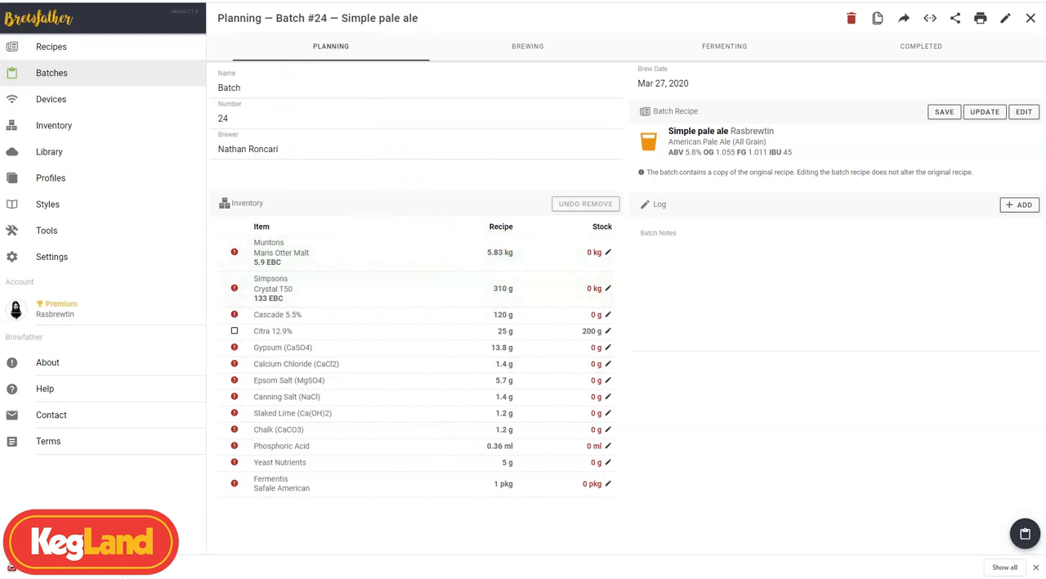
{"action": "mouse_move", "coordinate": [443, 39]}
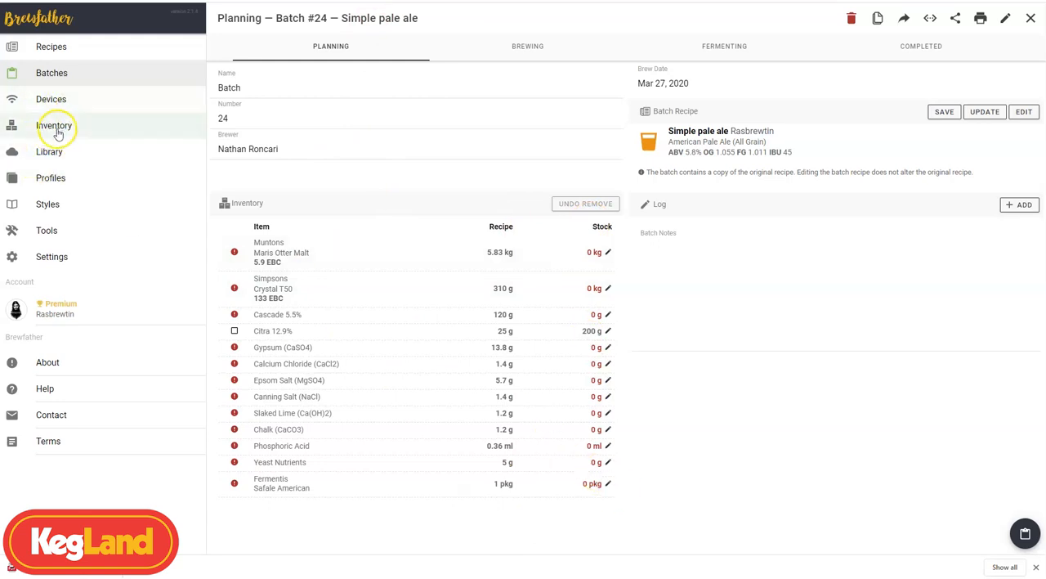
{"action": "mouse_move", "coordinate": [492, 22]}
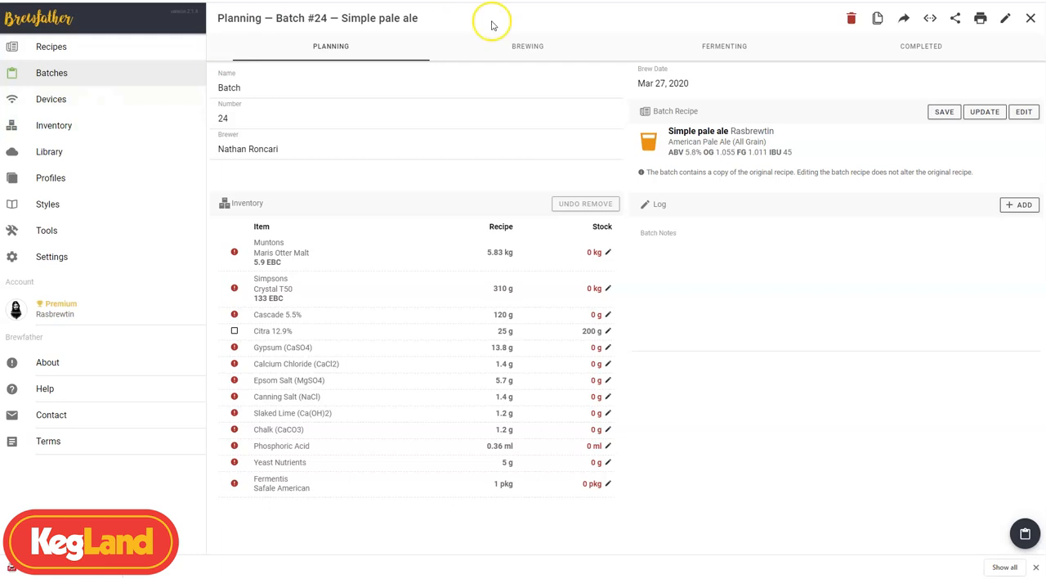
{"action": "mouse_move", "coordinate": [477, 74]}
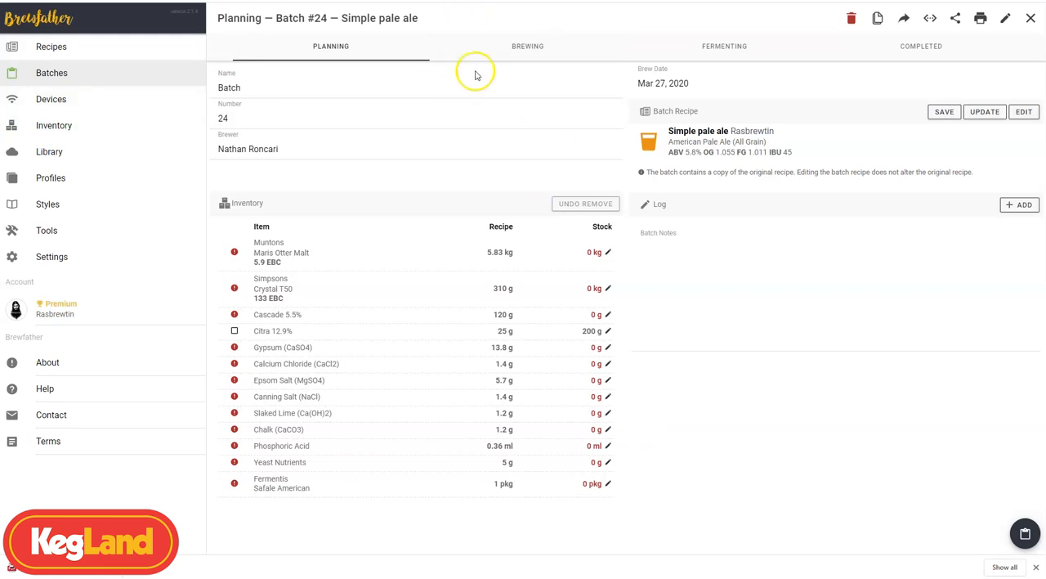
{"action": "left_click", "coordinate": [527, 46]}
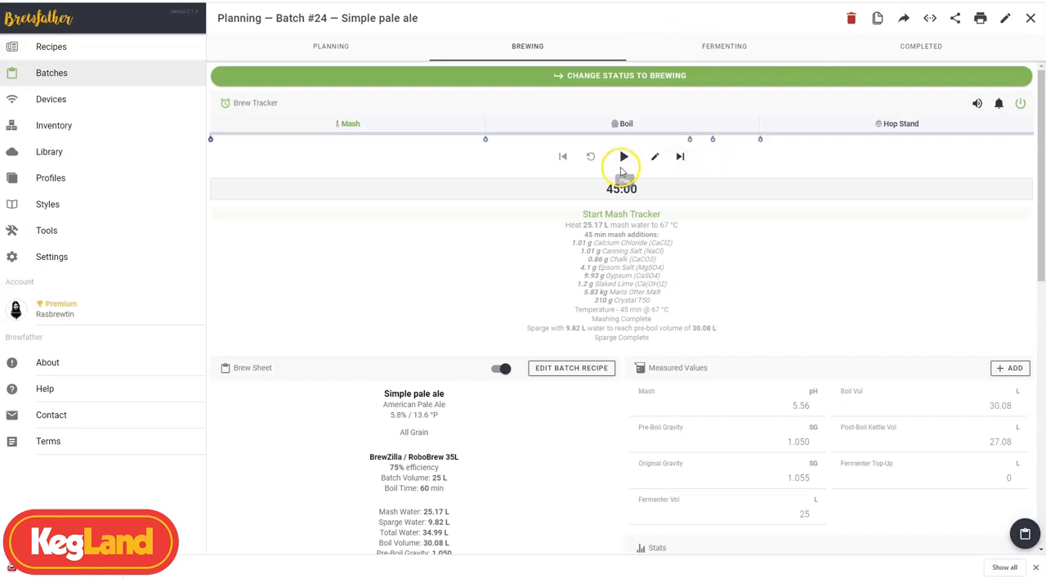
- Start the mash tracker, mark mash water heated, and skip ahead to the Go to Boil prompt
{"action": "left_click", "coordinate": [623, 157]}
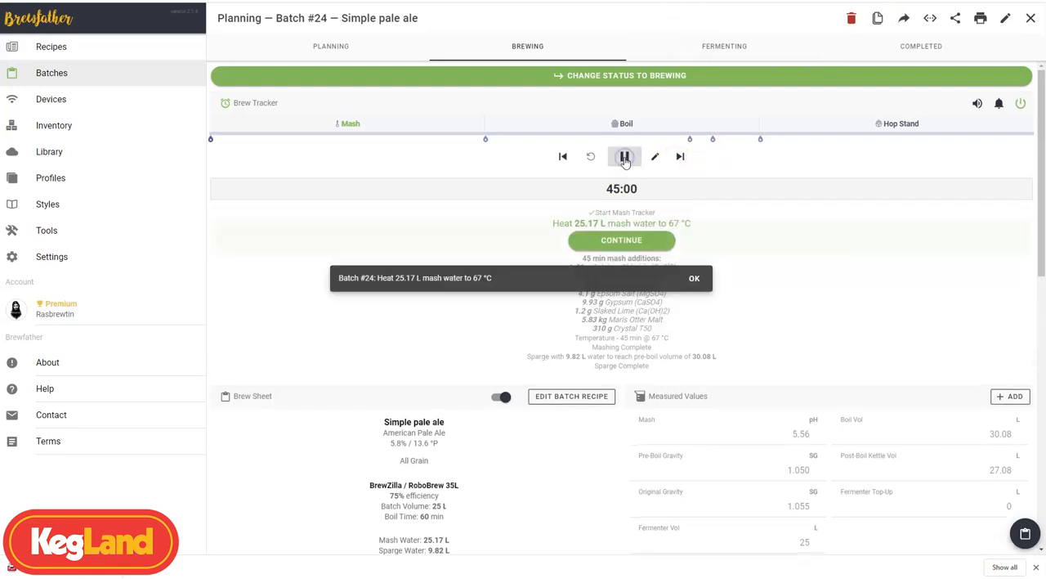
{"action": "left_click", "coordinate": [625, 156]}
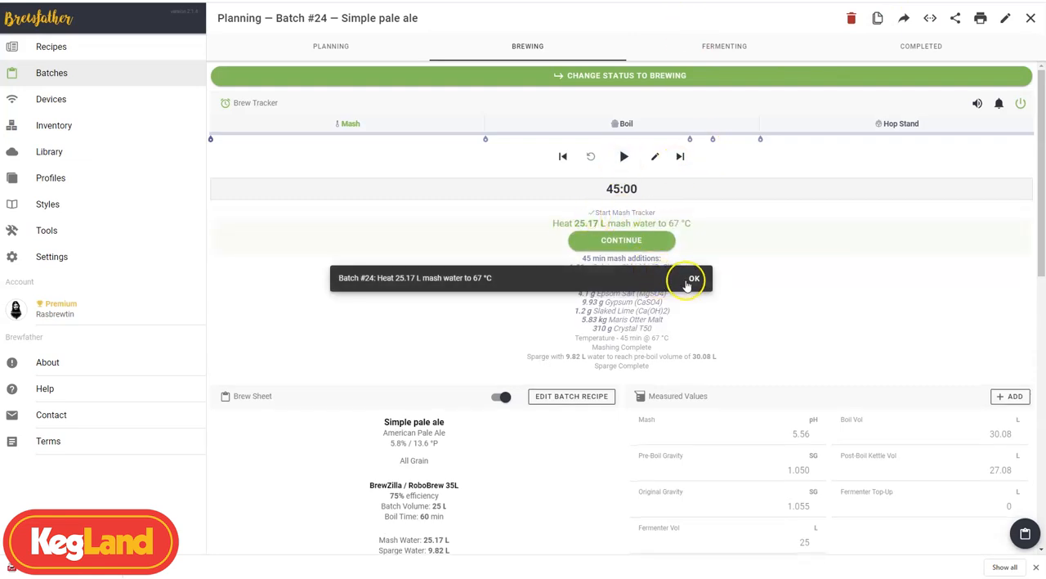
{"action": "left_click", "coordinate": [693, 278]}
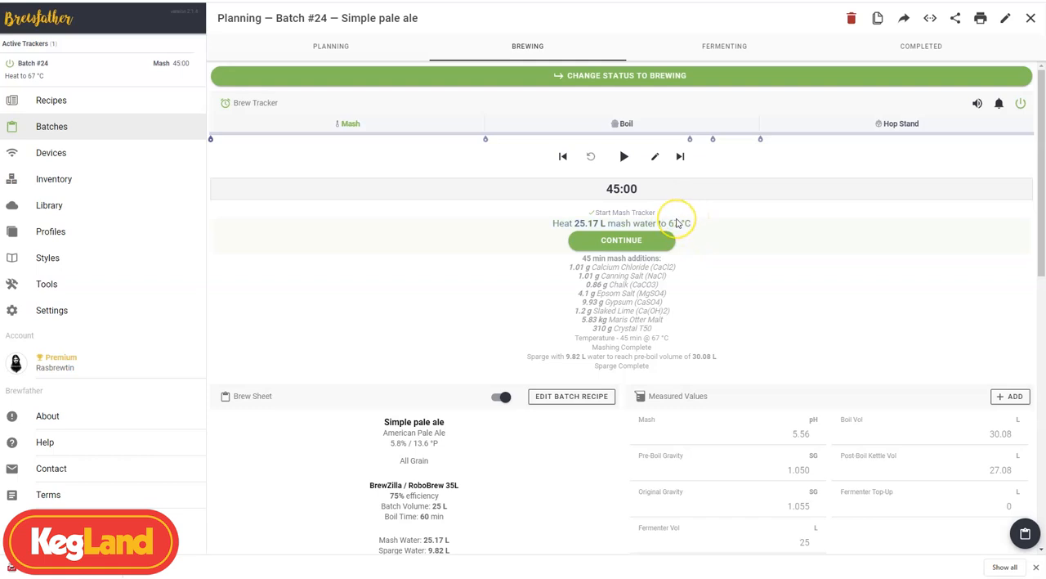
{"action": "mouse_move", "coordinate": [676, 222]}
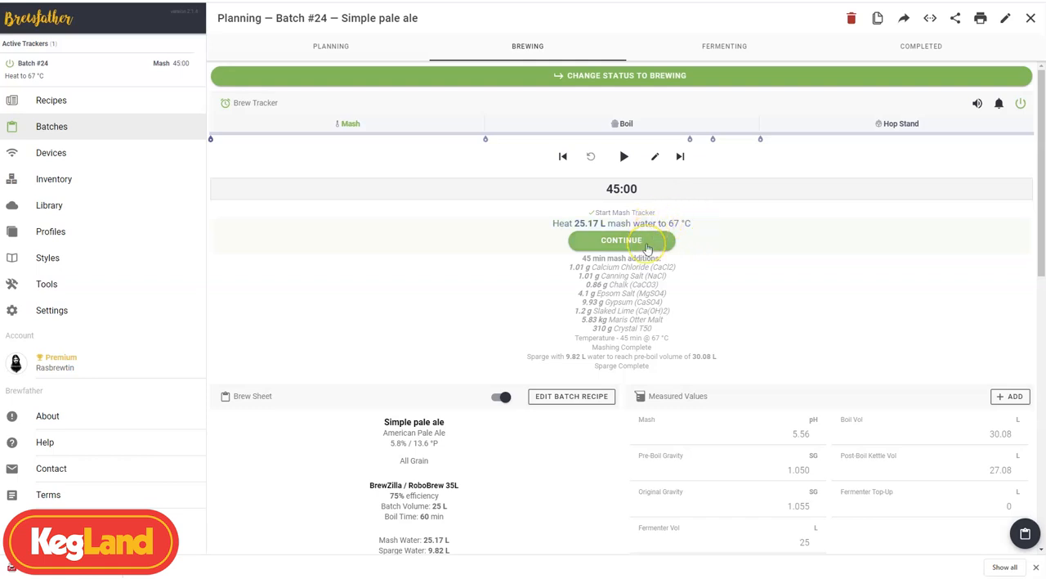
{"action": "left_click", "coordinate": [621, 240]}
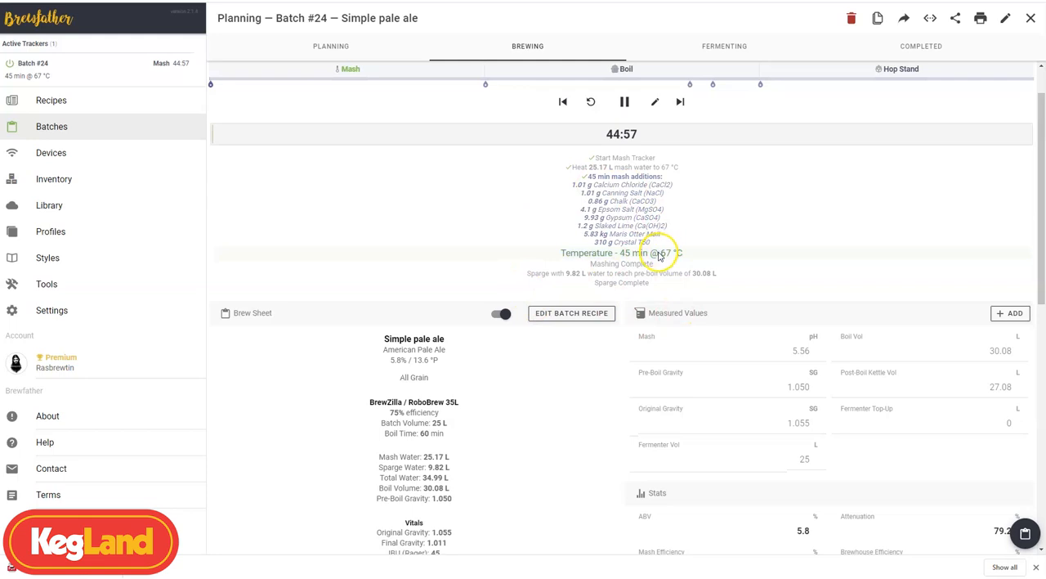
{"action": "left_click", "coordinate": [680, 101]}
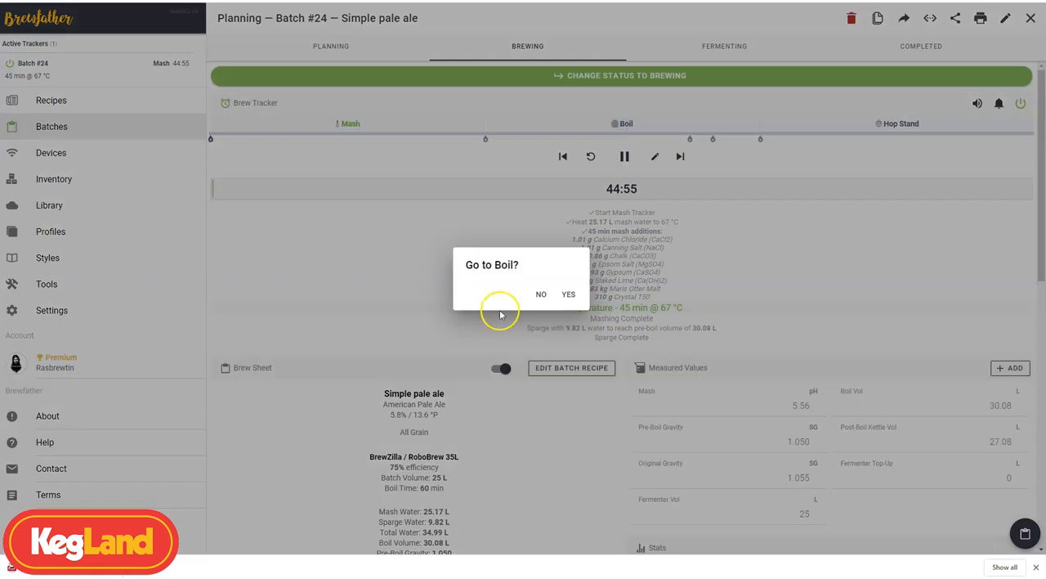
{"action": "left_click", "coordinate": [568, 294]}
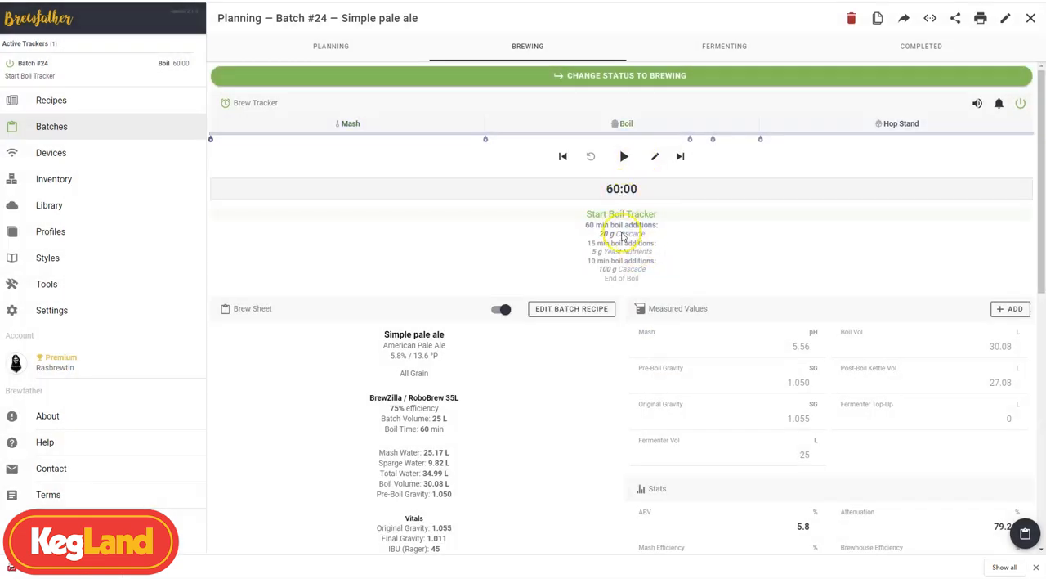
{"action": "mouse_move", "coordinate": [655, 157]}
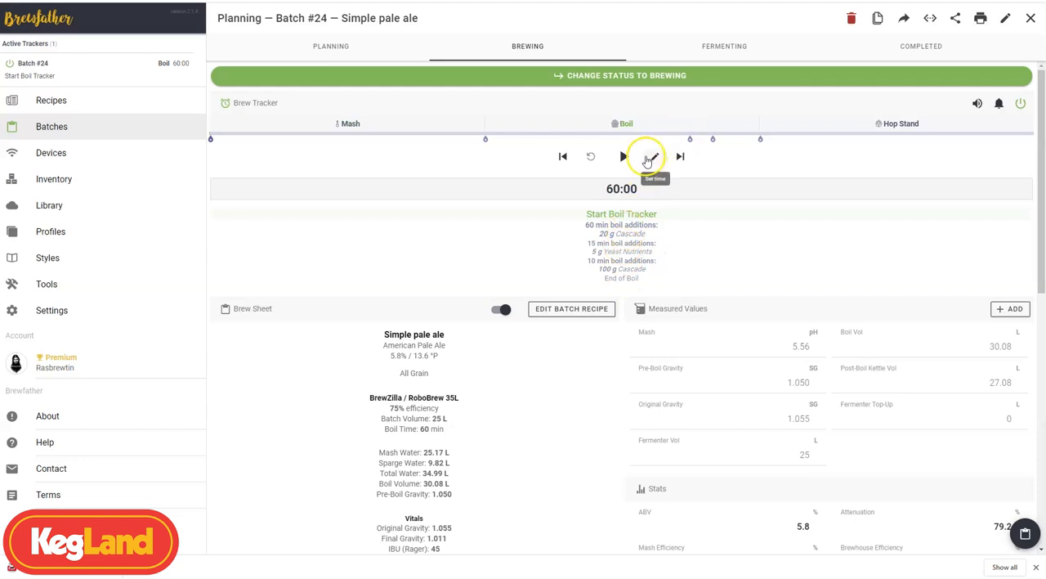
{"action": "mouse_move", "coordinate": [733, 366]}
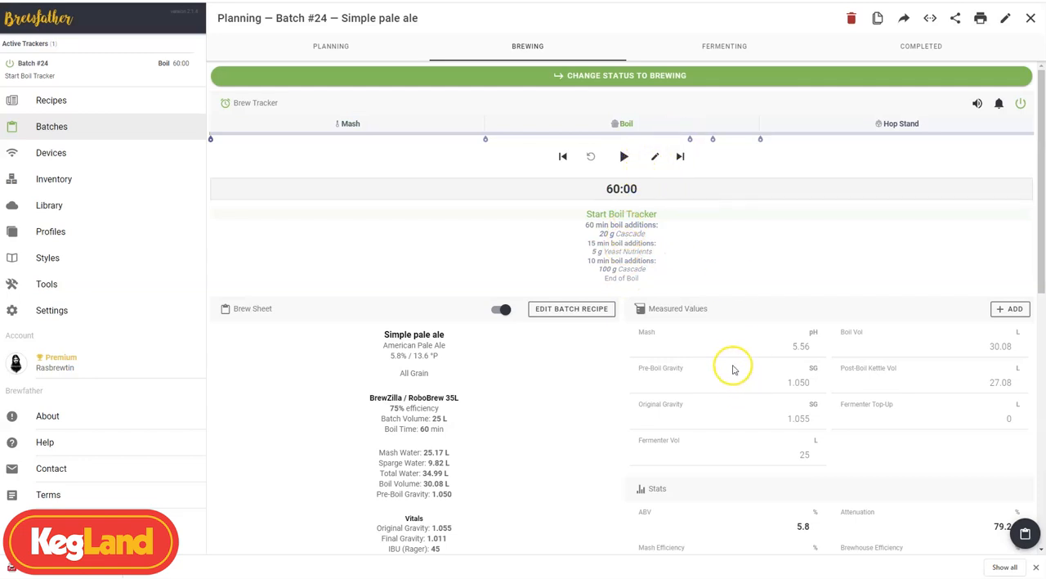
{"action": "scroll", "scroll_direction": "down", "scroll_amount": 3}
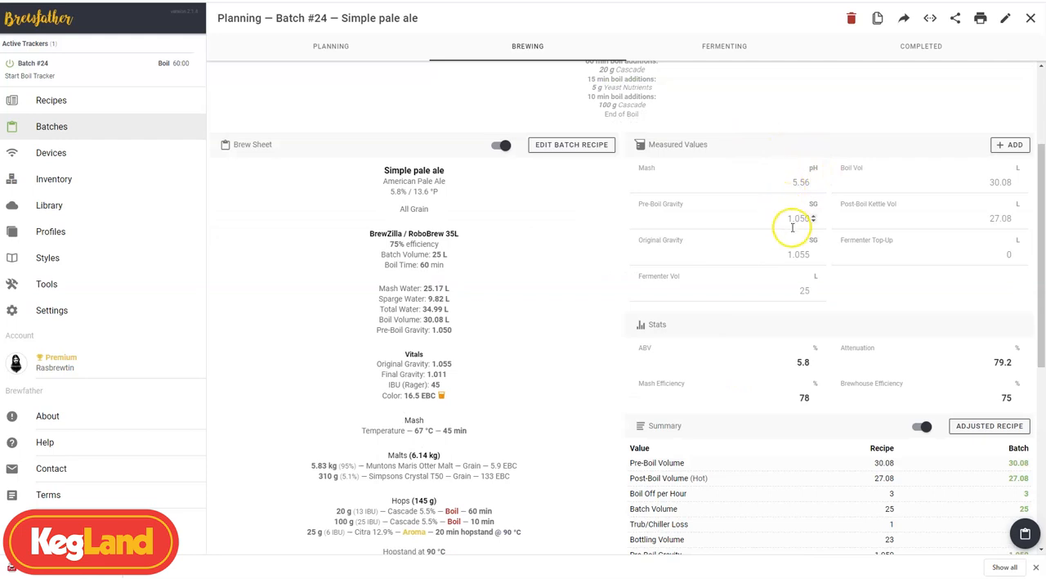
{"action": "mouse_move", "coordinate": [837, 282]}
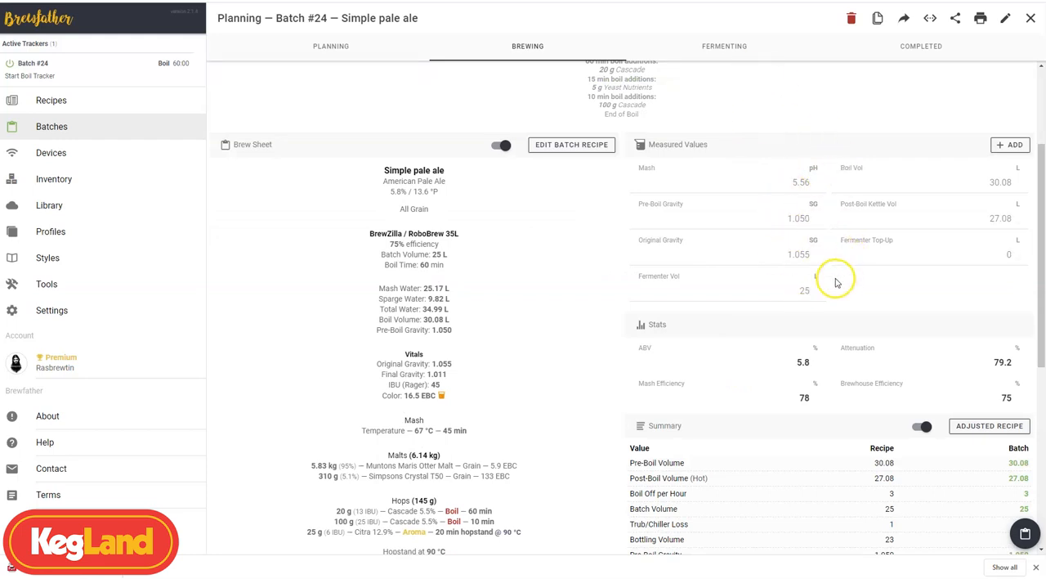
{"action": "scroll", "scroll_direction": "down", "scroll_amount": 3}
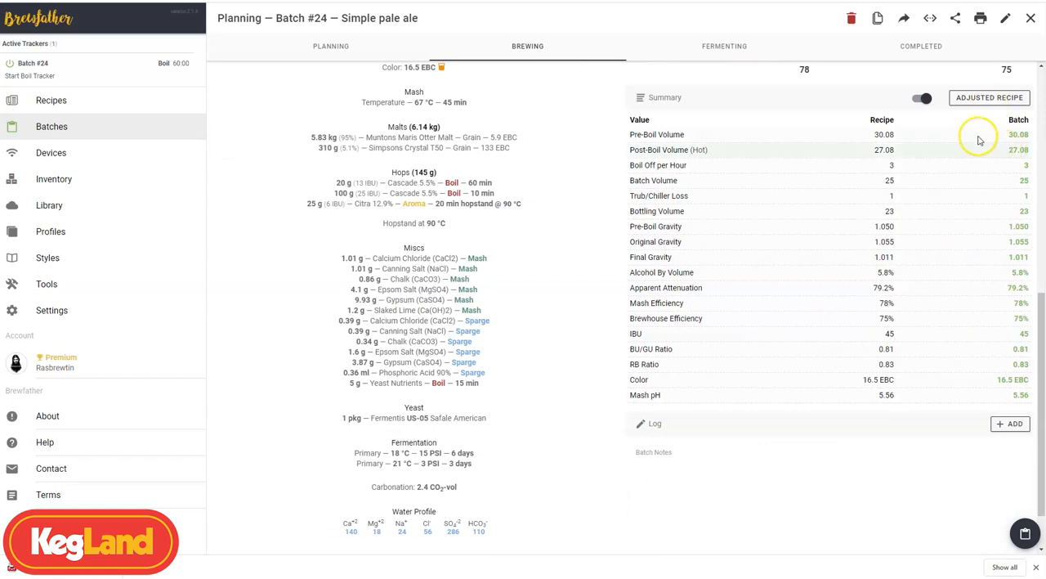
{"action": "mouse_move", "coordinate": [677, 333]}
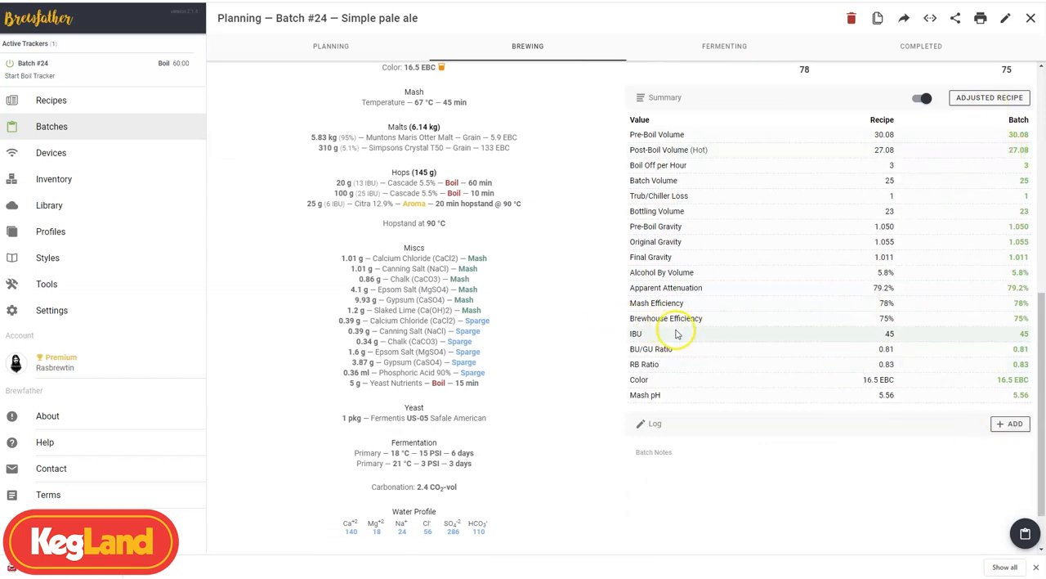
{"action": "scroll", "scroll_direction": "up", "scroll_amount": 3}
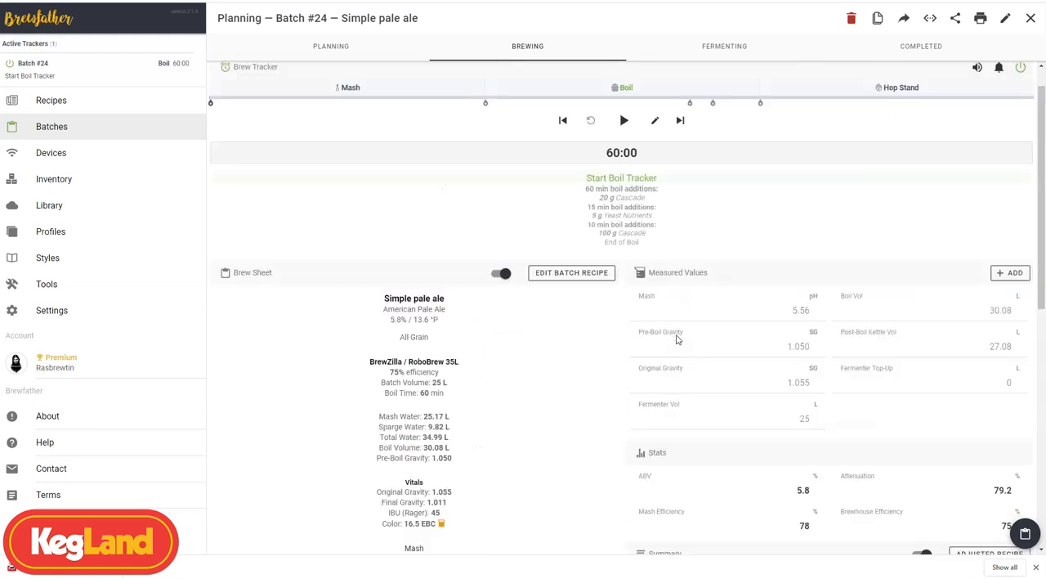
{"action": "scroll", "scroll_direction": "down", "scroll_amount": 3}
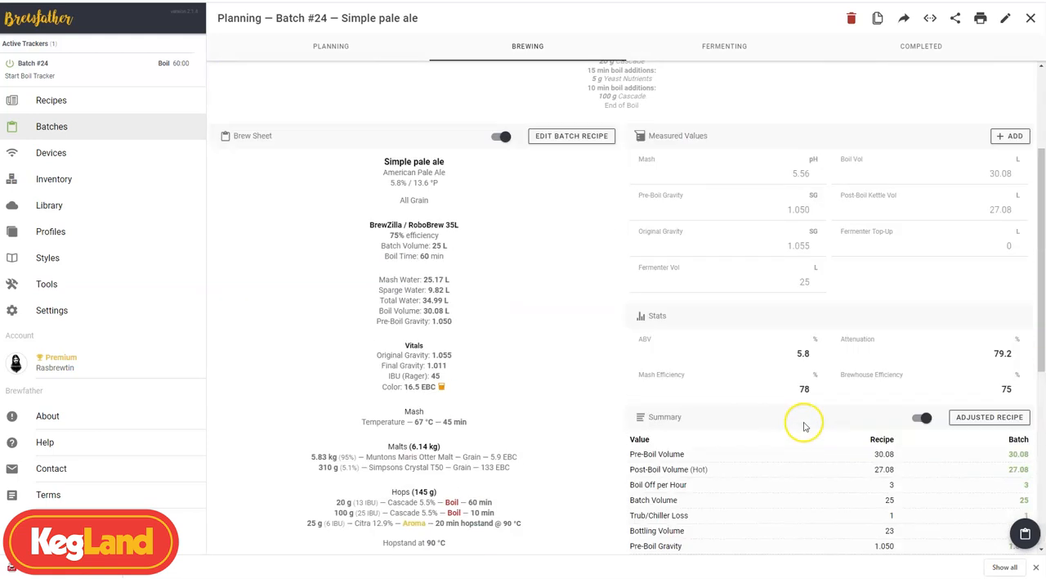
{"action": "scroll", "scroll_direction": "down", "scroll_amount": 3}
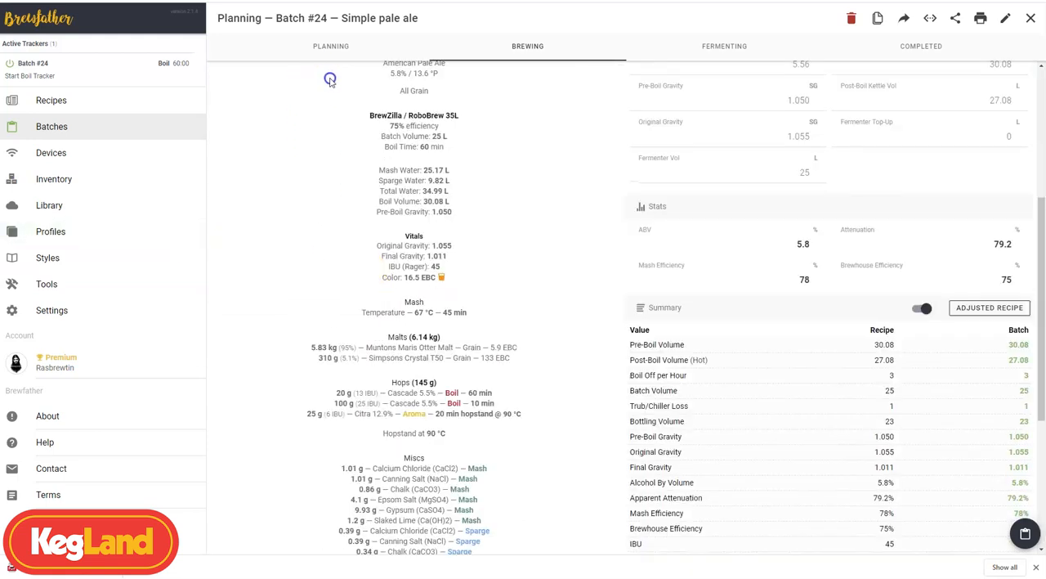
{"action": "scroll", "scroll_direction": "down", "scroll_amount": 3}
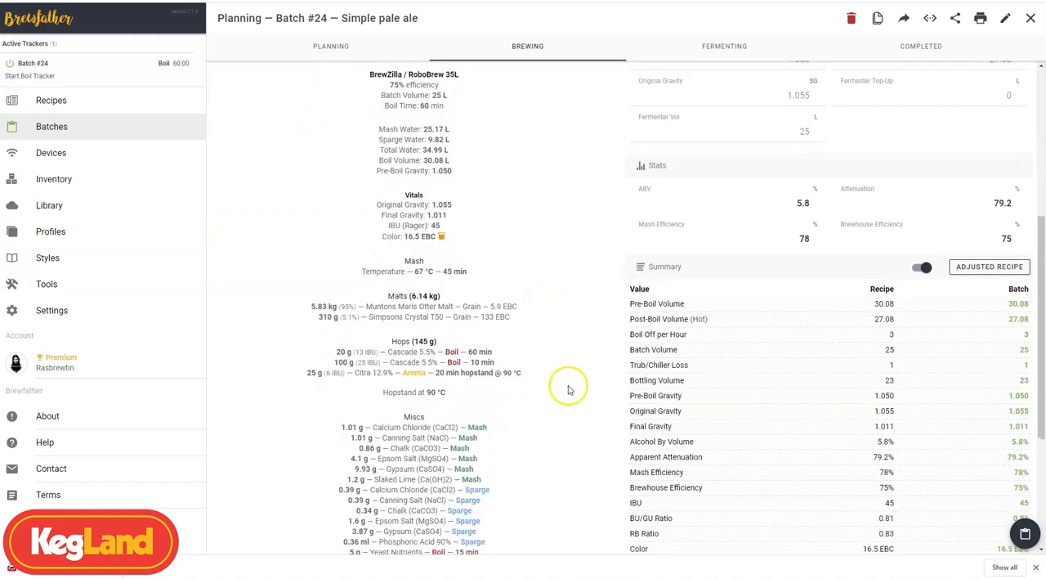
- On the Fermenting tab, confirm changing batch #24's status to Fermenting
{"action": "left_click", "coordinate": [724, 46]}
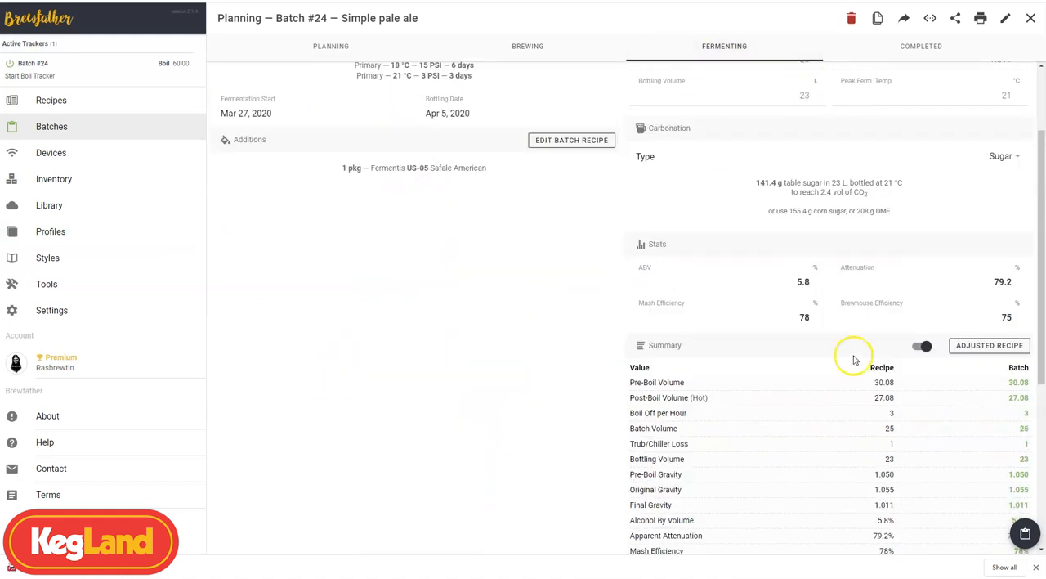
{"action": "scroll", "scroll_direction": "up", "scroll_amount": 3}
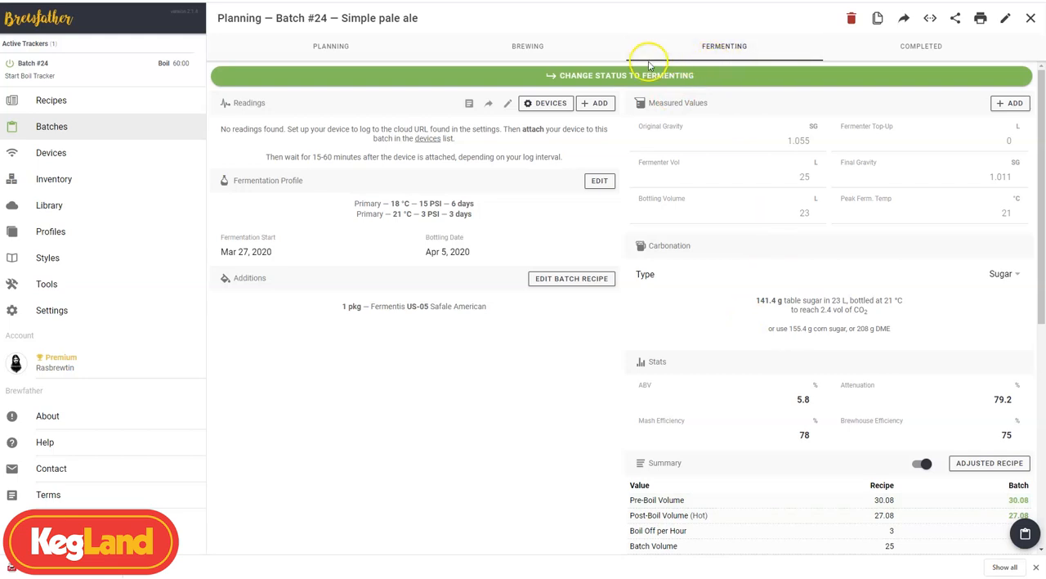
{"action": "left_click", "coordinate": [620, 75]}
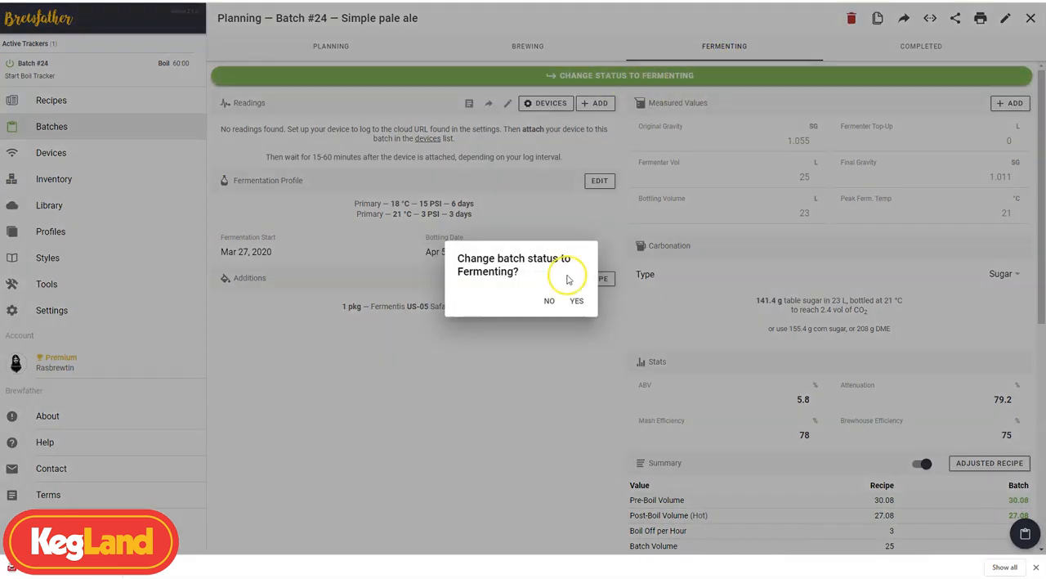
{"action": "left_click", "coordinate": [576, 300]}
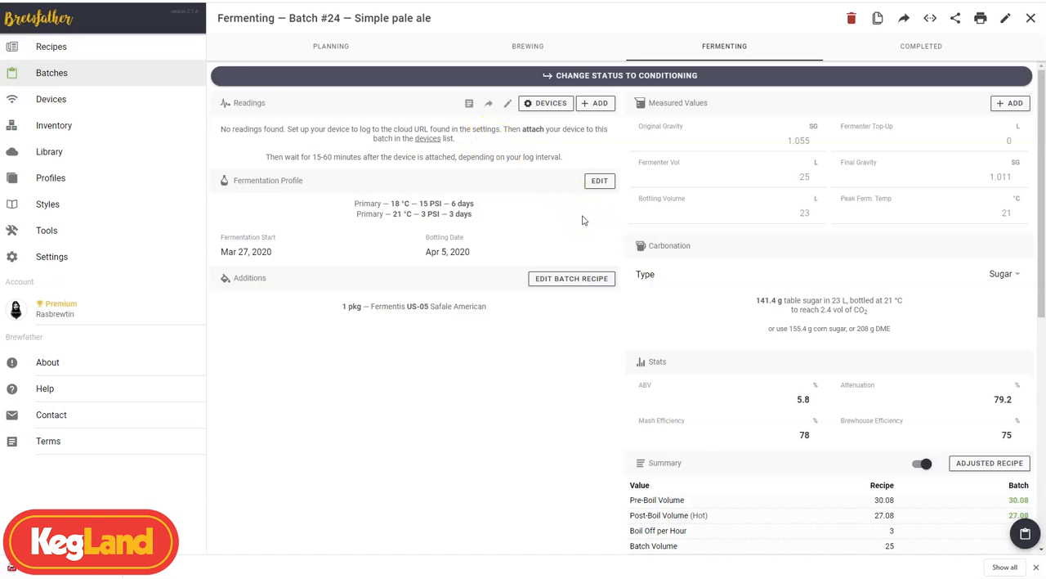
{"action": "mouse_move", "coordinate": [551, 135]}
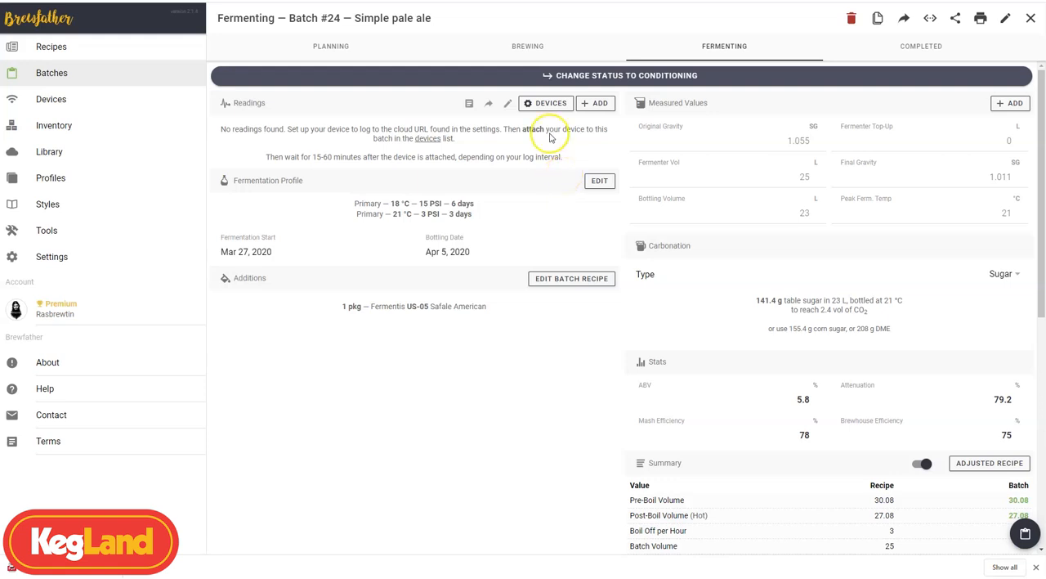
{"action": "mouse_move", "coordinate": [545, 102]}
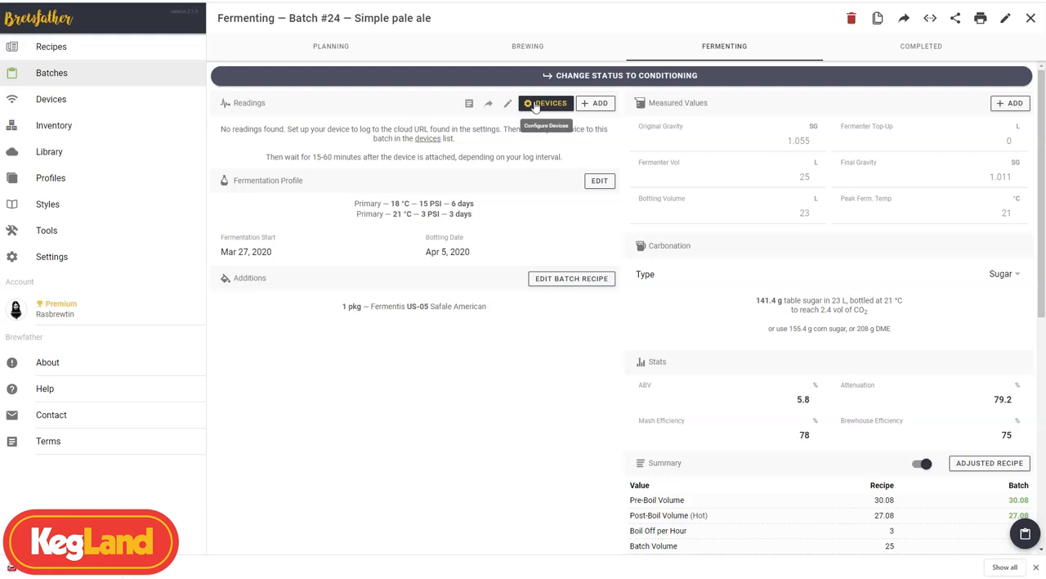
- Attach the Nathspindel iSpindel in the Devices dialog, then close the dialog
{"action": "left_click", "coordinate": [545, 102]}
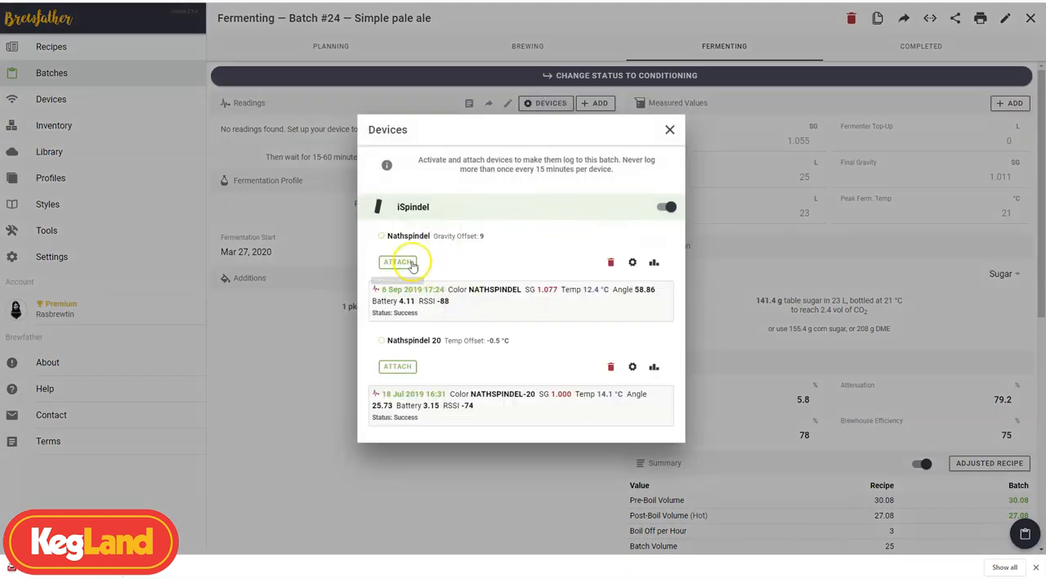
{"action": "left_click", "coordinate": [397, 261]}
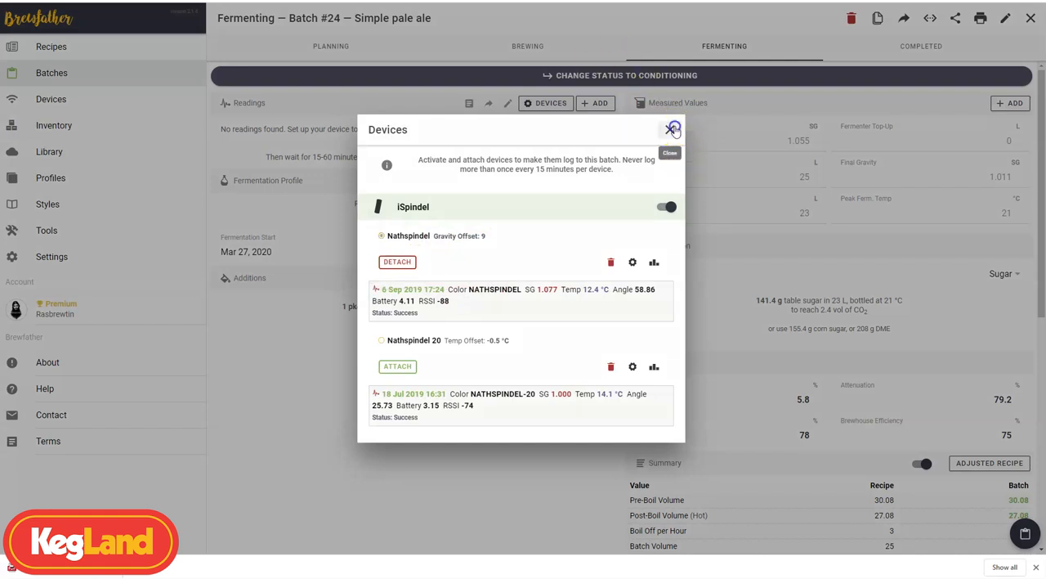
{"action": "left_click", "coordinate": [673, 129]}
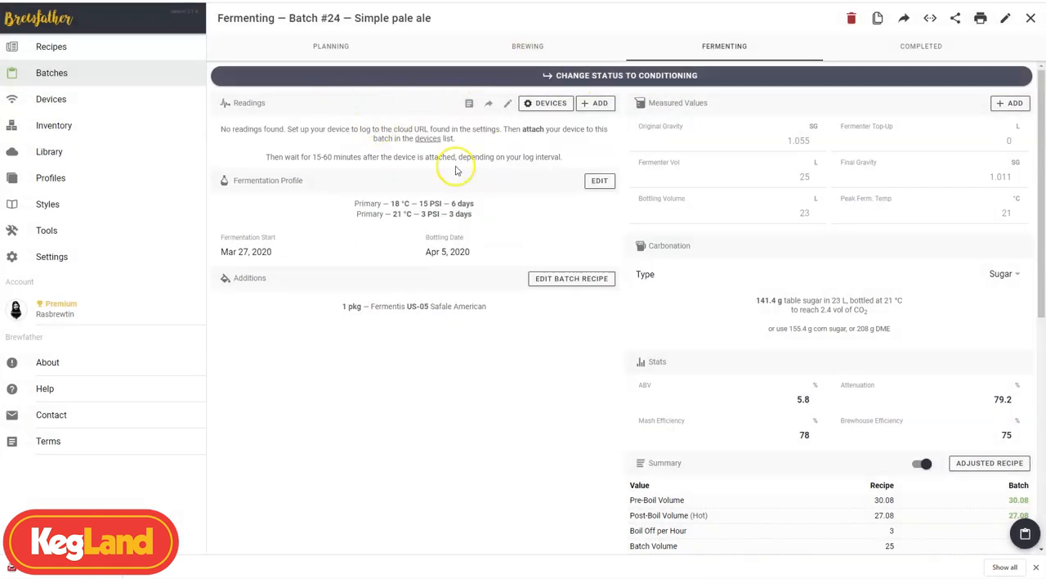
{"action": "mouse_move", "coordinate": [413, 154]}
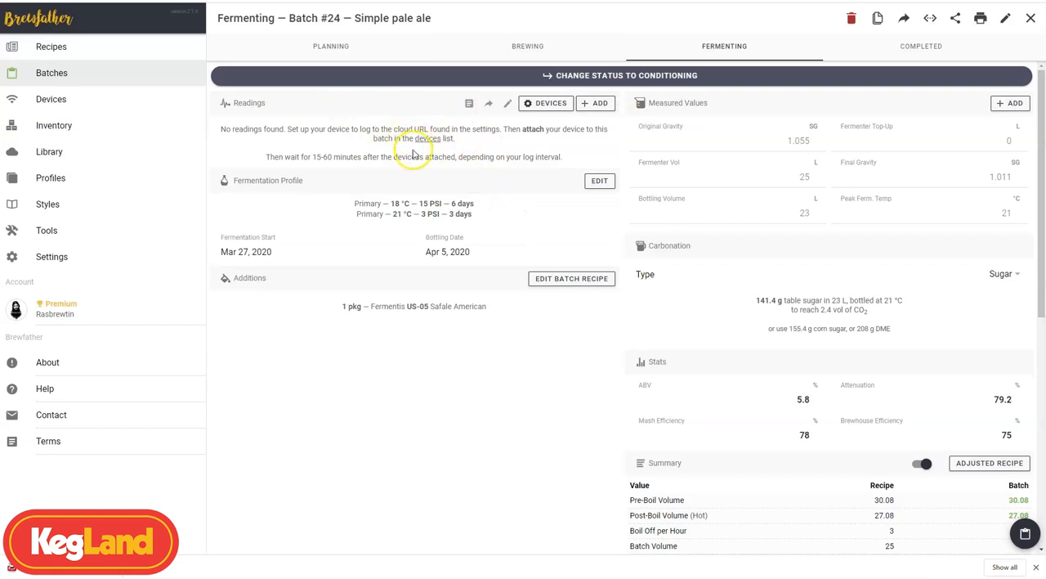
{"action": "mouse_move", "coordinate": [507, 210]}
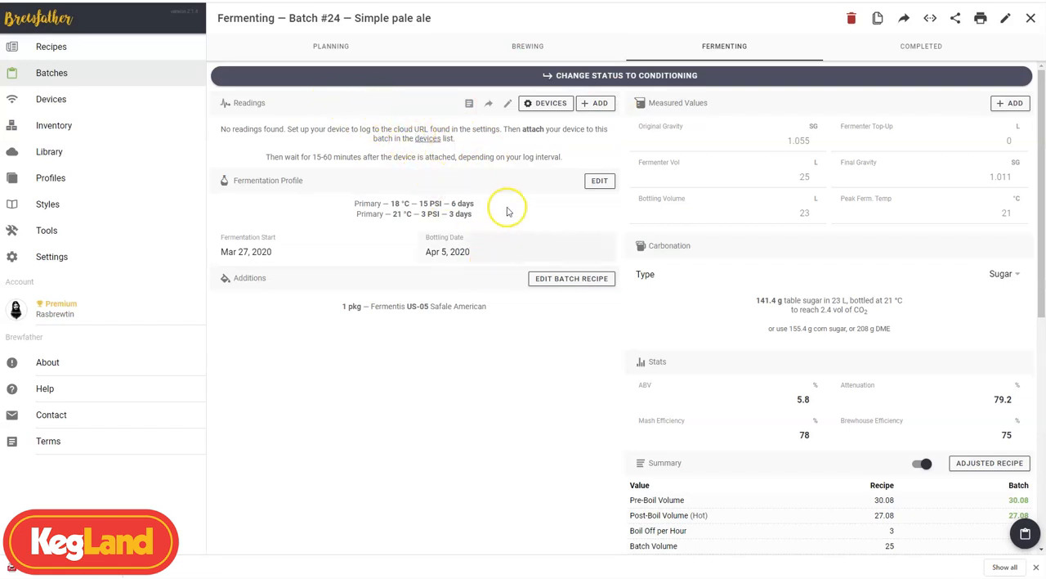
{"action": "mouse_move", "coordinate": [755, 134]}
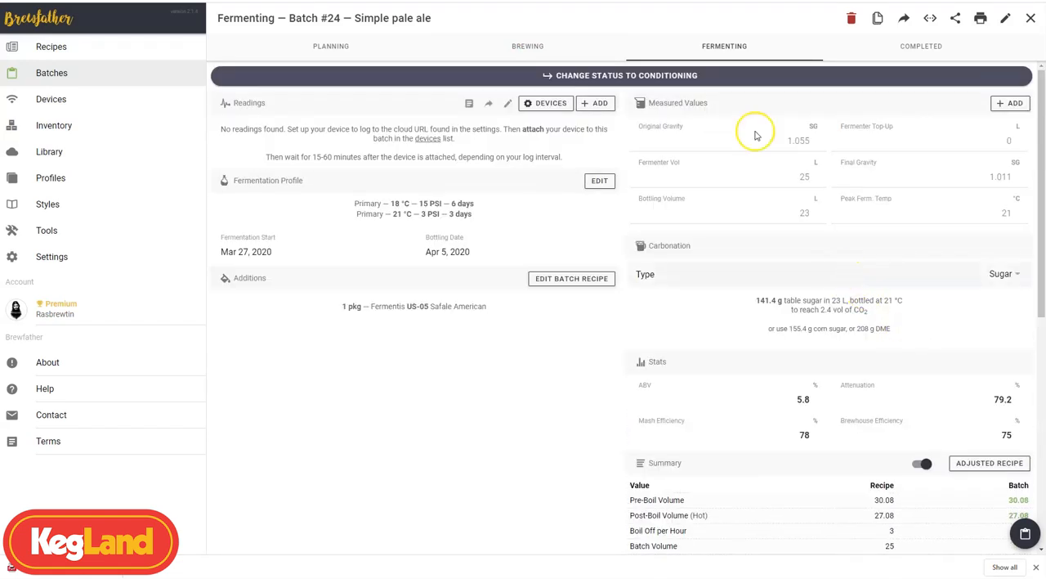
- In the Completed stage, enter taste note 'This recipe was awesome.' and final gravity 1.009
{"action": "left_click", "coordinate": [921, 46]}
{"action": "type", "text": "This recipe was awesom"}
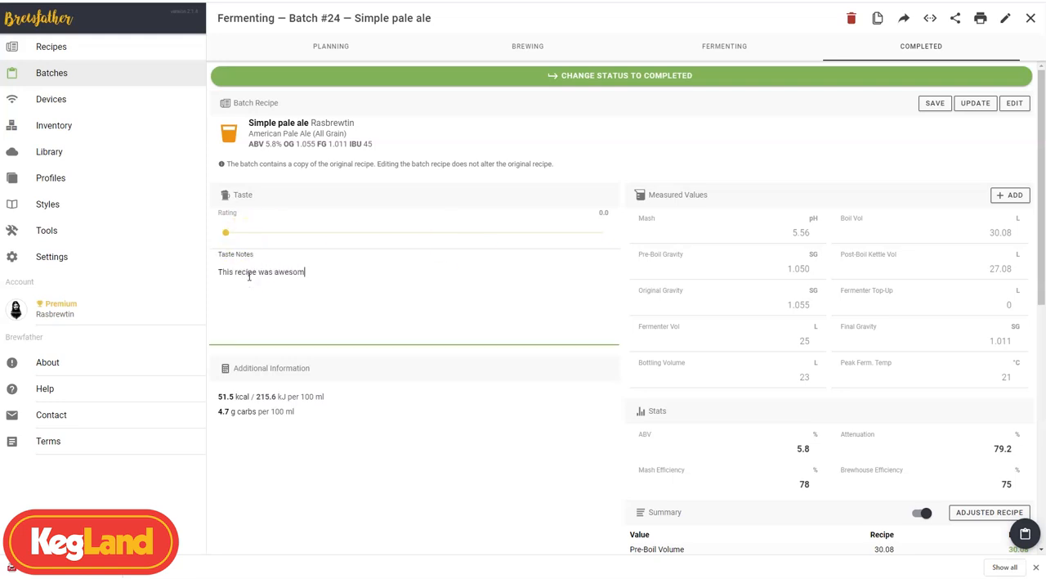
{"action": "type", "text": "e."}
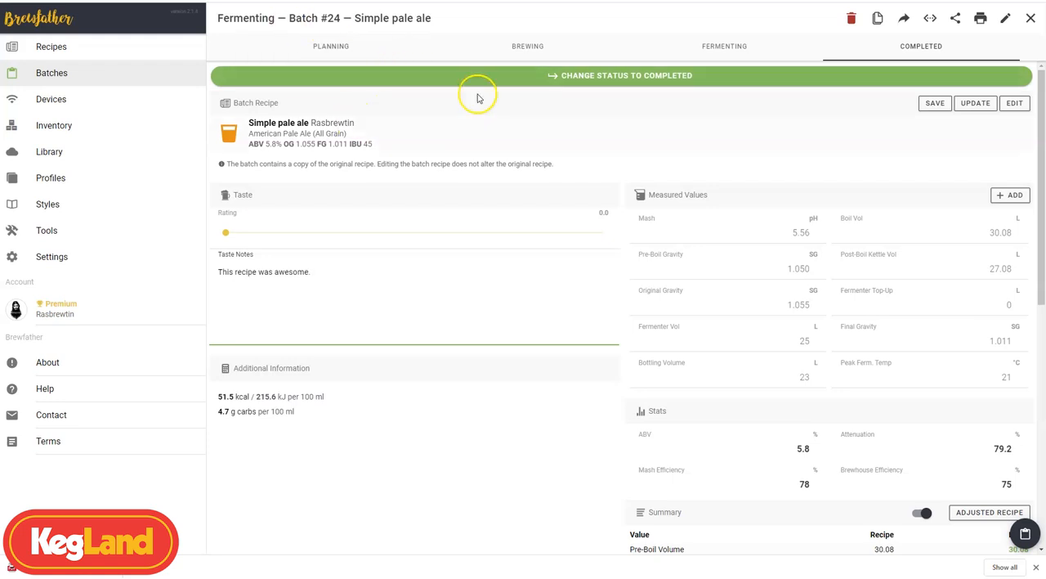
{"action": "scroll", "scroll_direction": "down", "scroll_amount": 3}
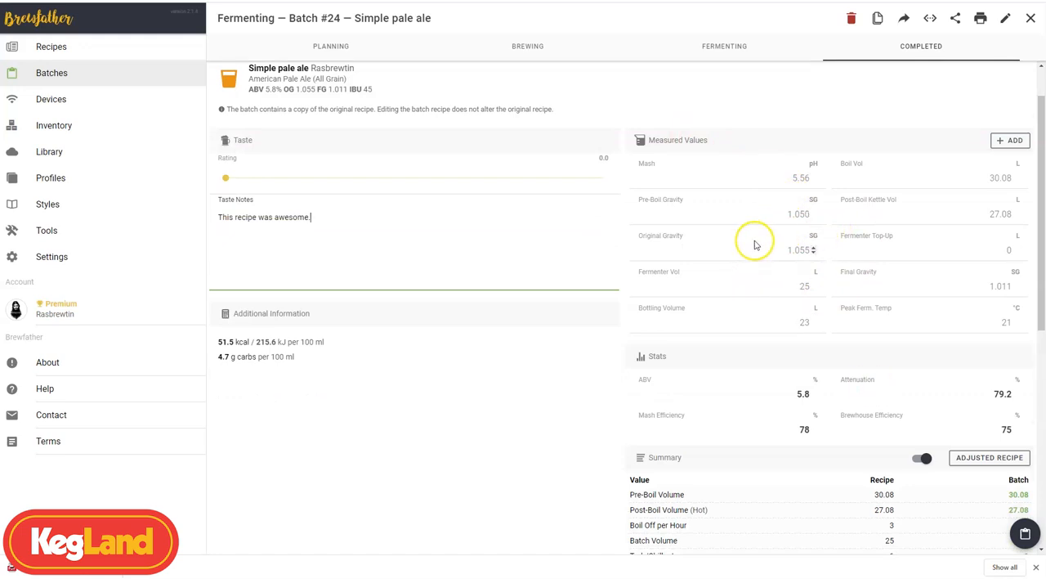
{"action": "mouse_move", "coordinate": [897, 196]}
{"action": "type", "text": "1.009"}
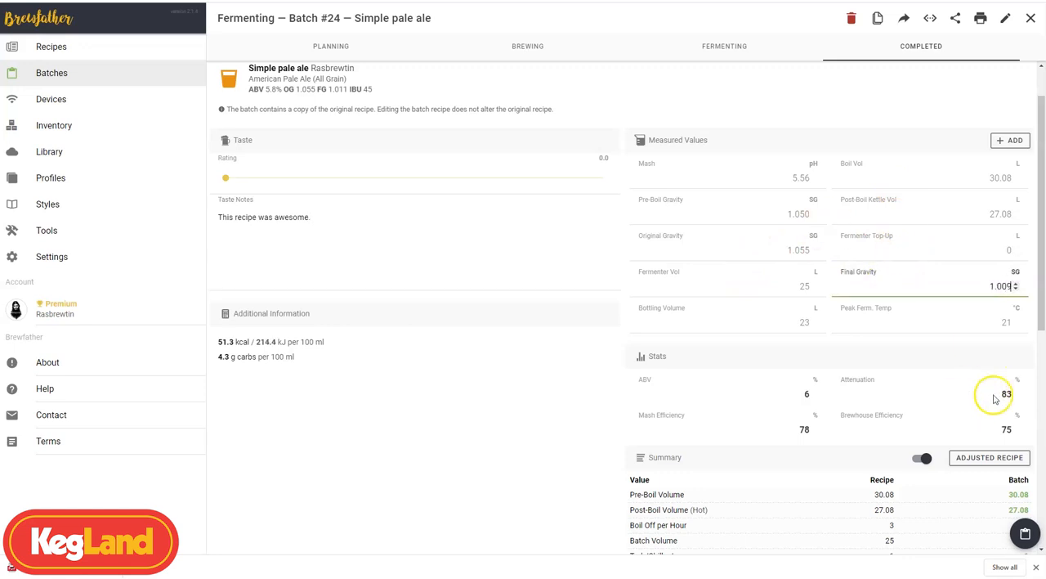
{"action": "mouse_move", "coordinate": [716, 436]}
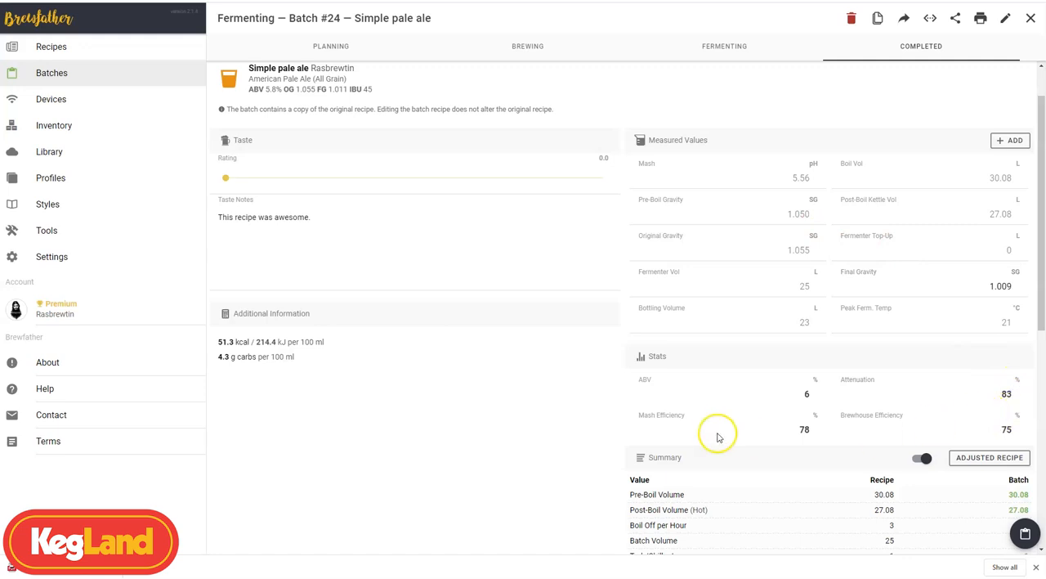
{"action": "mouse_move", "coordinate": [694, 340]}
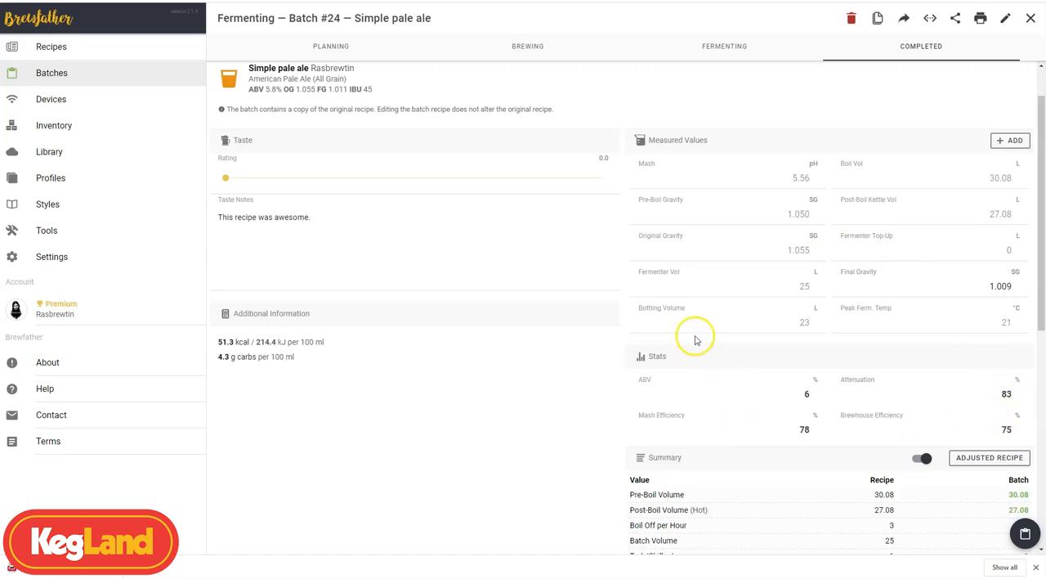
{"action": "scroll", "scroll_direction": "down", "scroll_amount": 3}
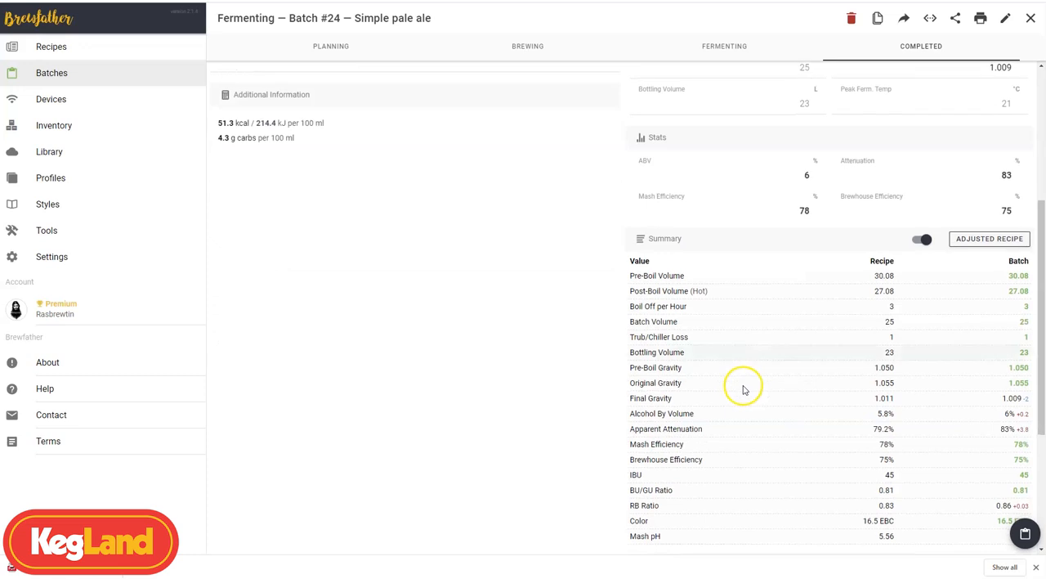
{"action": "scroll", "scroll_direction": "up", "scroll_amount": 3}
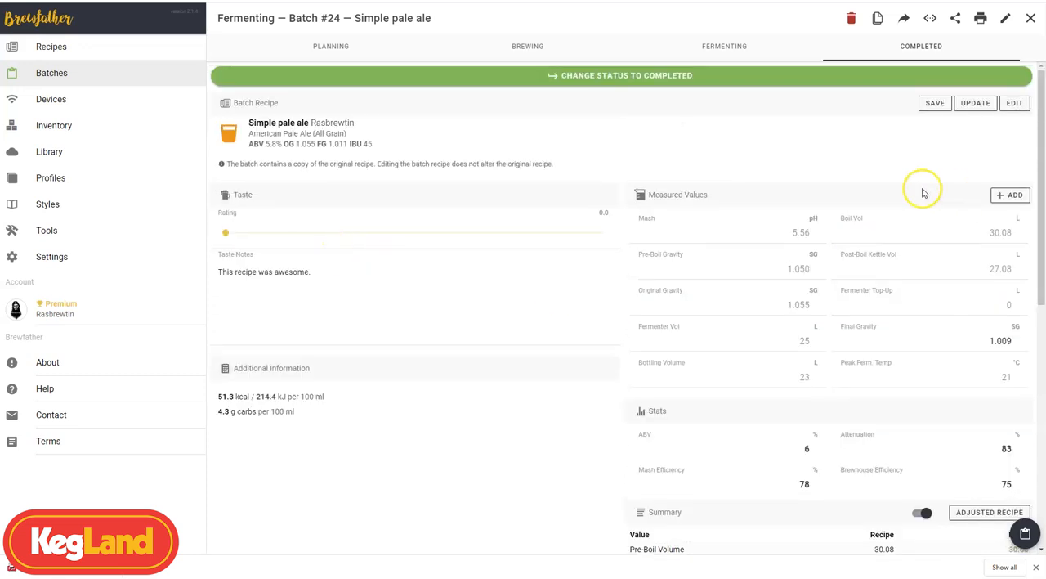
{"action": "mouse_move", "coordinate": [980, 18]}
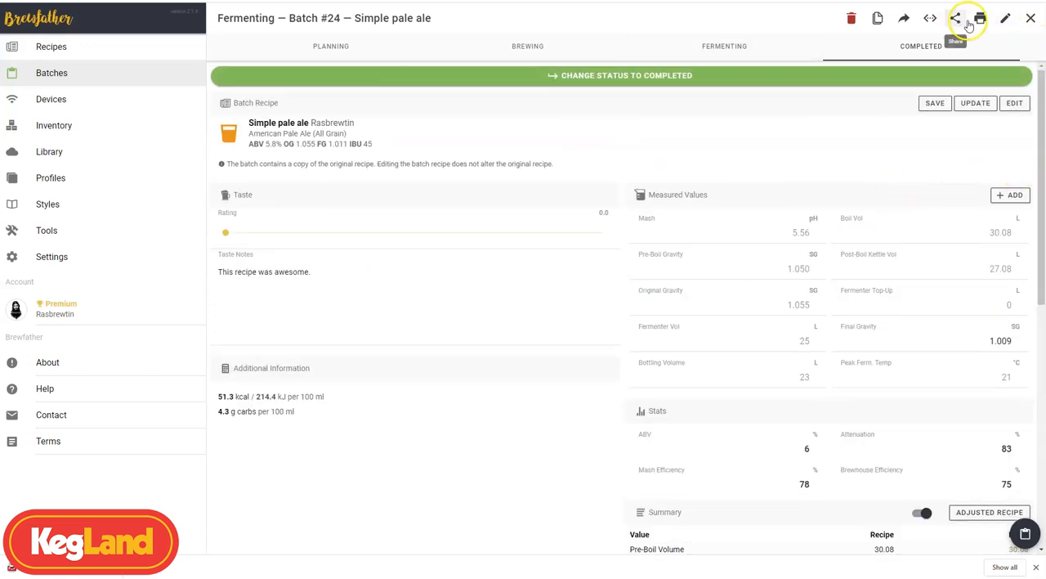
{"action": "mouse_move", "coordinate": [493, 92]}
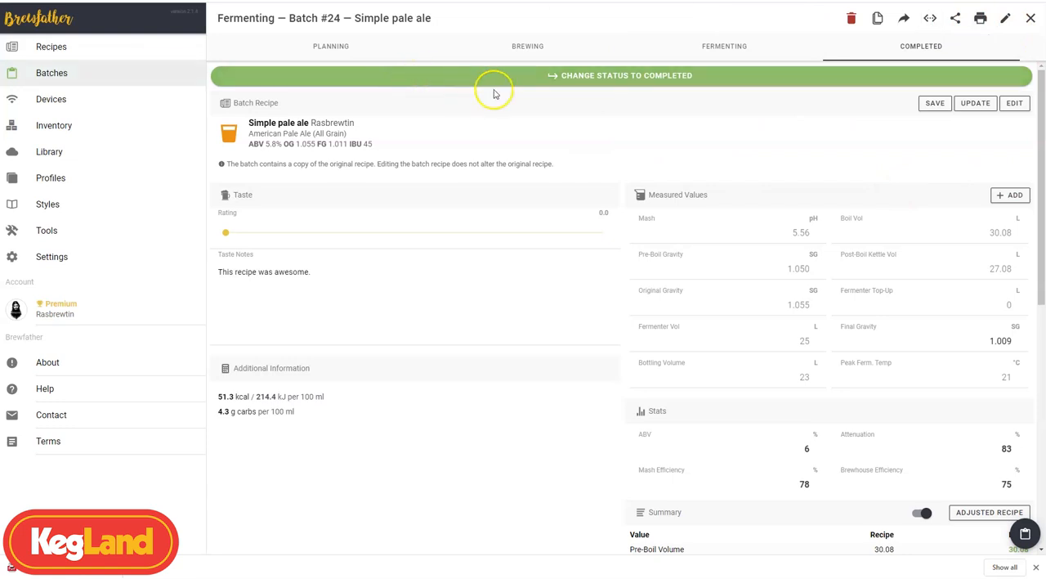
{"action": "mouse_move", "coordinate": [1031, 18]}
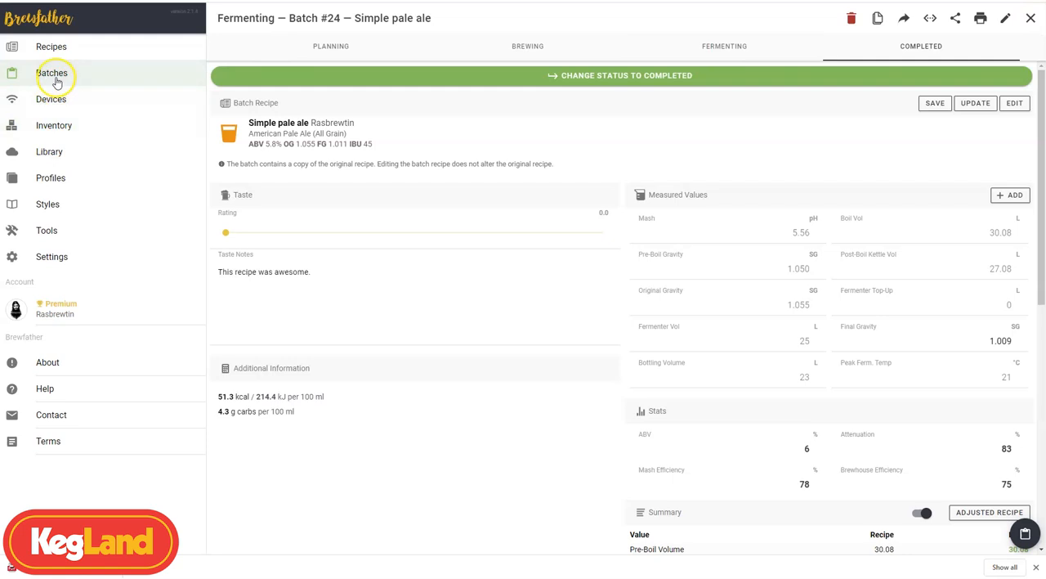
{"action": "mouse_move", "coordinate": [51, 98]}
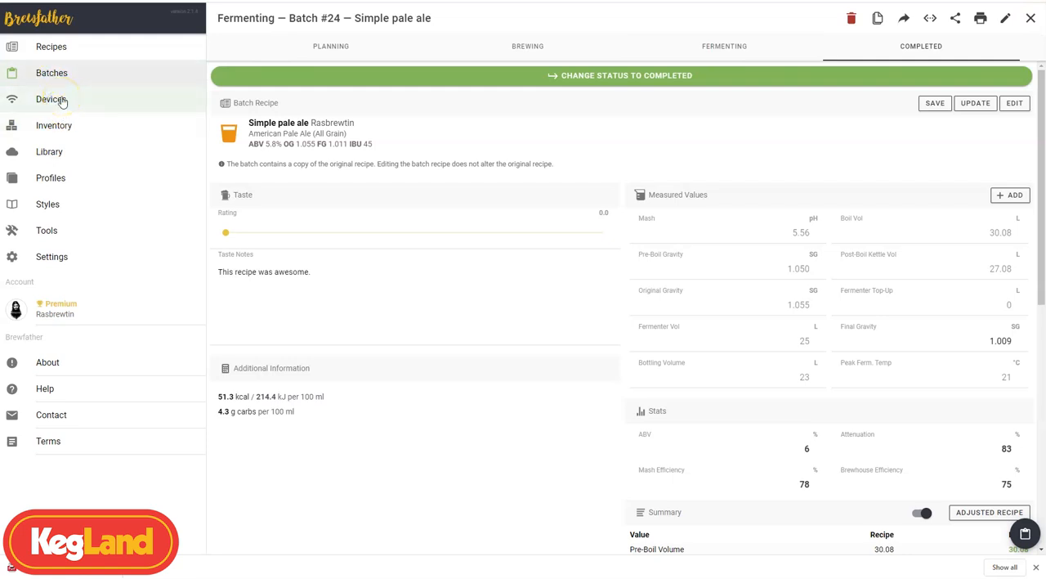
- Browse the Devices and Library pages, then open the Profiles page
{"action": "left_click", "coordinate": [50, 99]}
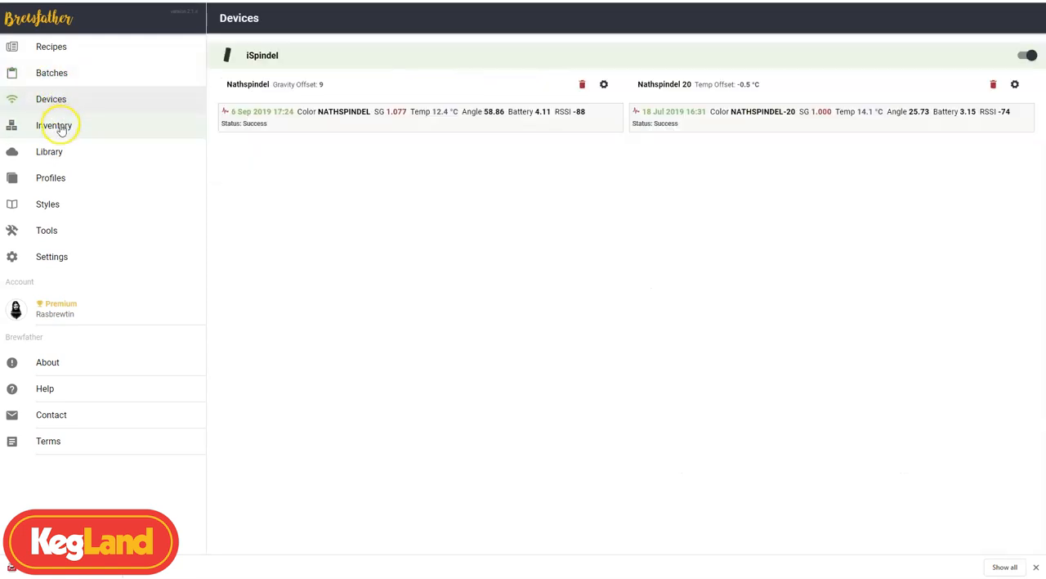
{"action": "left_click", "coordinate": [49, 151]}
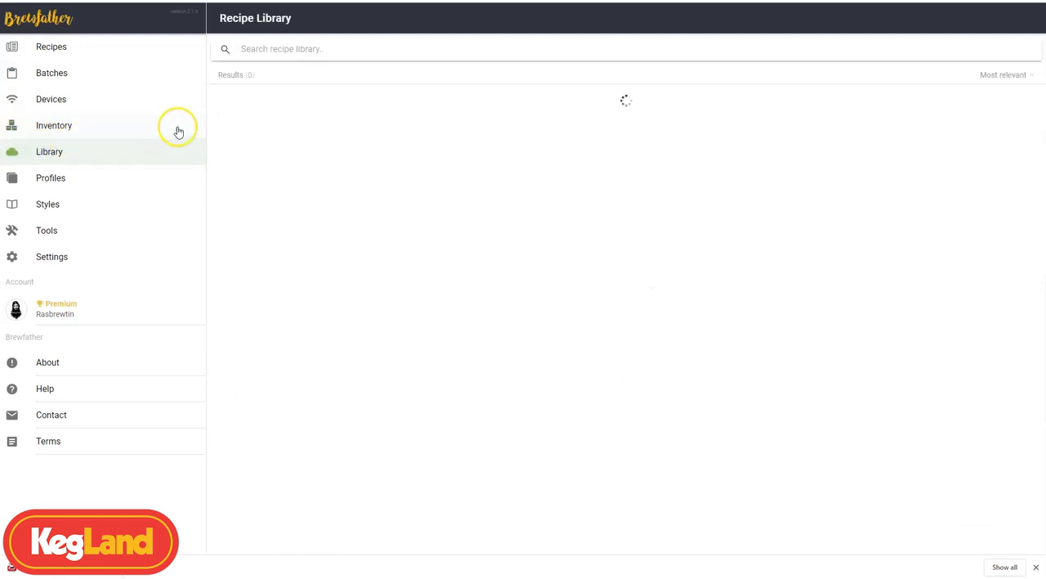
{"action": "left_click", "coordinate": [51, 177]}
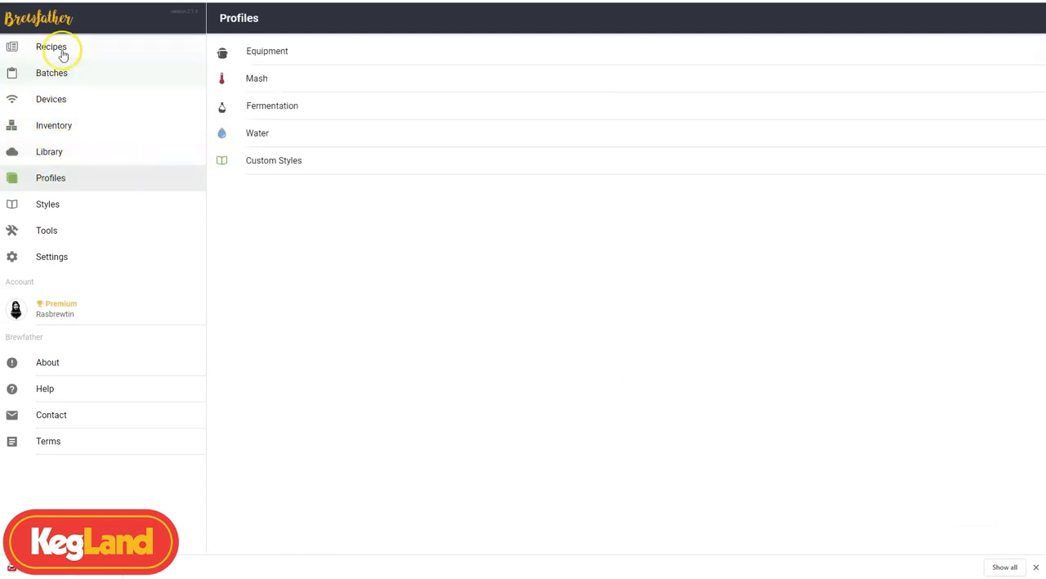
{"action": "mouse_move", "coordinate": [369, 84]}
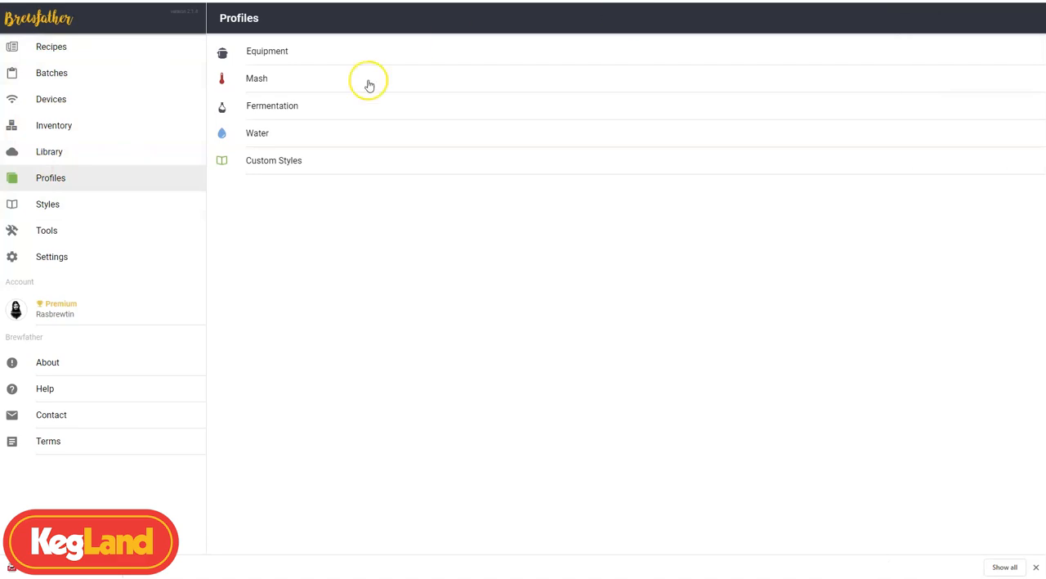